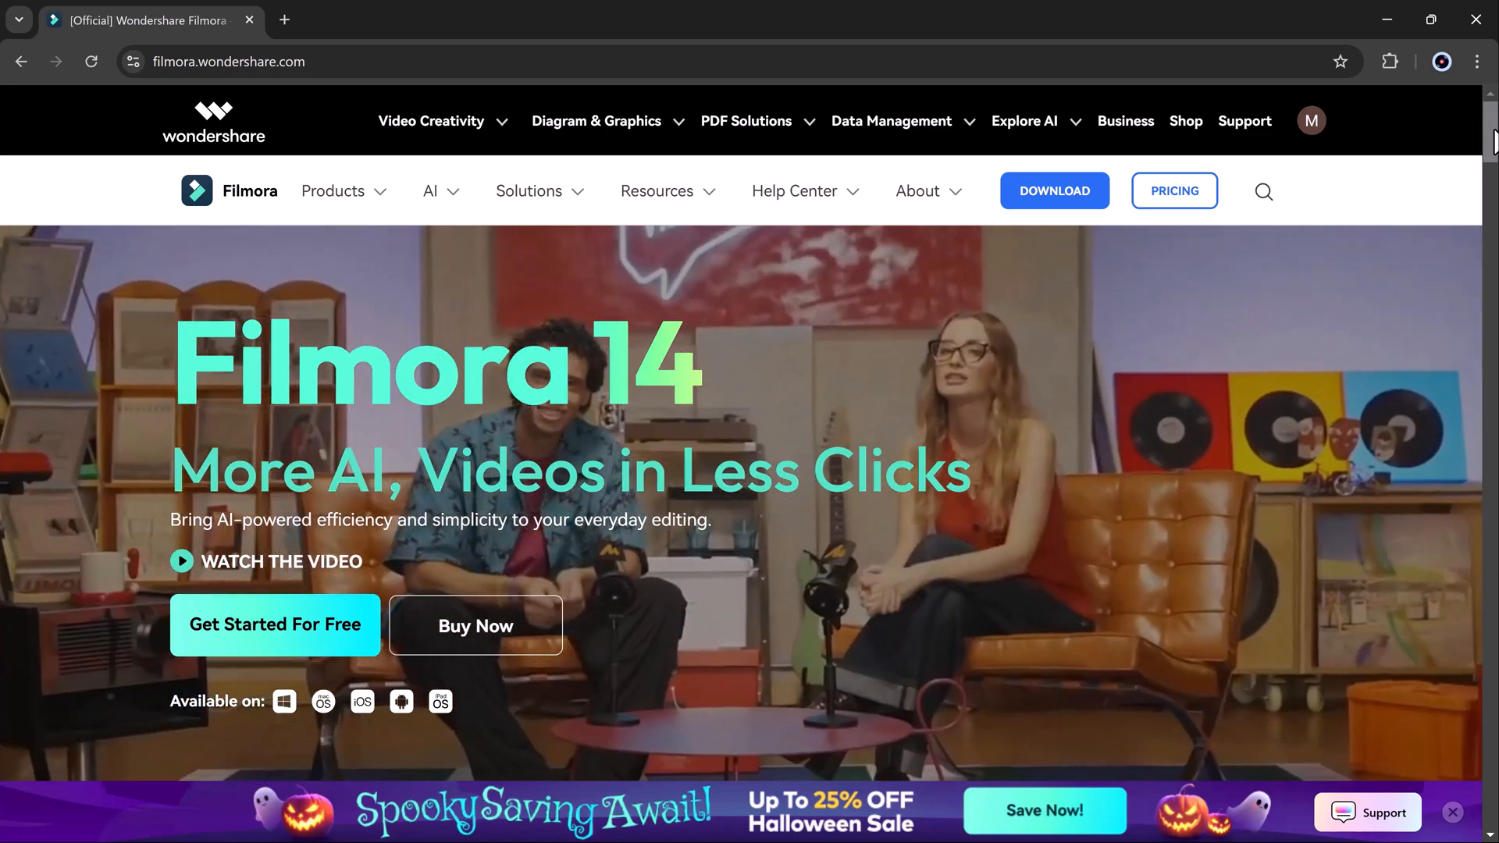
Scroll the Filmora launcher and start a New Project with an empty timeline
{"action": "scroll", "scroll_direction": "down", "scroll_amount": 3}
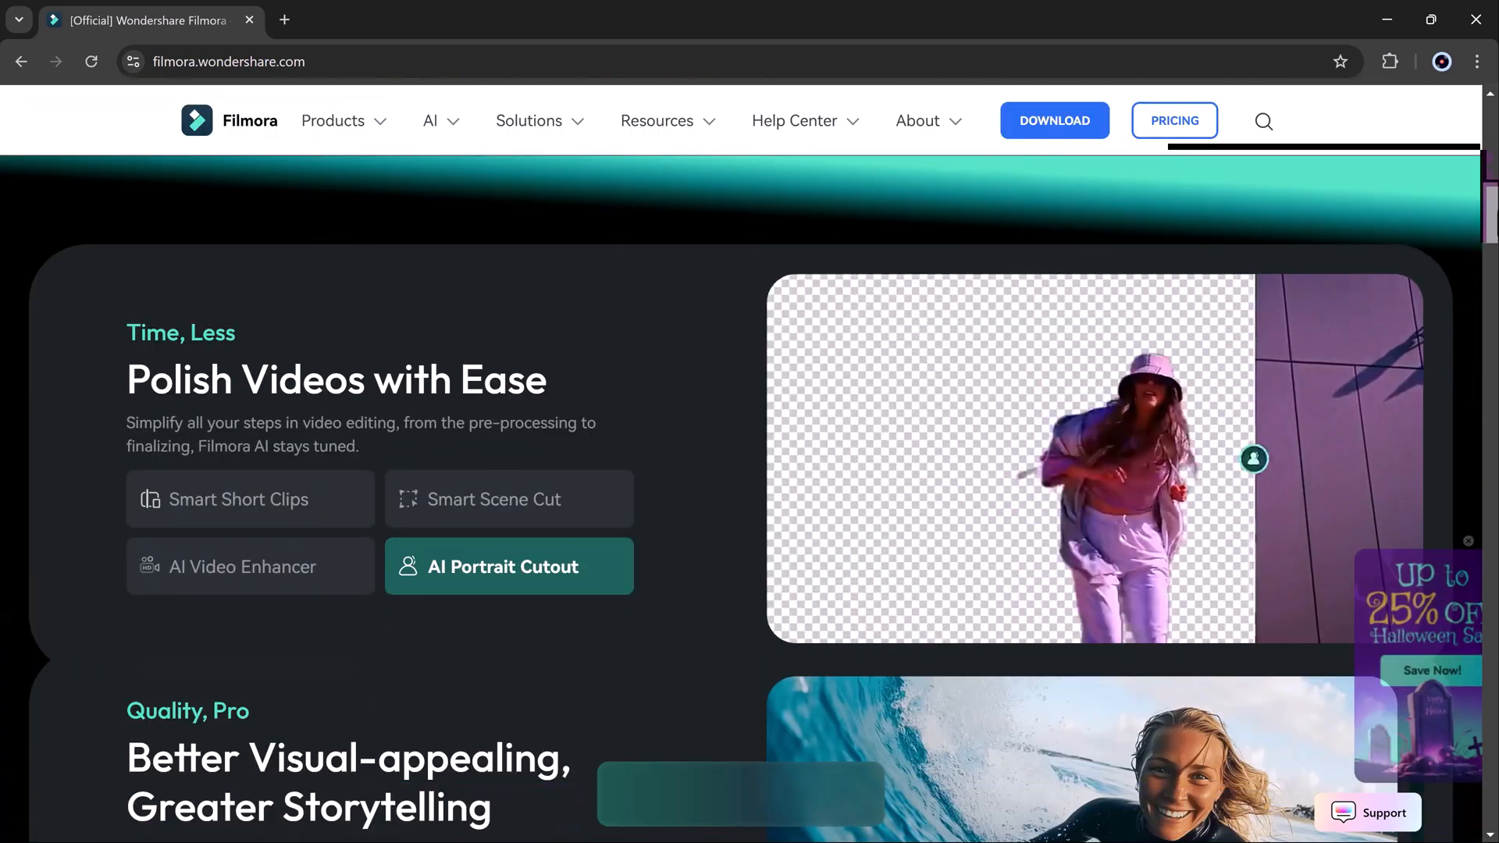
{"action": "scroll", "scroll_direction": "down", "scroll_amount": 3}
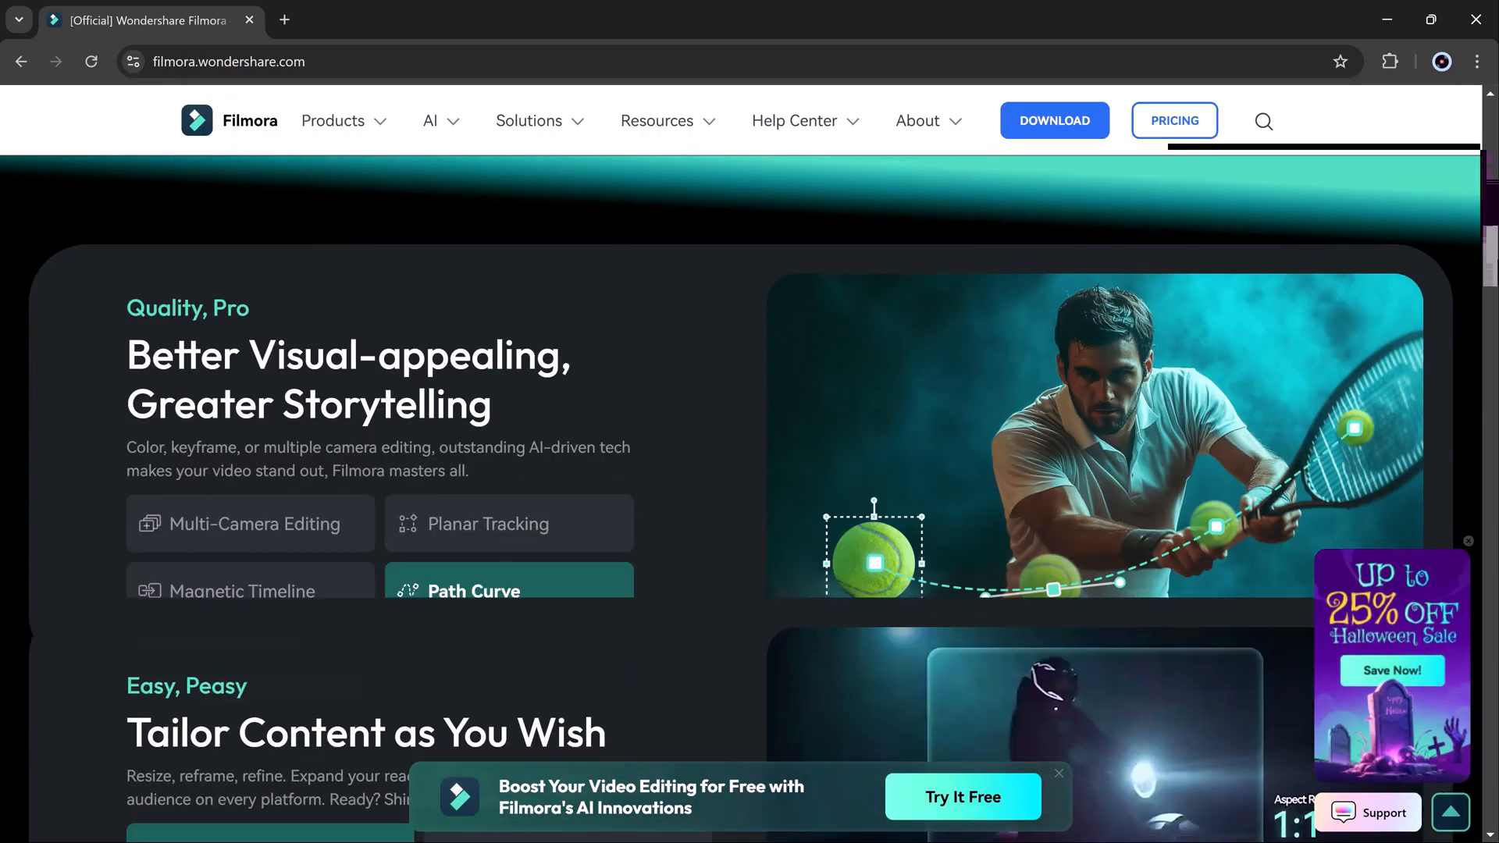
{"action": "scroll", "scroll_direction": "down", "scroll_amount": 3}
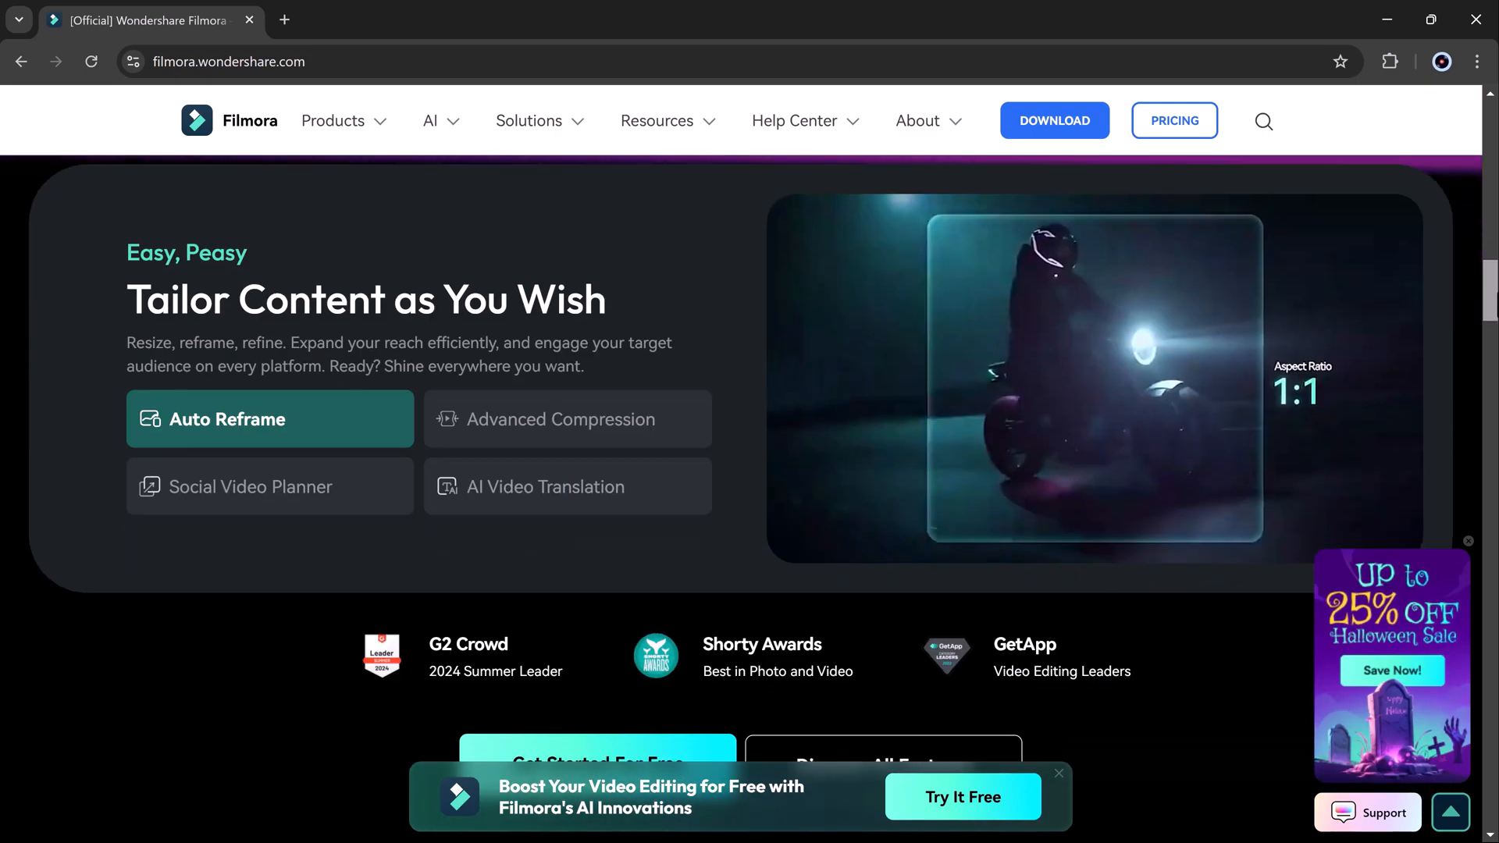
{"action": "scroll", "scroll_direction": "down", "scroll_amount": 3}
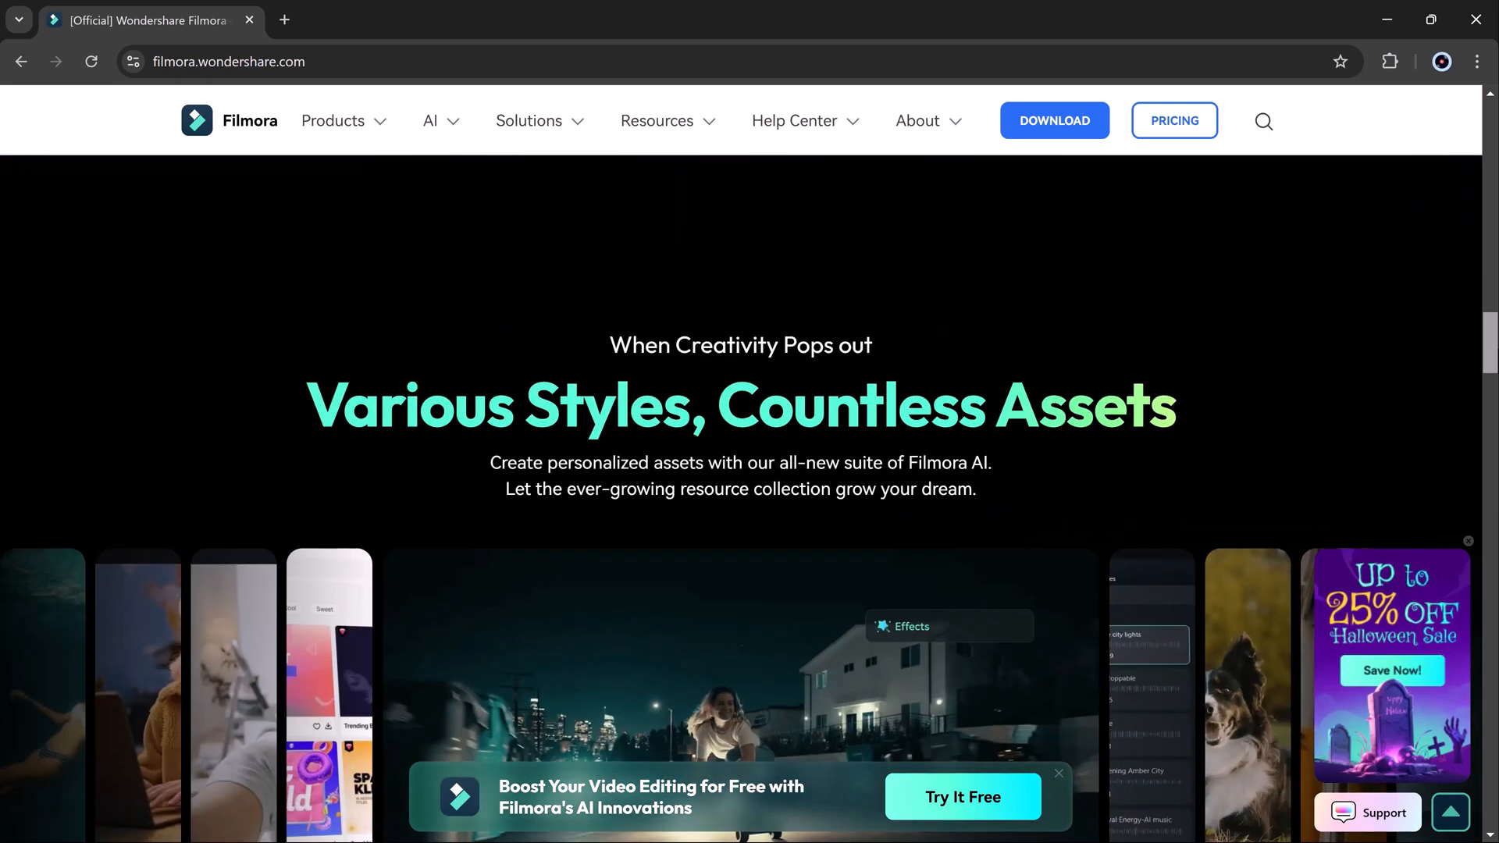
{"action": "scroll", "scroll_direction": "down", "scroll_amount": 3}
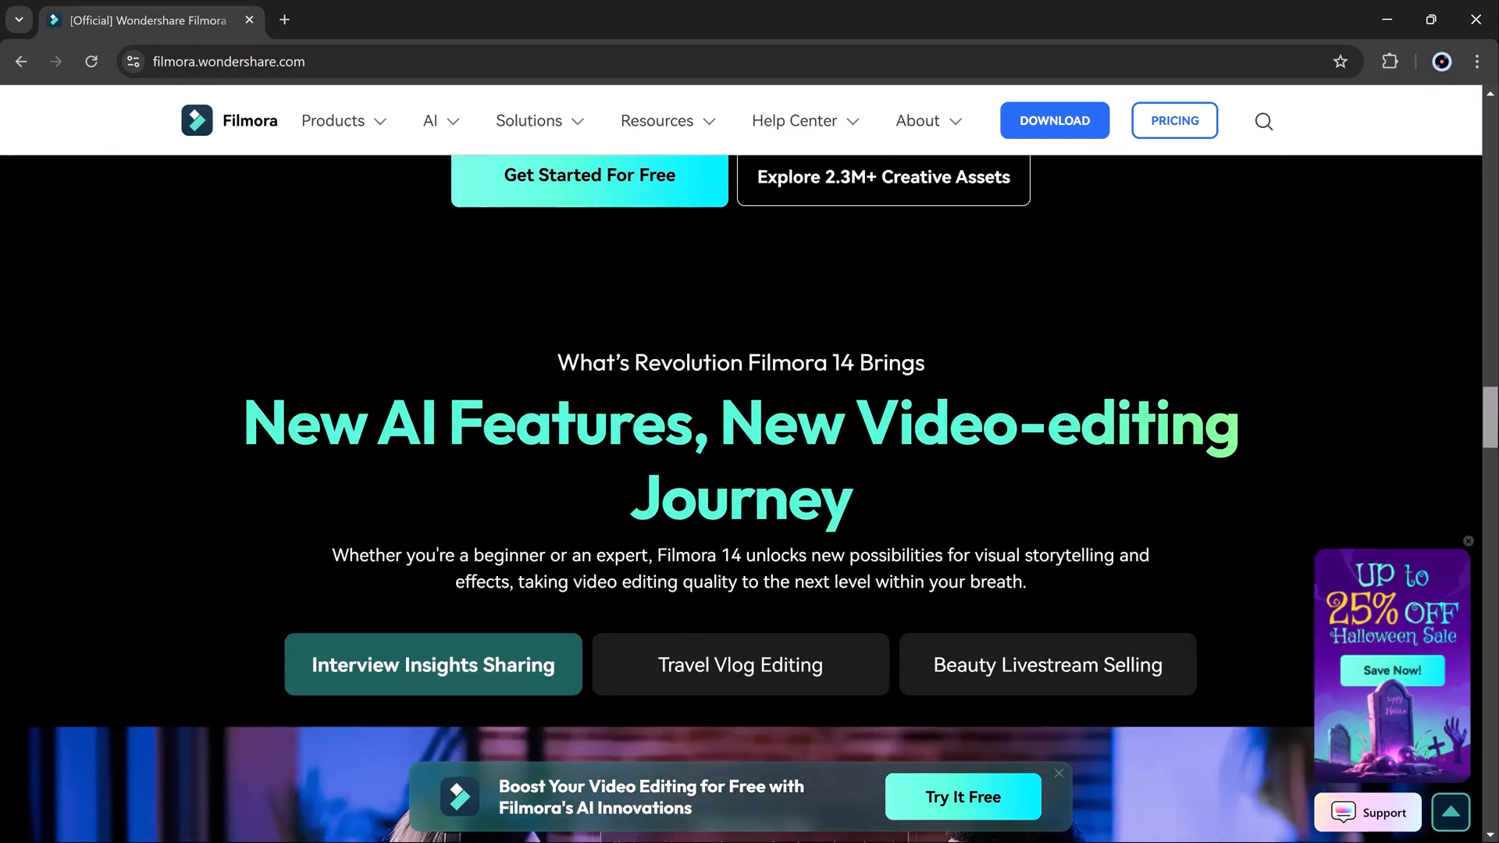
{"action": "scroll", "scroll_direction": "down", "scroll_amount": 3}
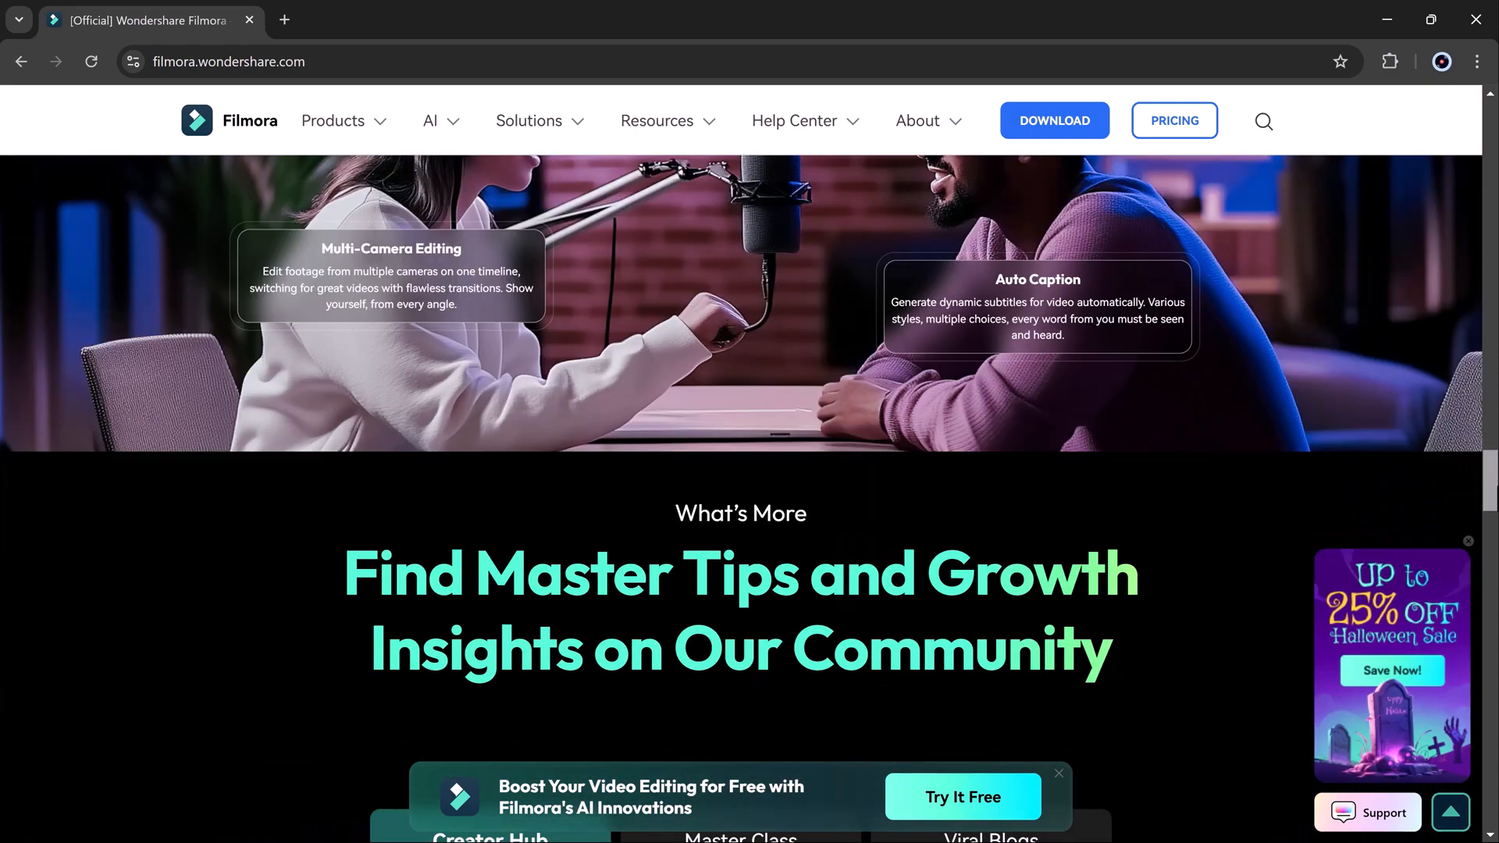
{"action": "scroll", "scroll_direction": "down", "scroll_amount": 3}
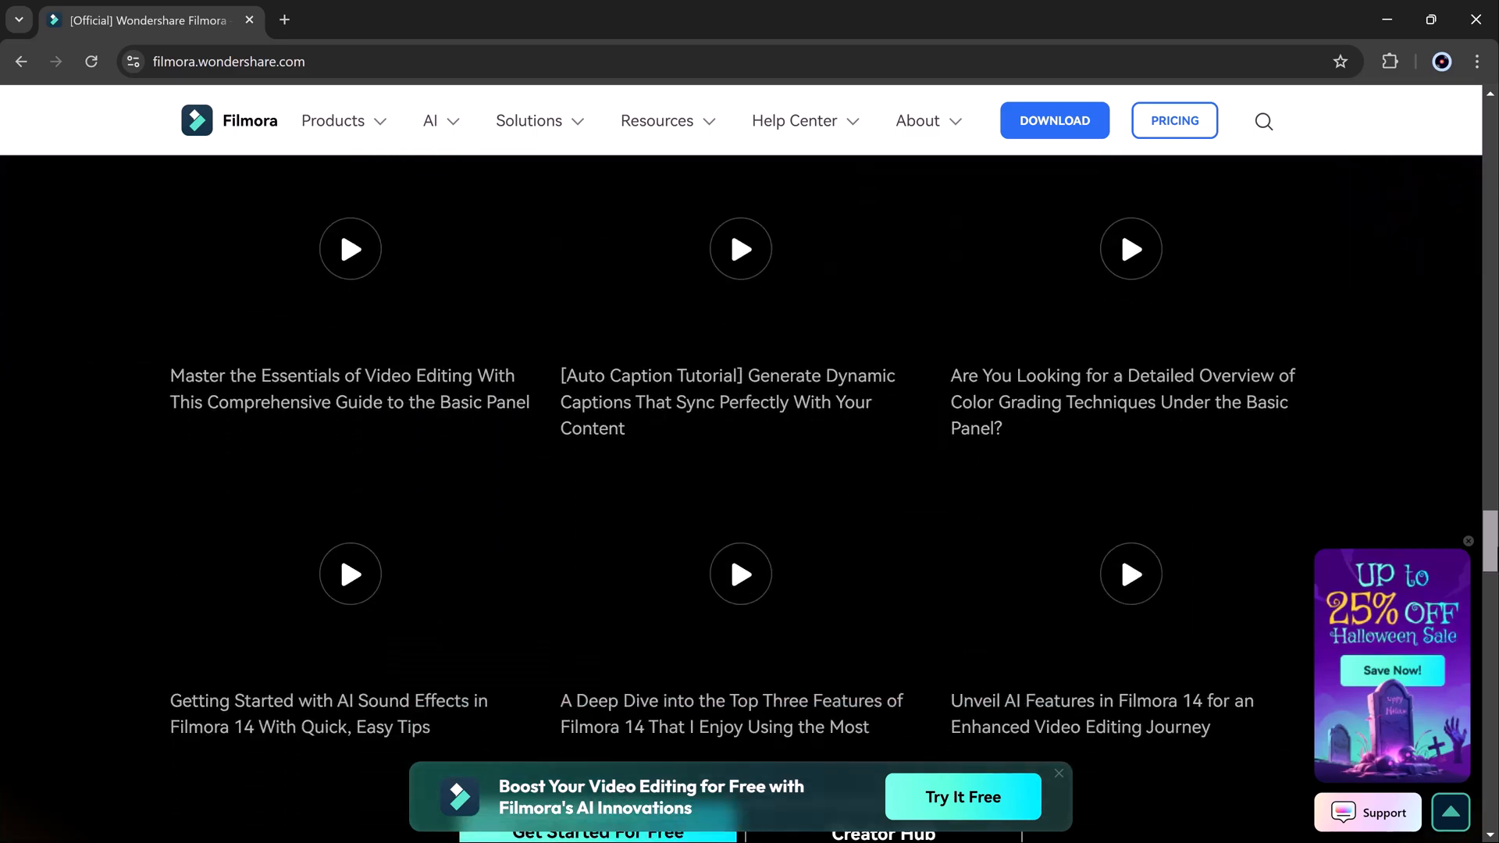
{"action": "scroll", "scroll_direction": "down", "scroll_amount": 3}
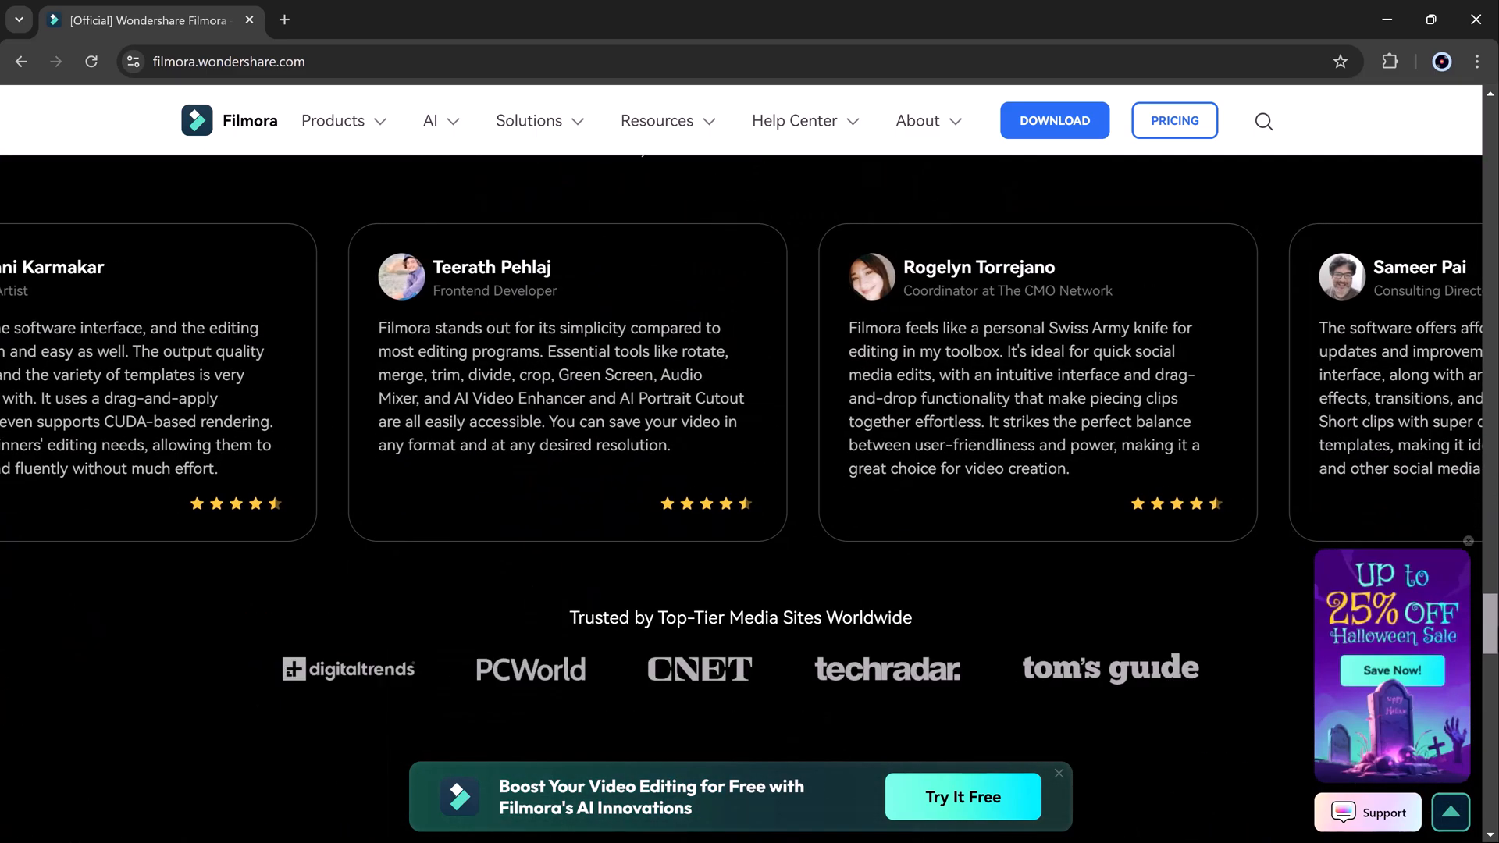
{"action": "scroll", "scroll_direction": "down", "scroll_amount": 3}
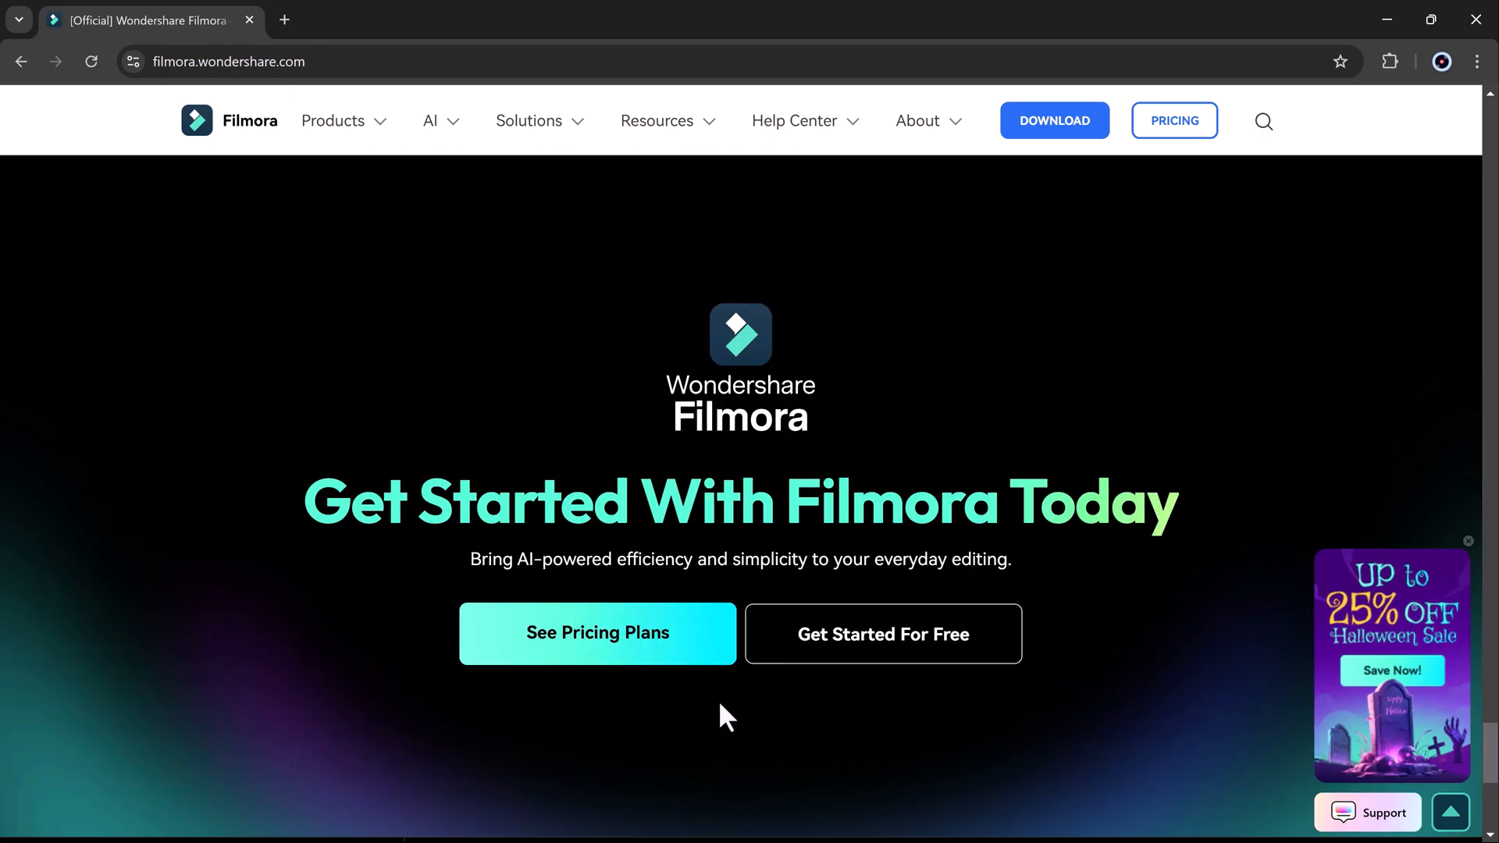
{"action": "mouse_move", "coordinate": [836, 654]}
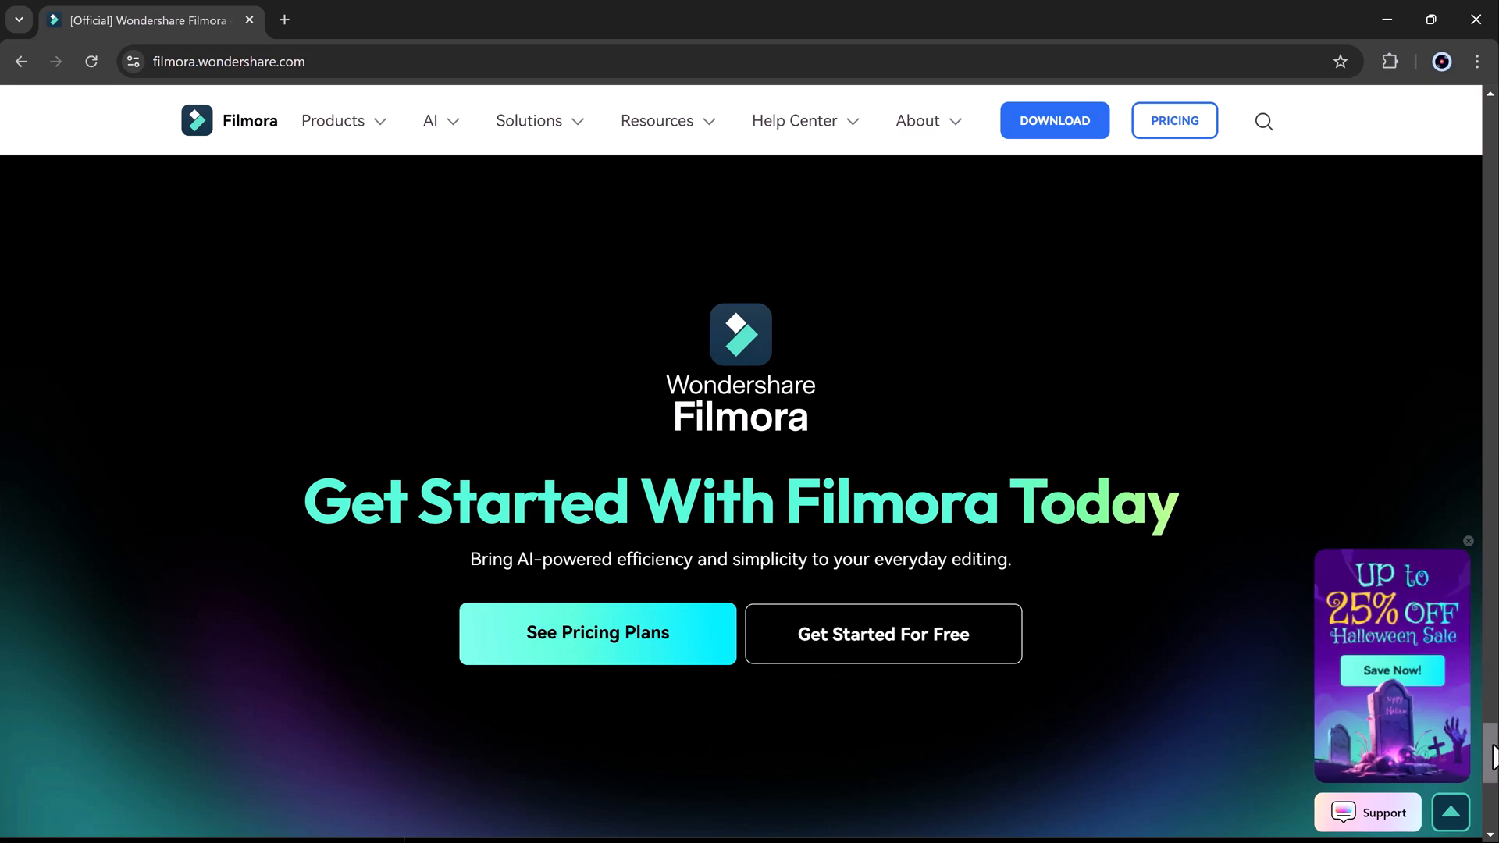
{"action": "scroll", "scroll_direction": "down", "scroll_amount": 3}
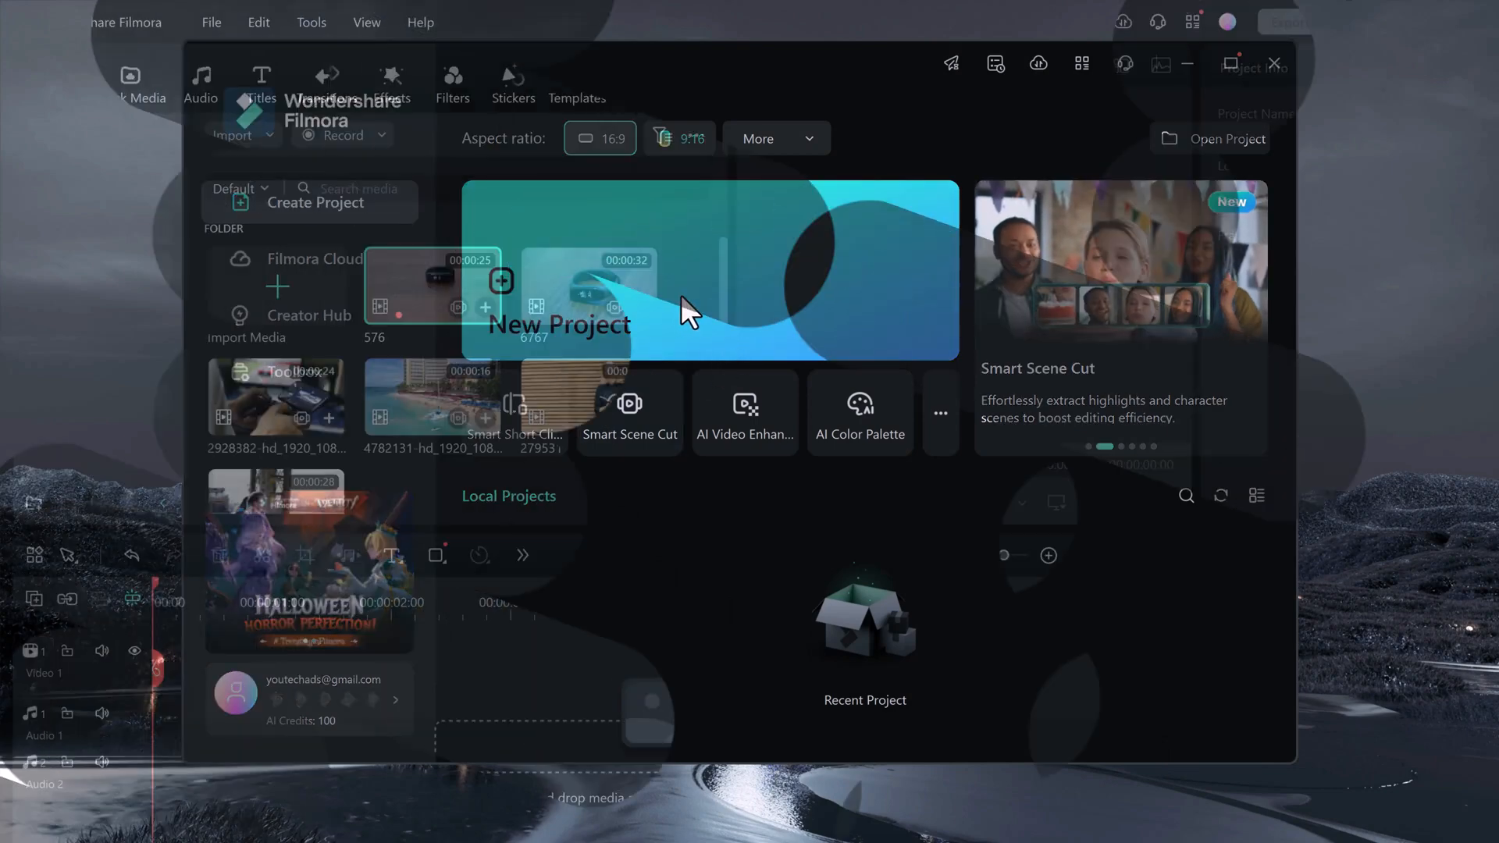
{"action": "left_click", "coordinate": [562, 324]}
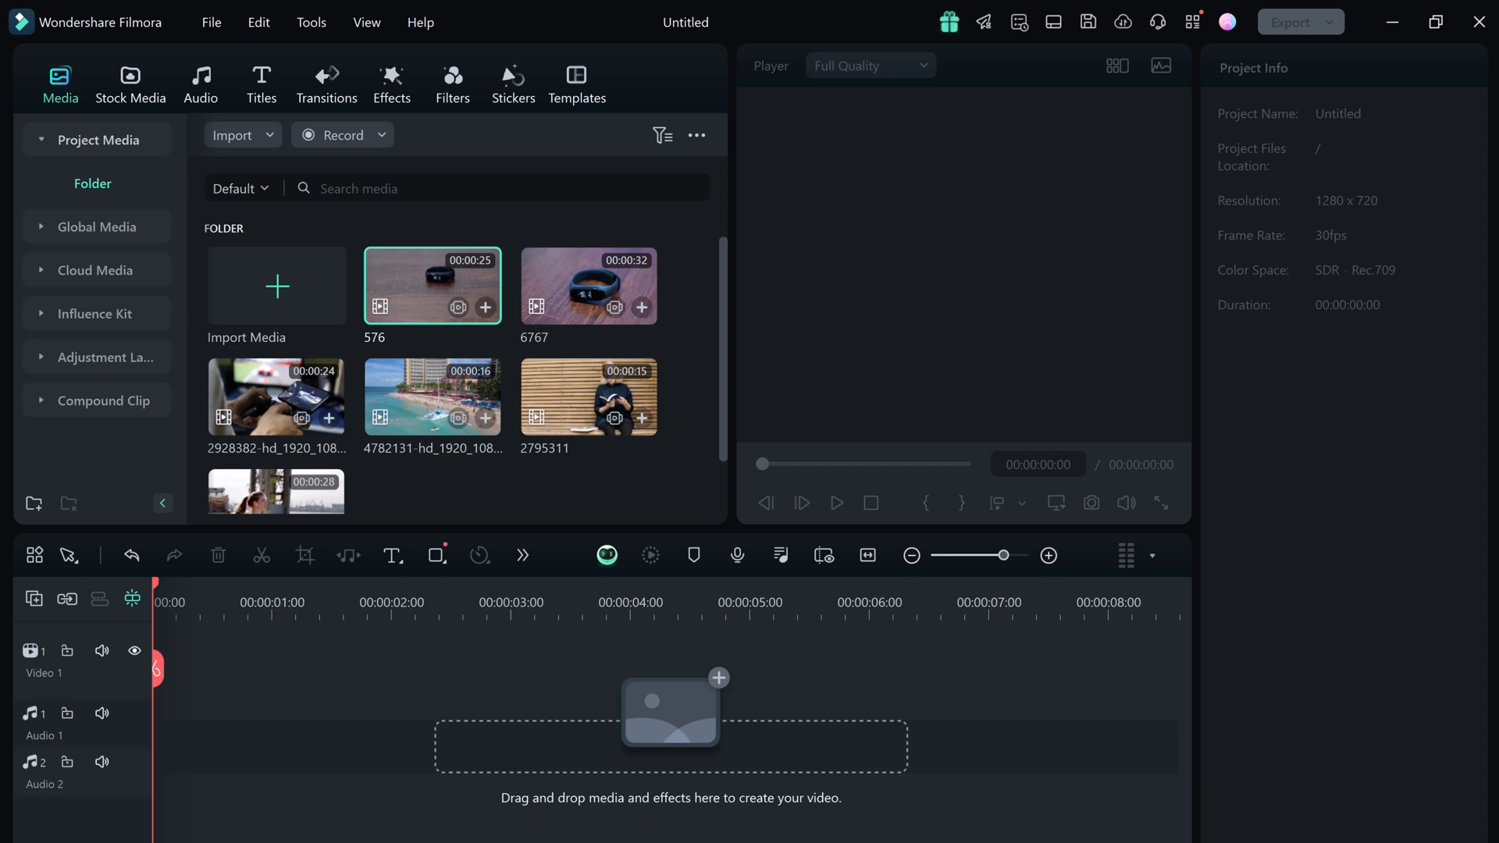
{"action": "mouse_move", "coordinate": [414, 507]}
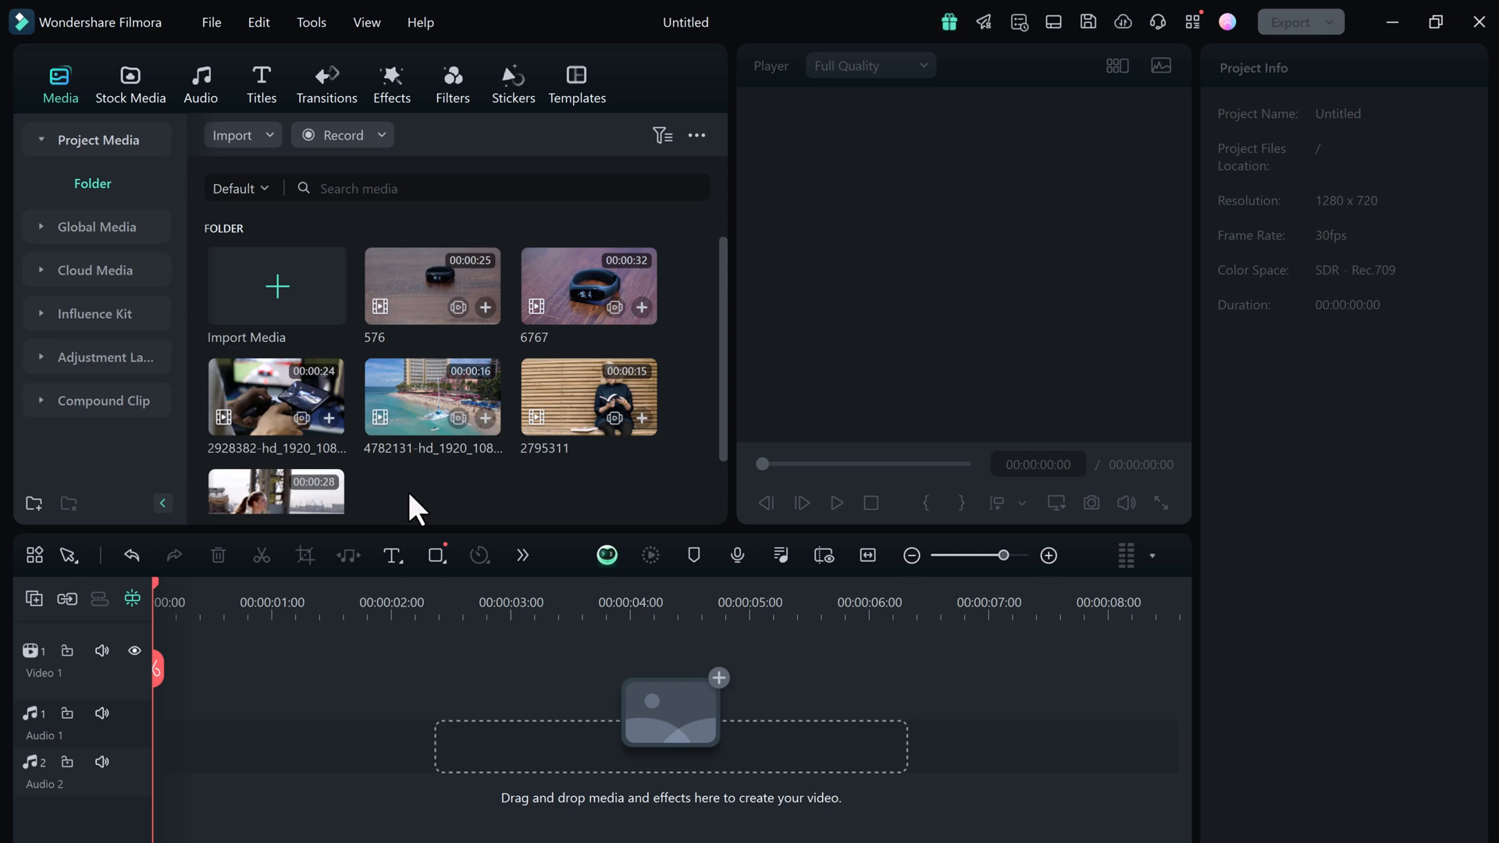
{"action": "mouse_move", "coordinate": [431, 396]}
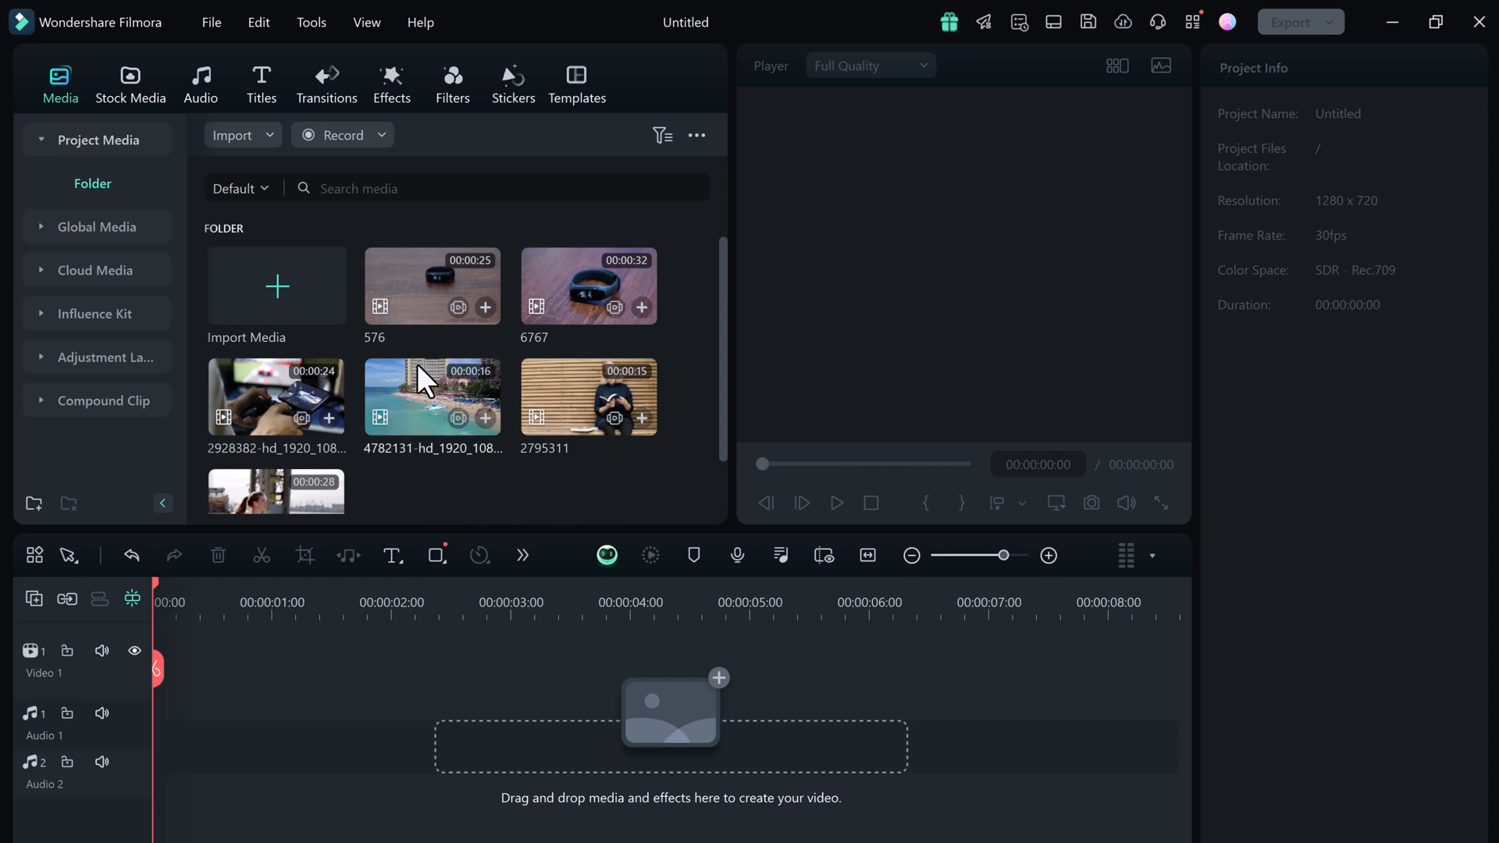
{"action": "mouse_move", "coordinate": [498, 504]}
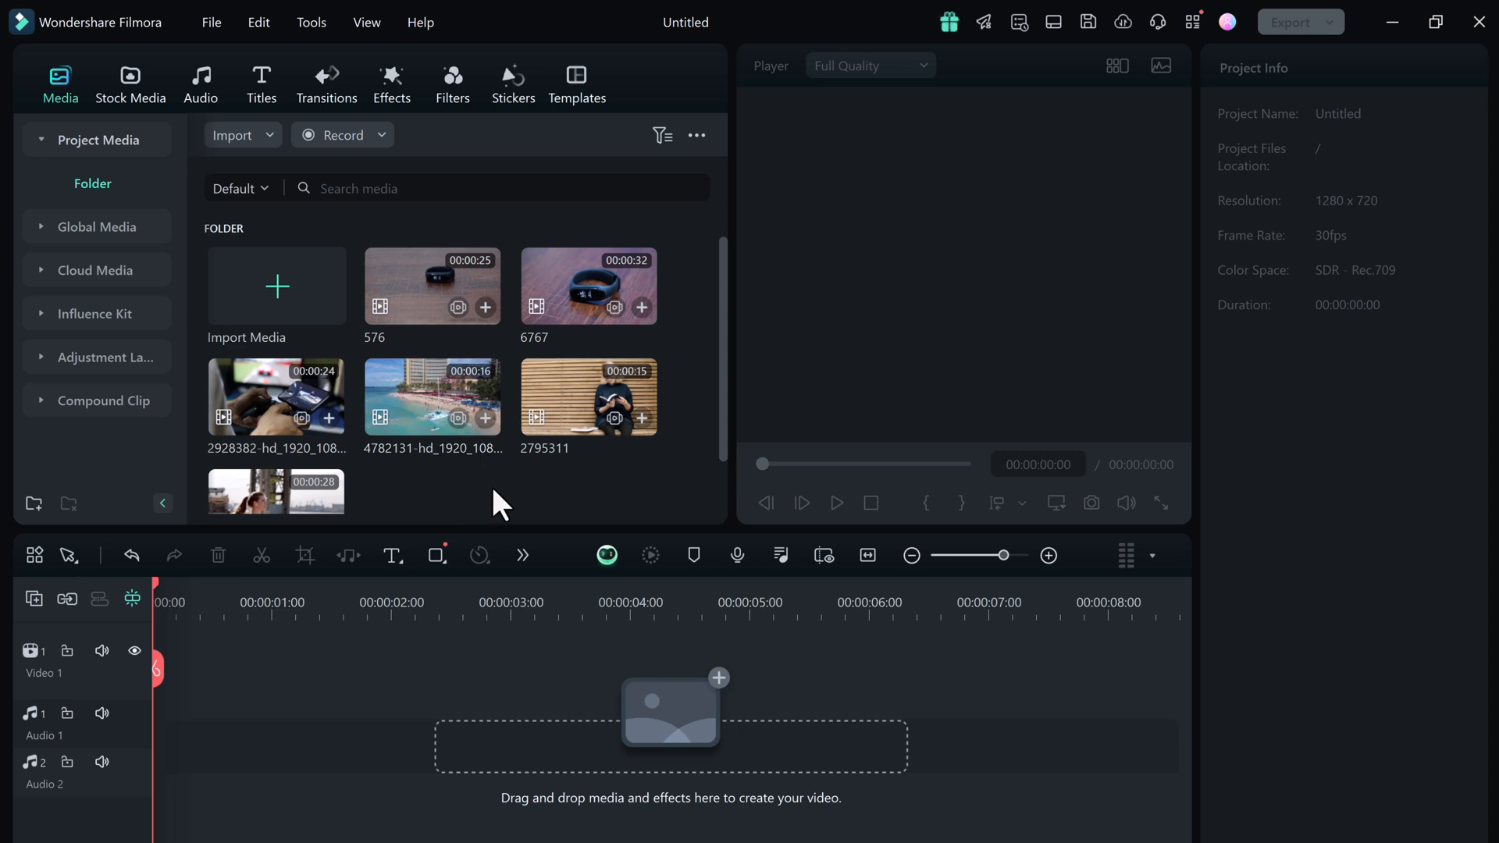
{"action": "mouse_move", "coordinate": [429, 303]}
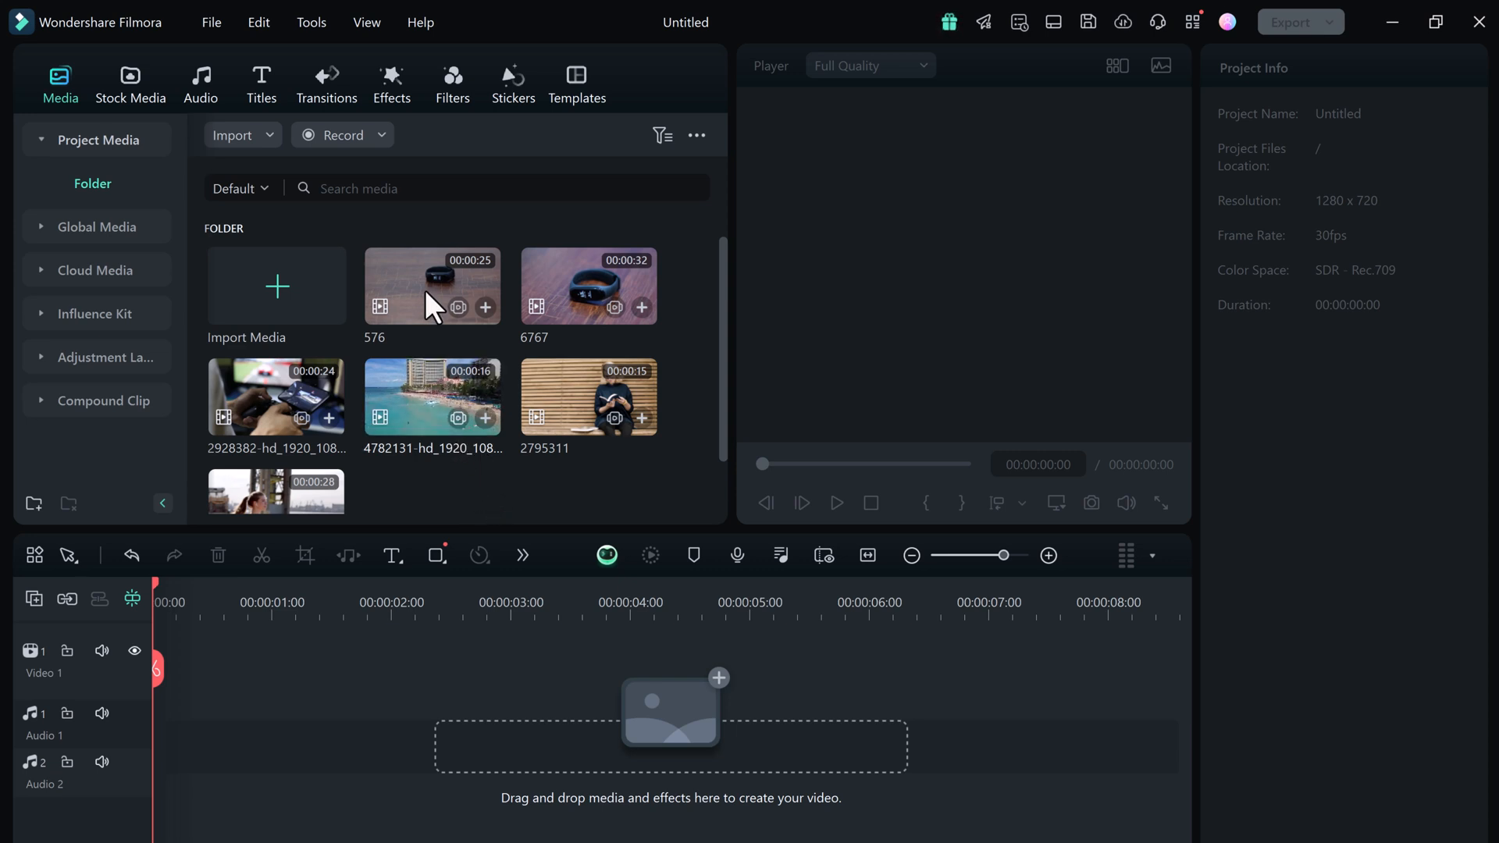
{"action": "mouse_move", "coordinate": [476, 309]}
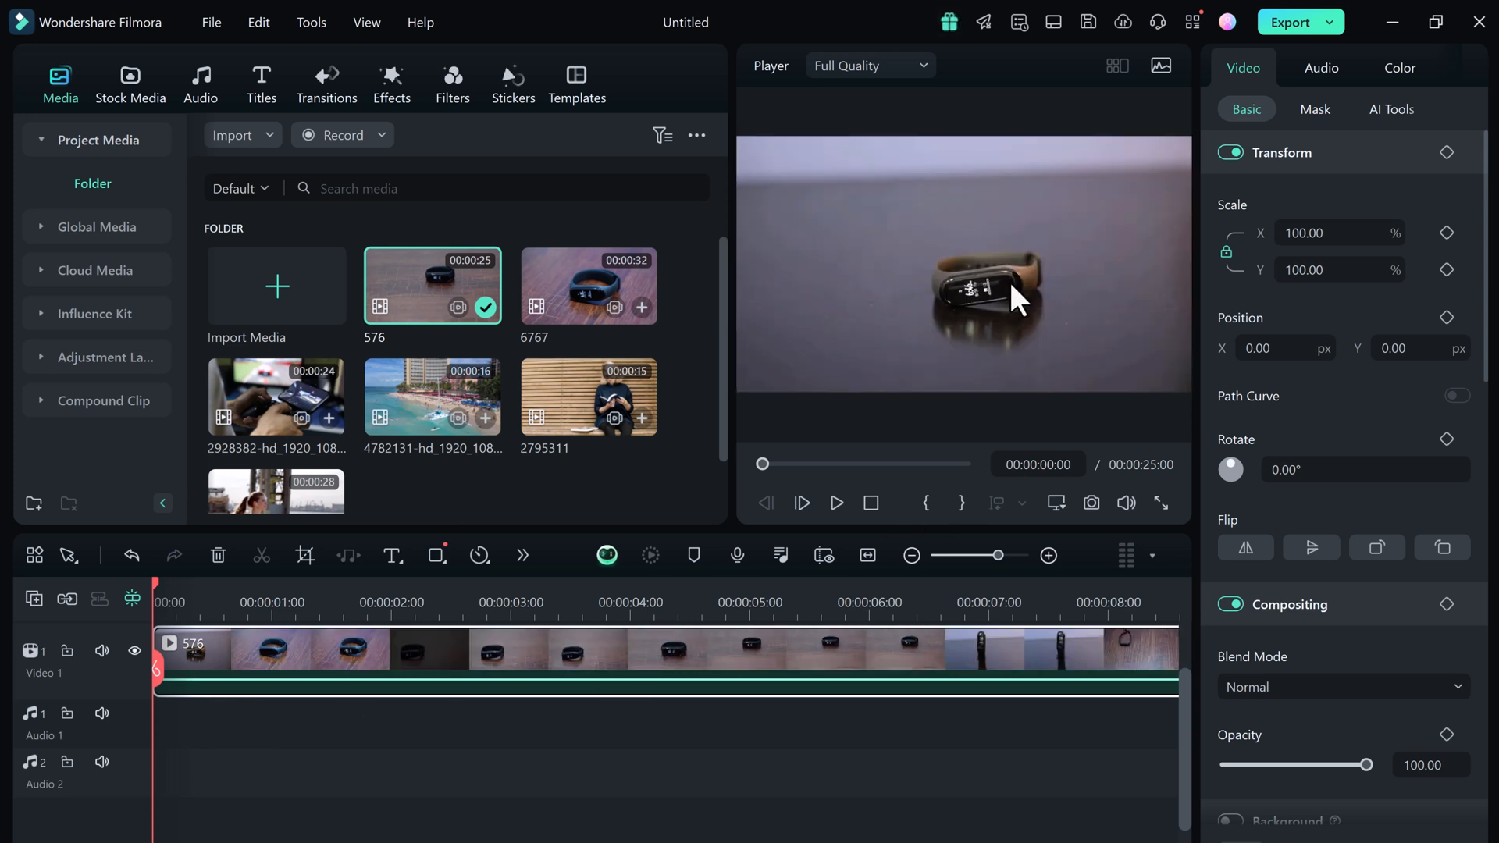
{"action": "mouse_move", "coordinate": [850, 521]}
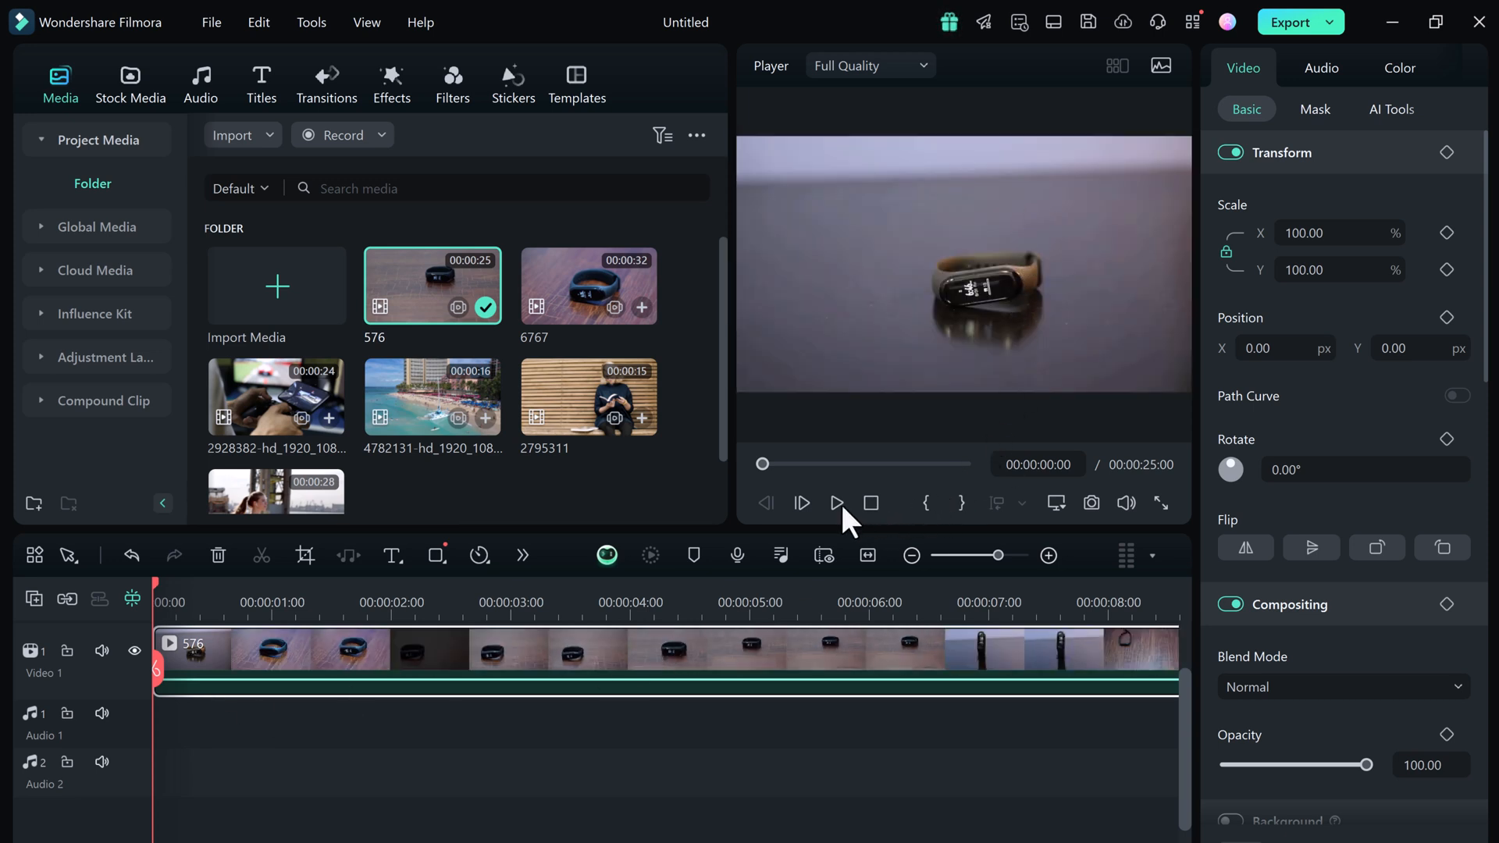
Play and stop clip 576 in the preview, then start generating background music
{"action": "left_click", "coordinate": [836, 502]}
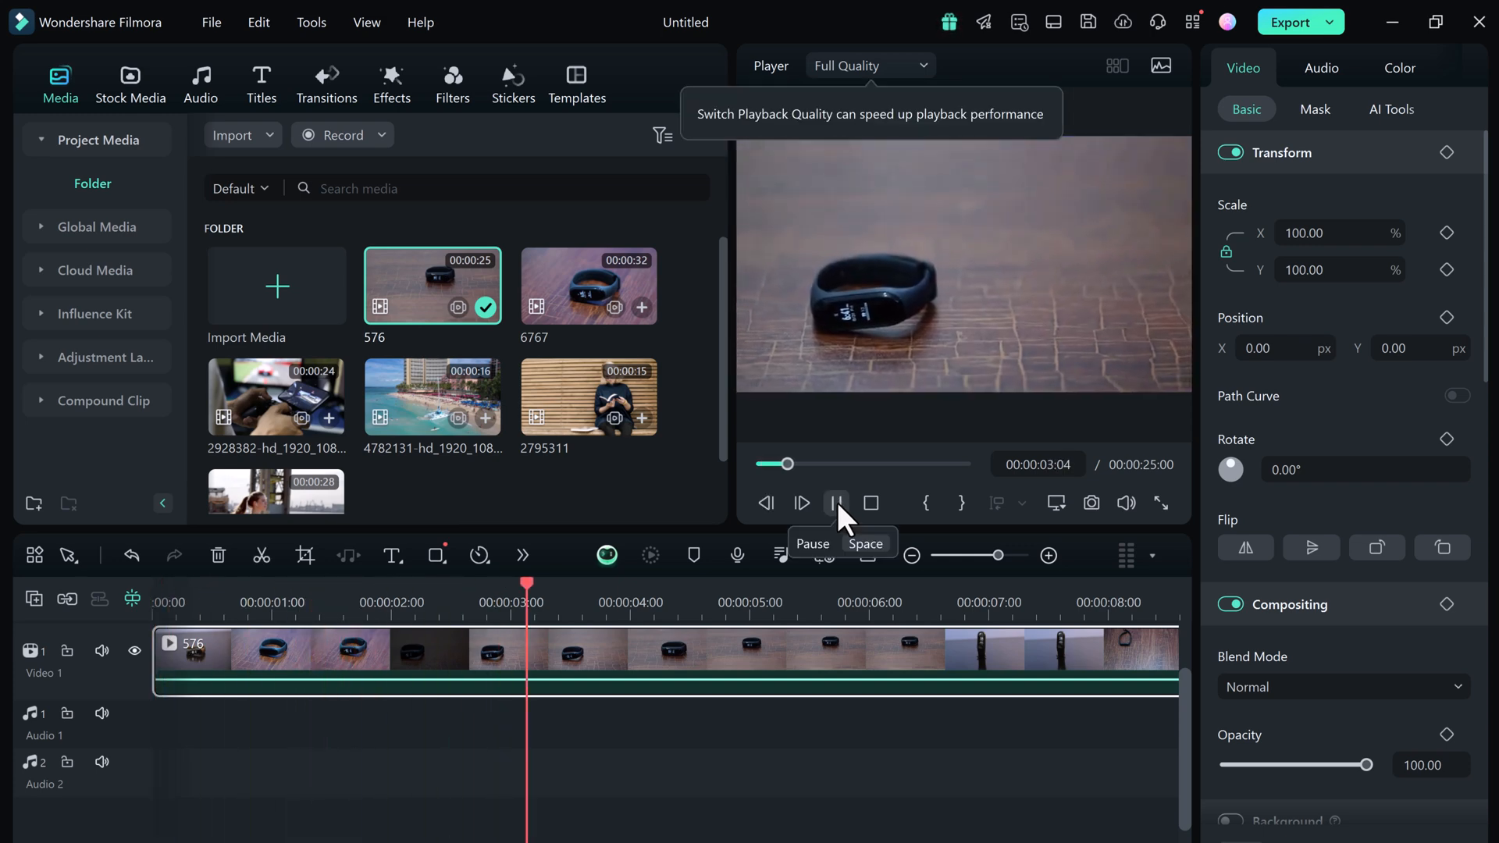
{"action": "left_click", "coordinate": [835, 503]}
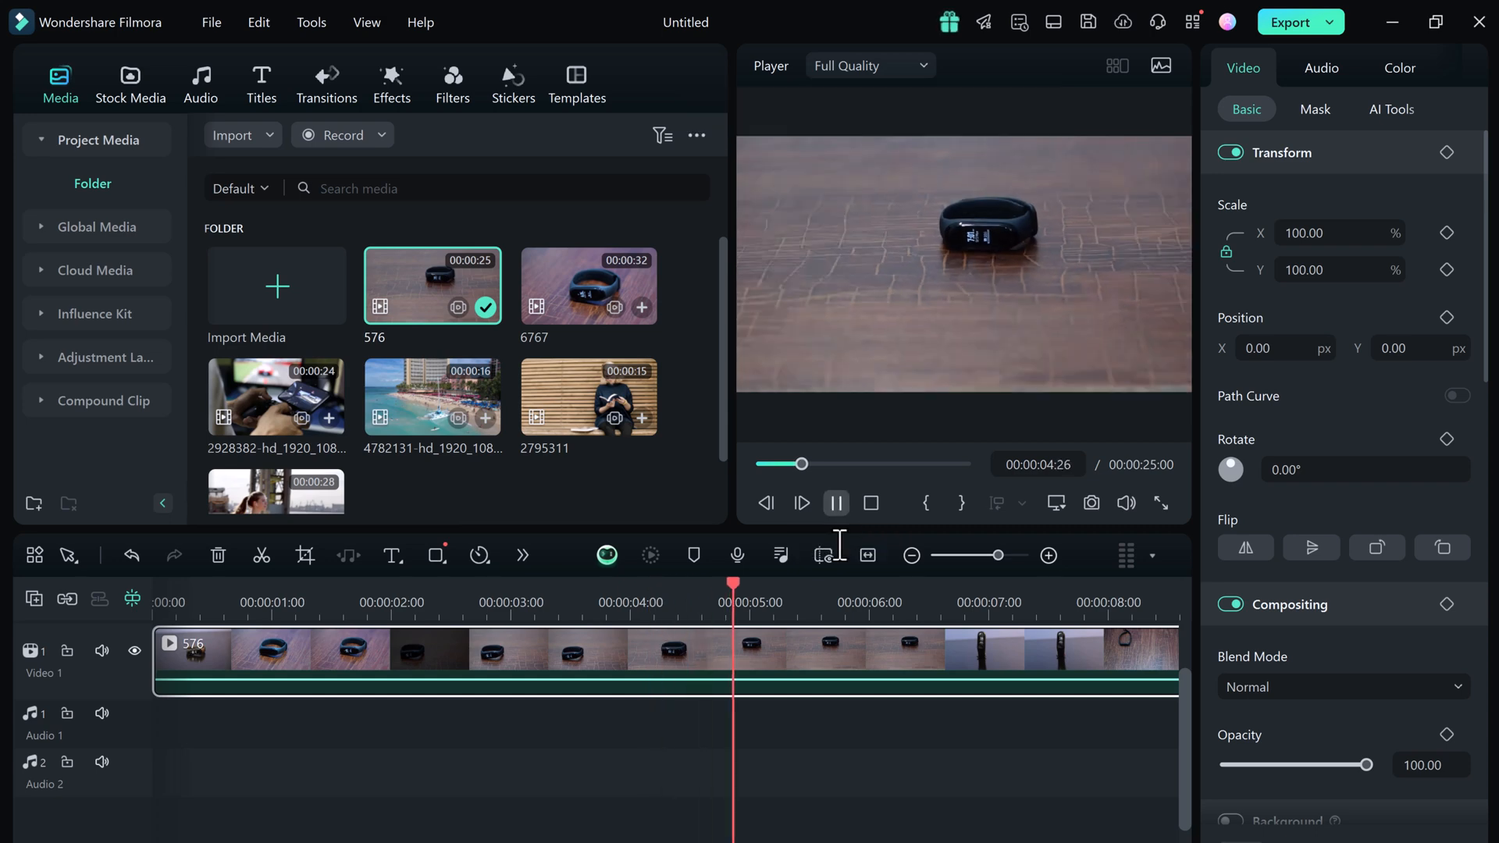
{"action": "left_click", "coordinate": [834, 503]}
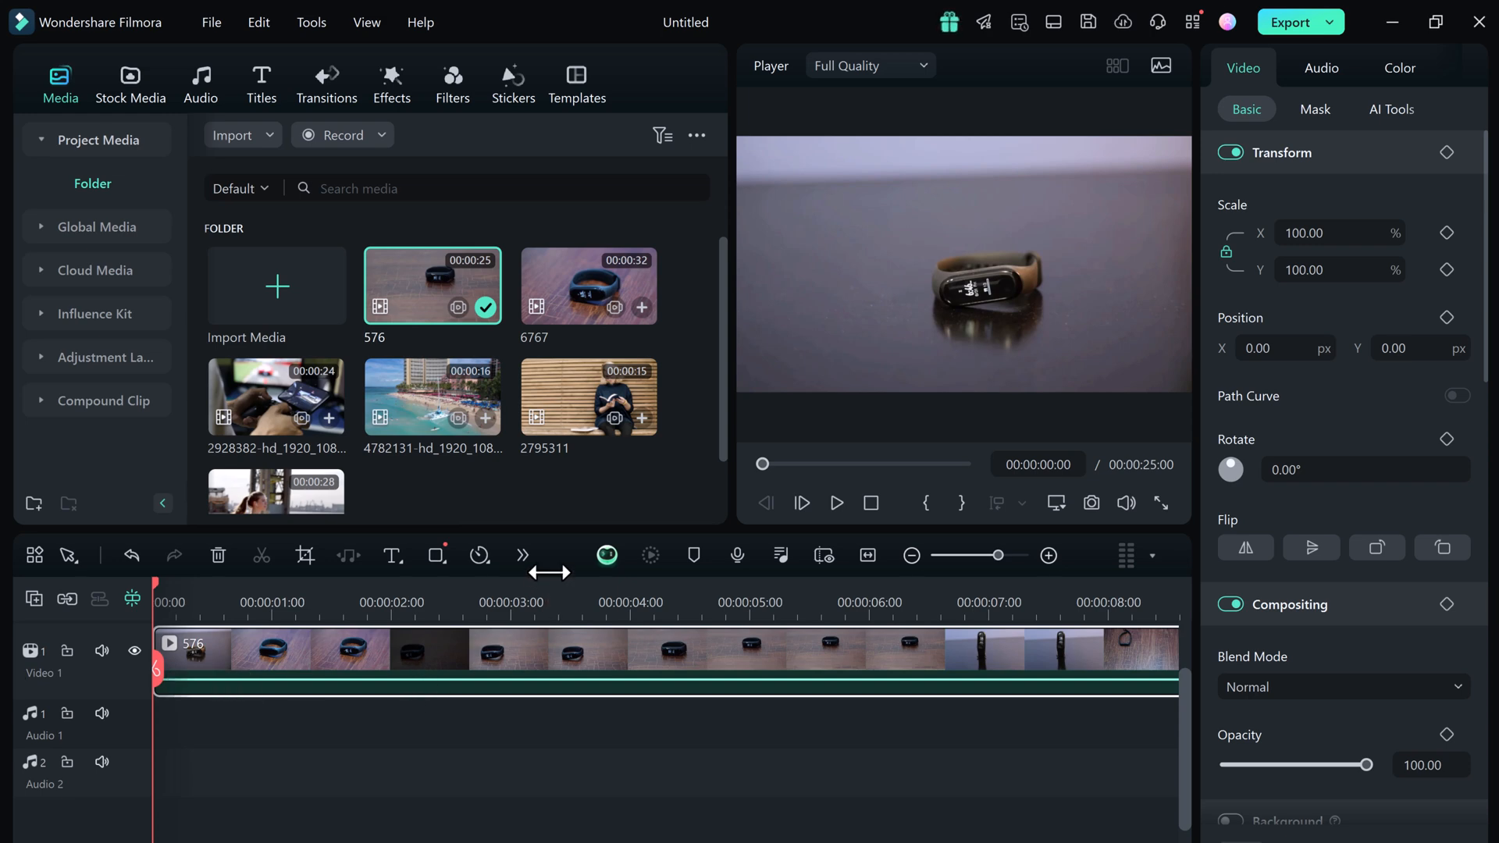
{"action": "left_click", "coordinate": [522, 554]}
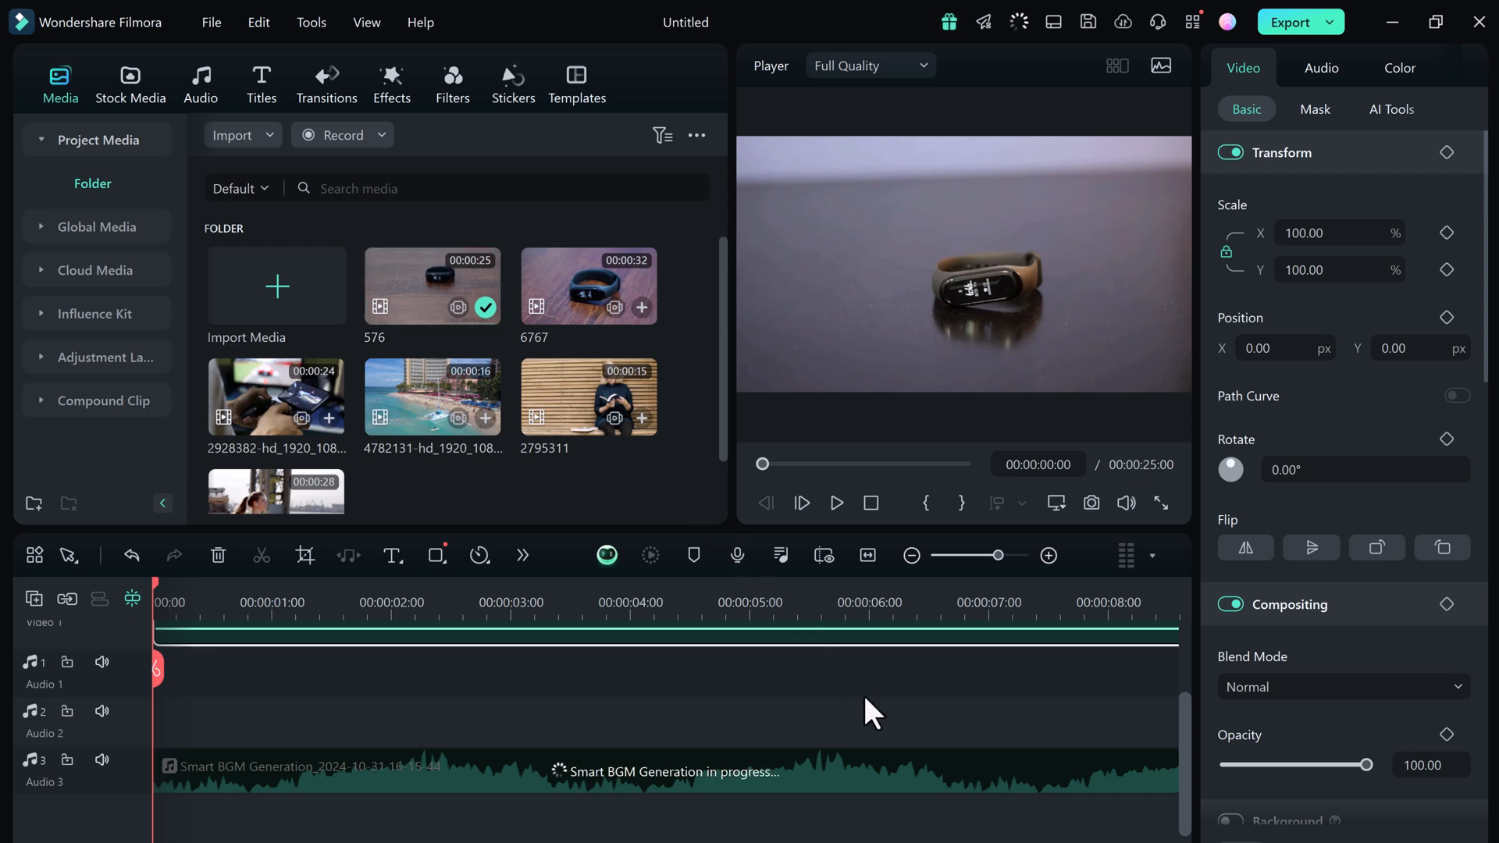
Zoom the timeline out until the 25-second Smart BGM track appears beneath clip 576
{"action": "left_click", "coordinate": [908, 554]}
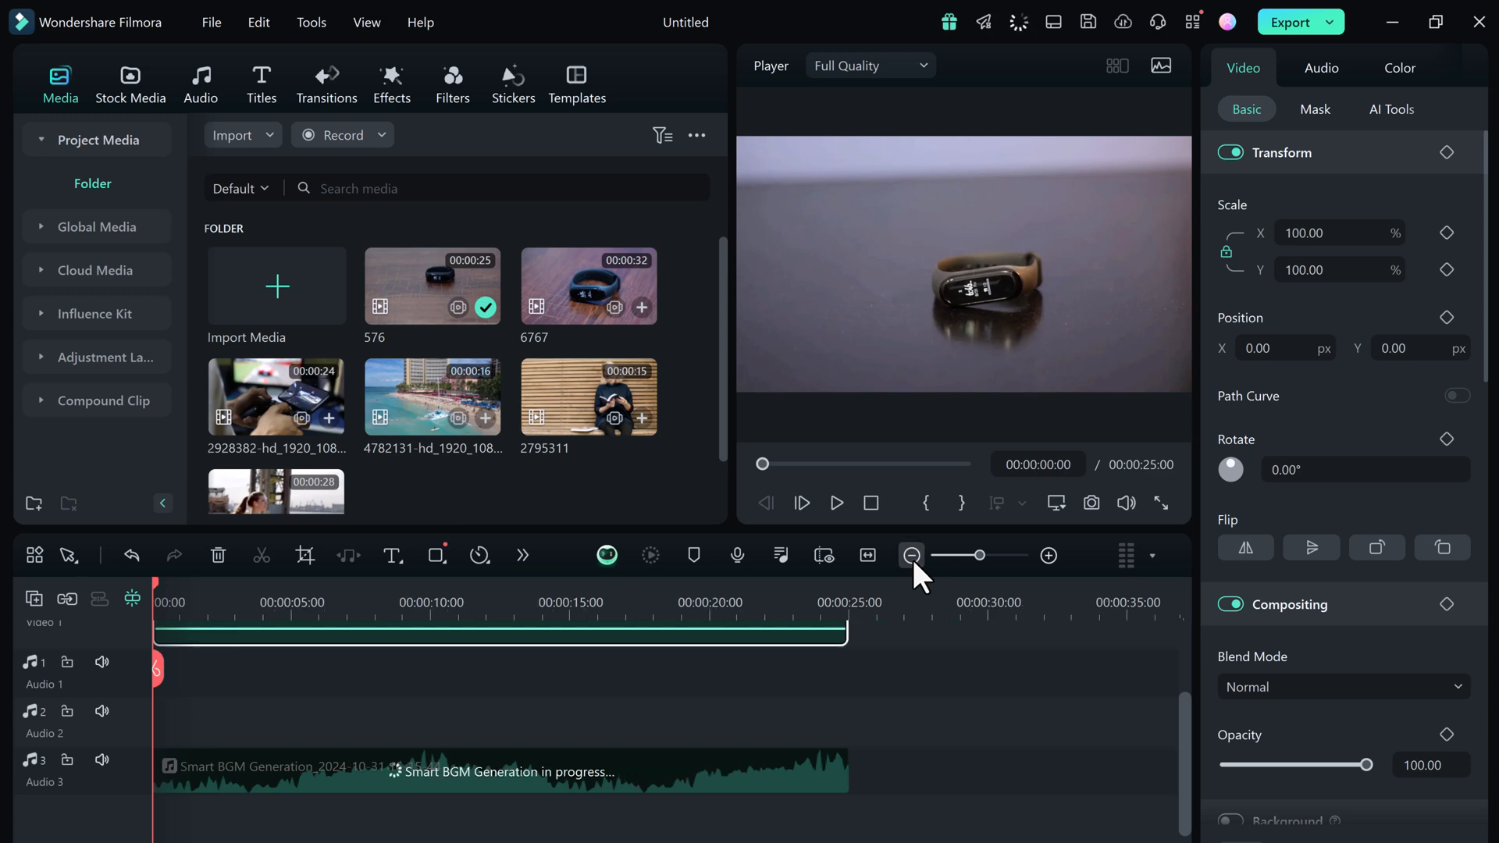
{"action": "left_click", "coordinate": [669, 727]}
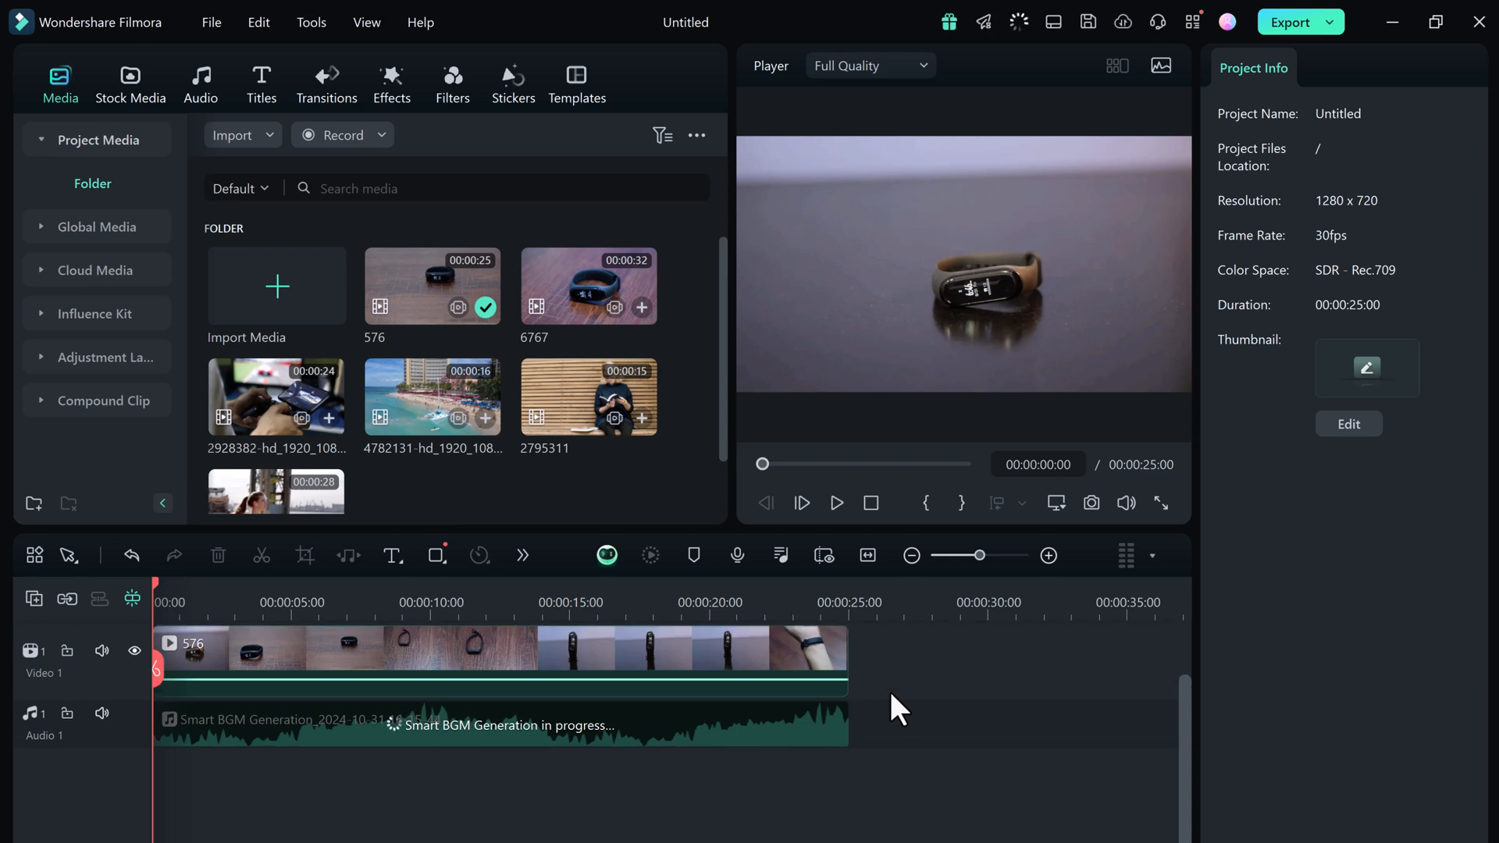
{"action": "scroll", "scroll_direction": "down", "scroll_amount": 3}
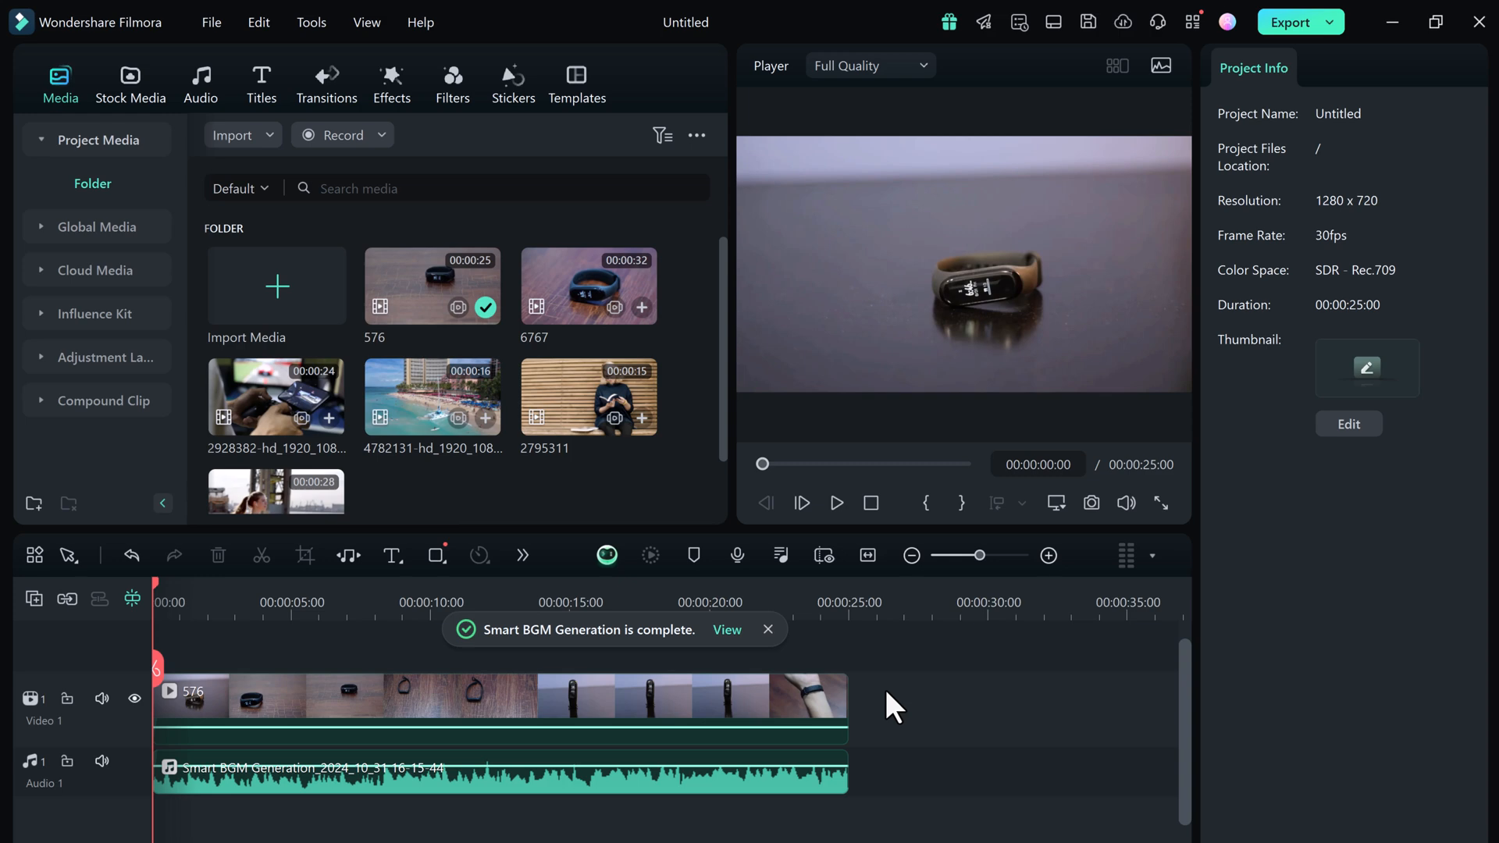
{"action": "left_click", "coordinate": [767, 629]}
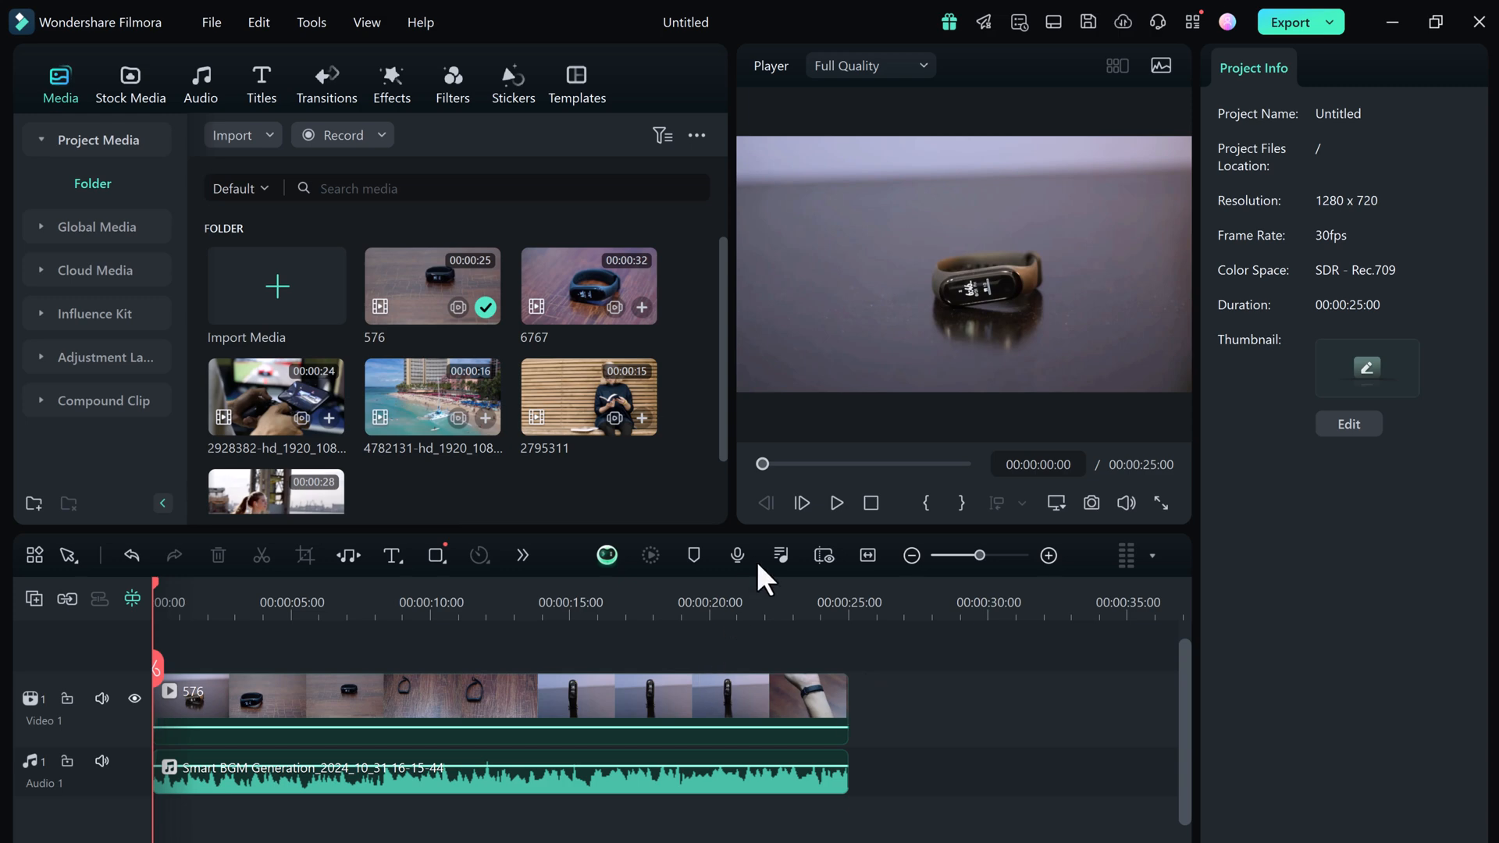
{"action": "left_click", "coordinate": [834, 503]}
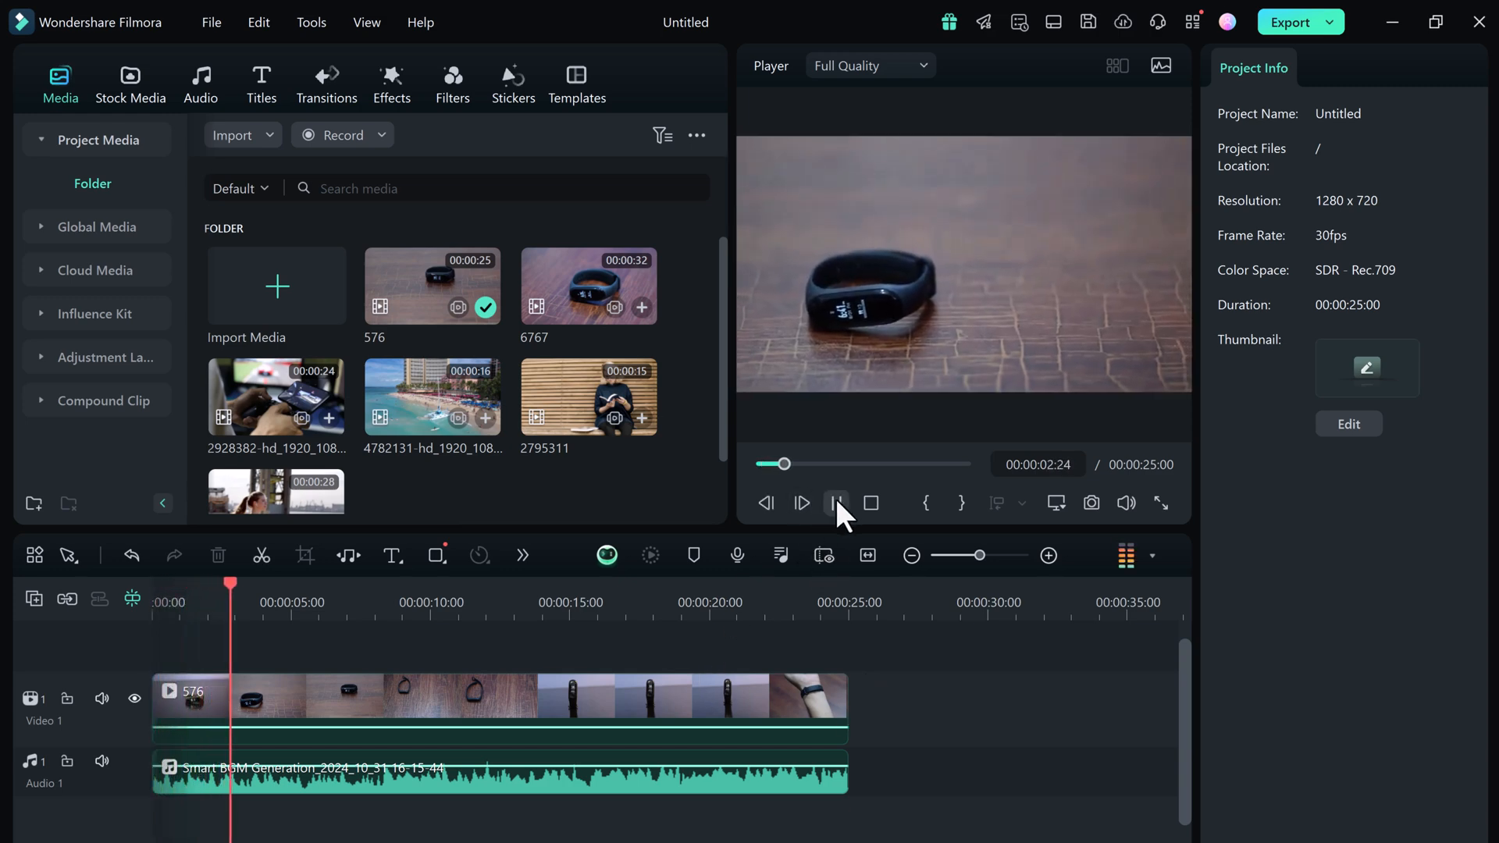
{"action": "left_click", "coordinate": [835, 503]}
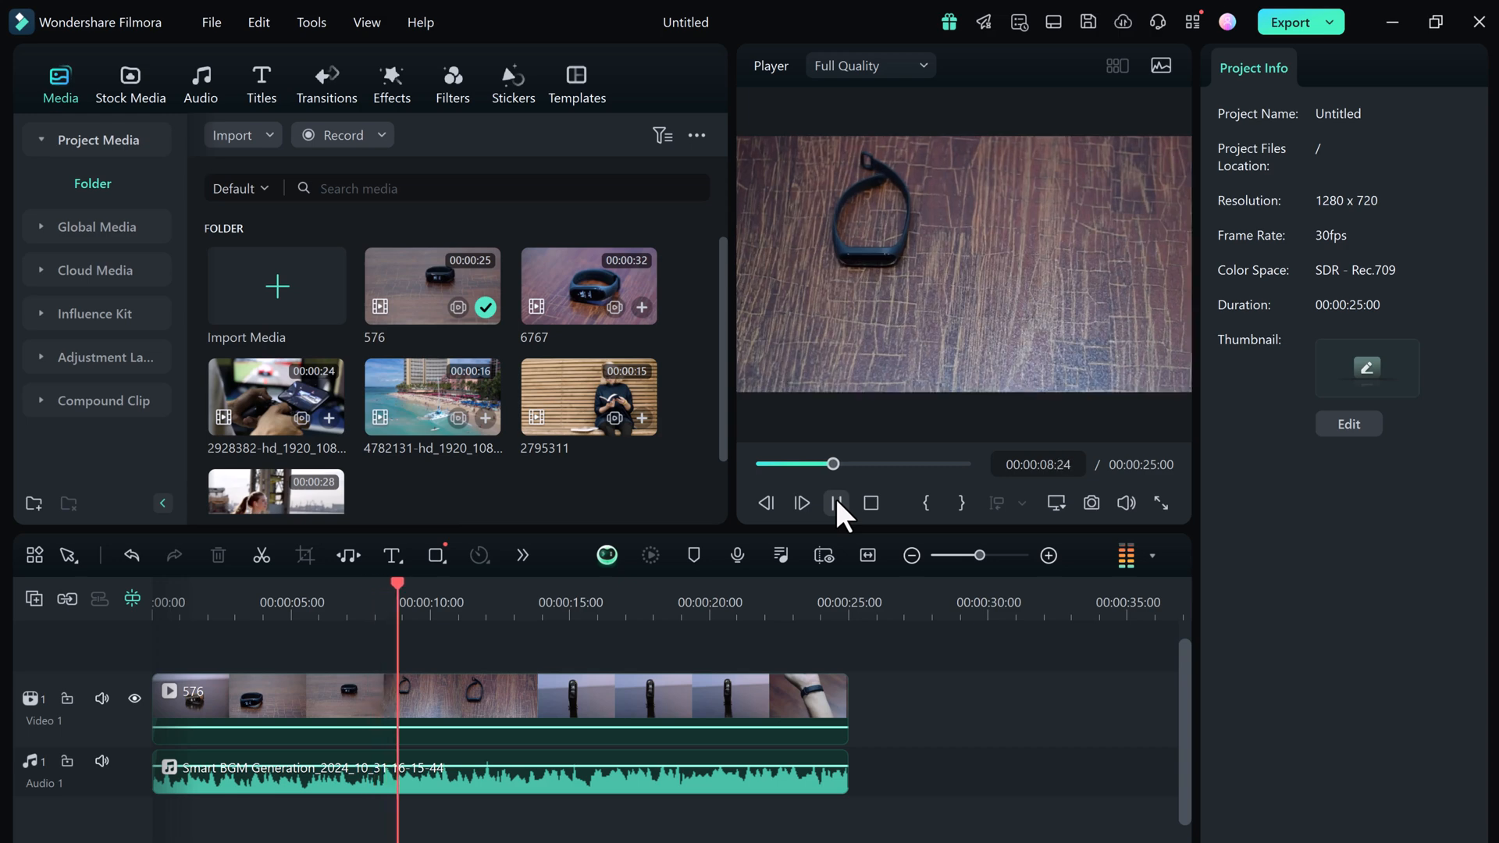
{"action": "left_click", "coordinate": [801, 503]}
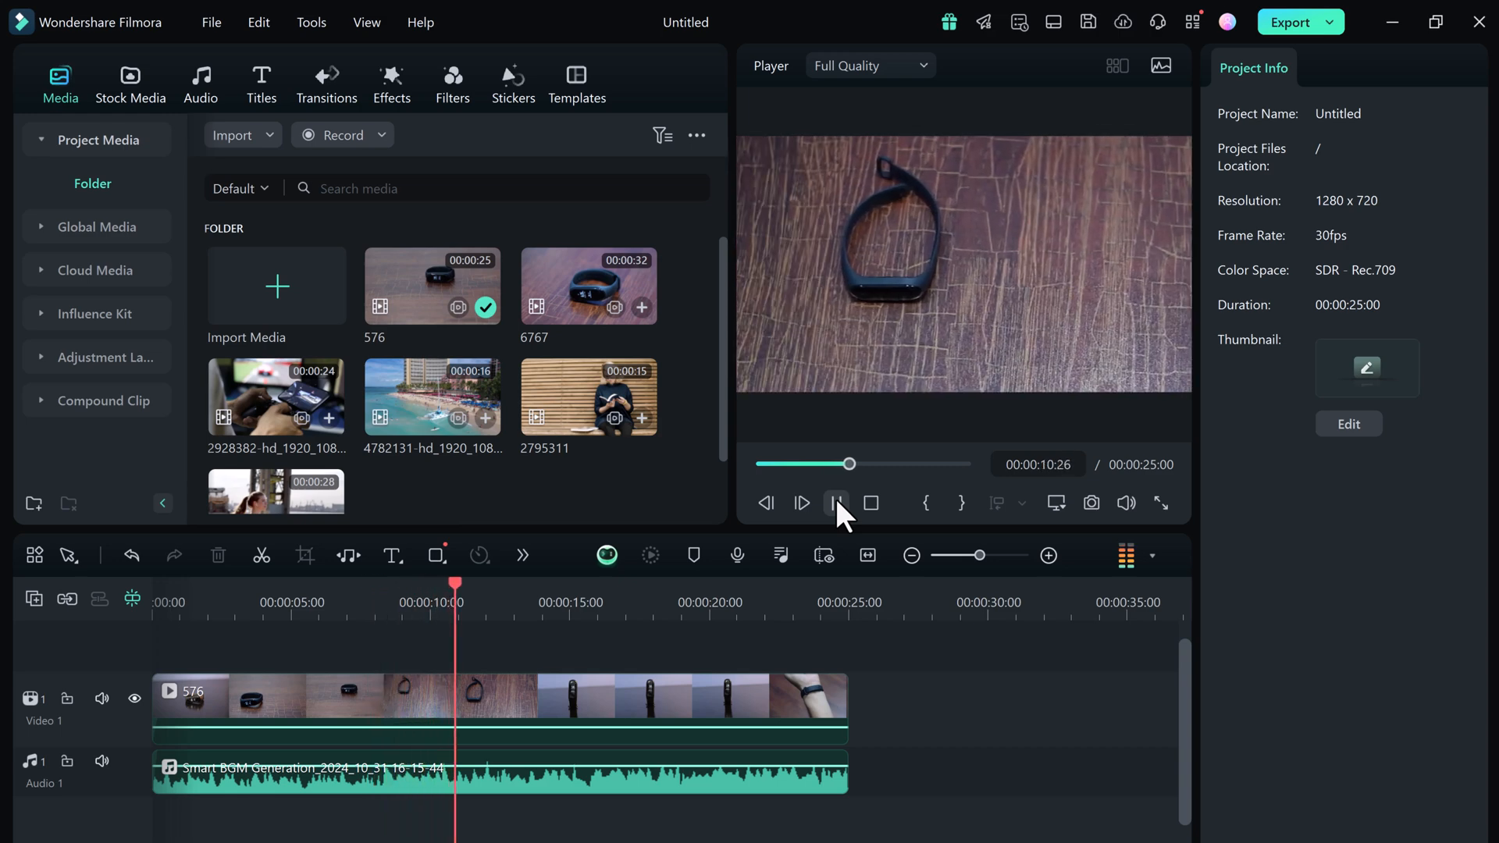
{"action": "left_click", "coordinate": [835, 502]}
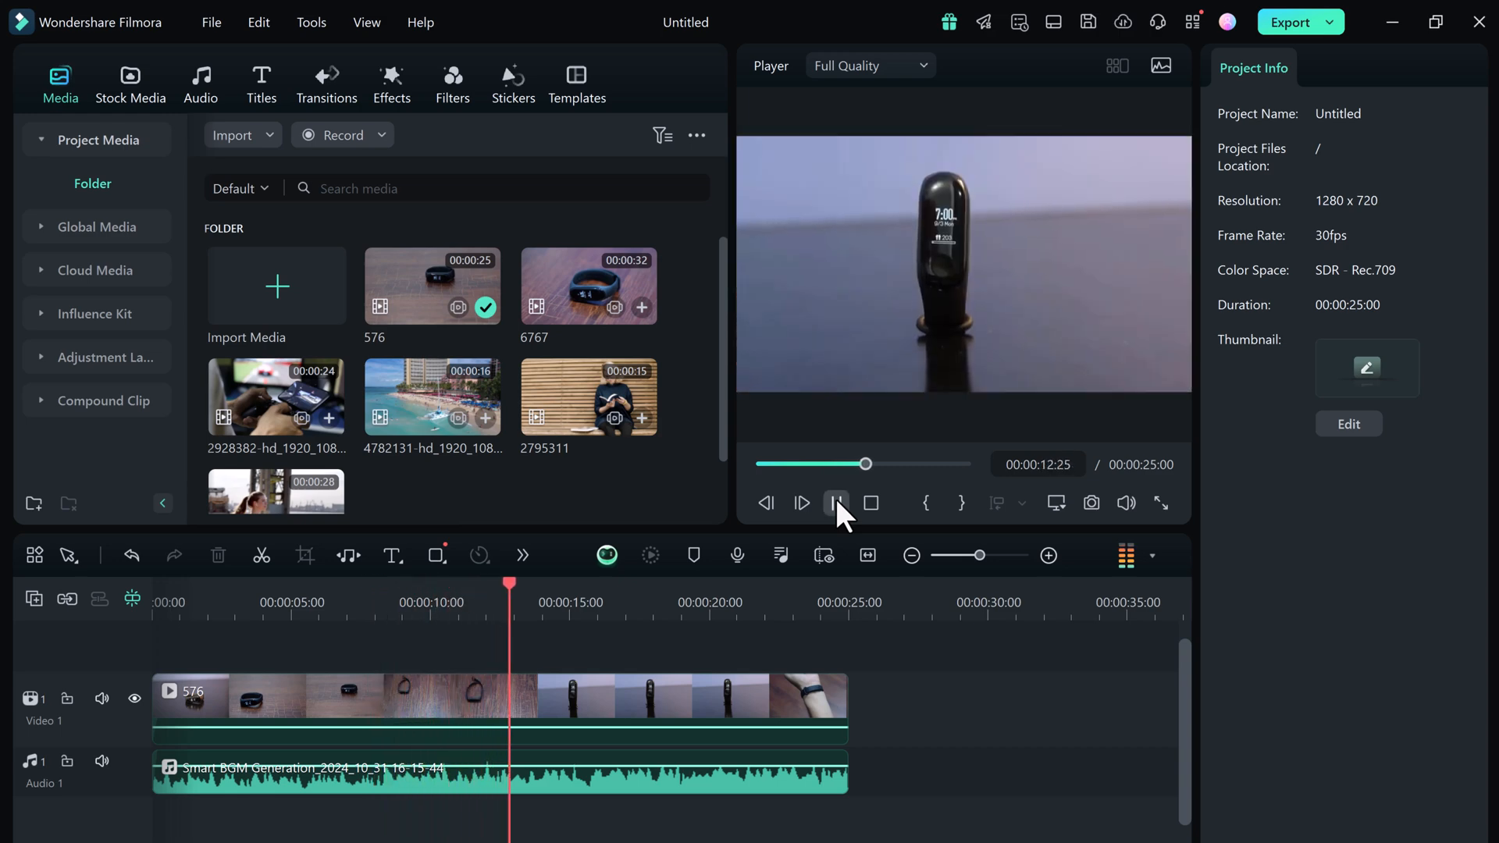
{"action": "left_click", "coordinate": [836, 503]}
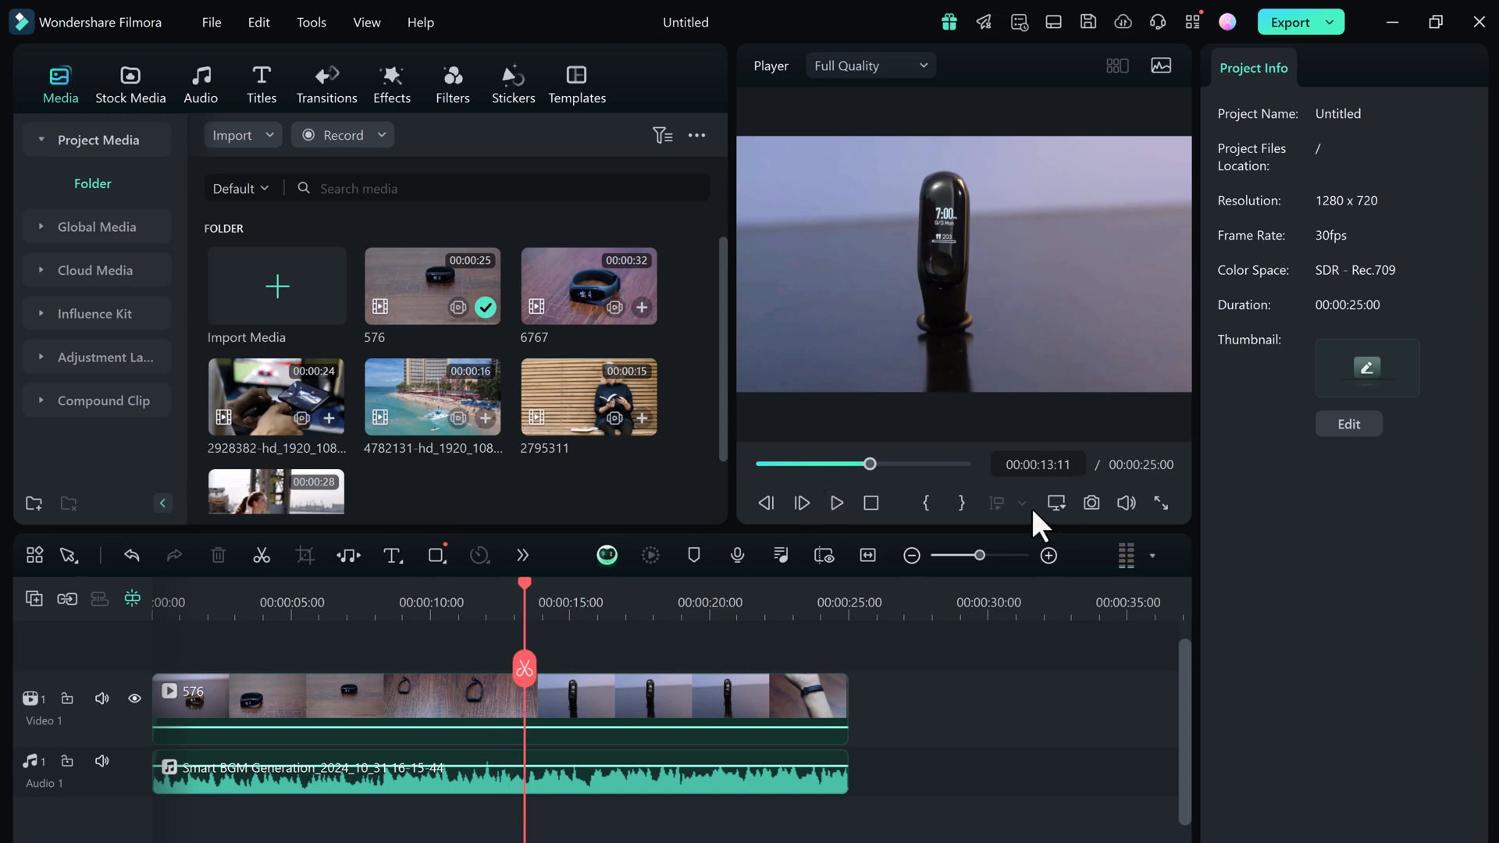
{"action": "left_click", "coordinate": [498, 772]}
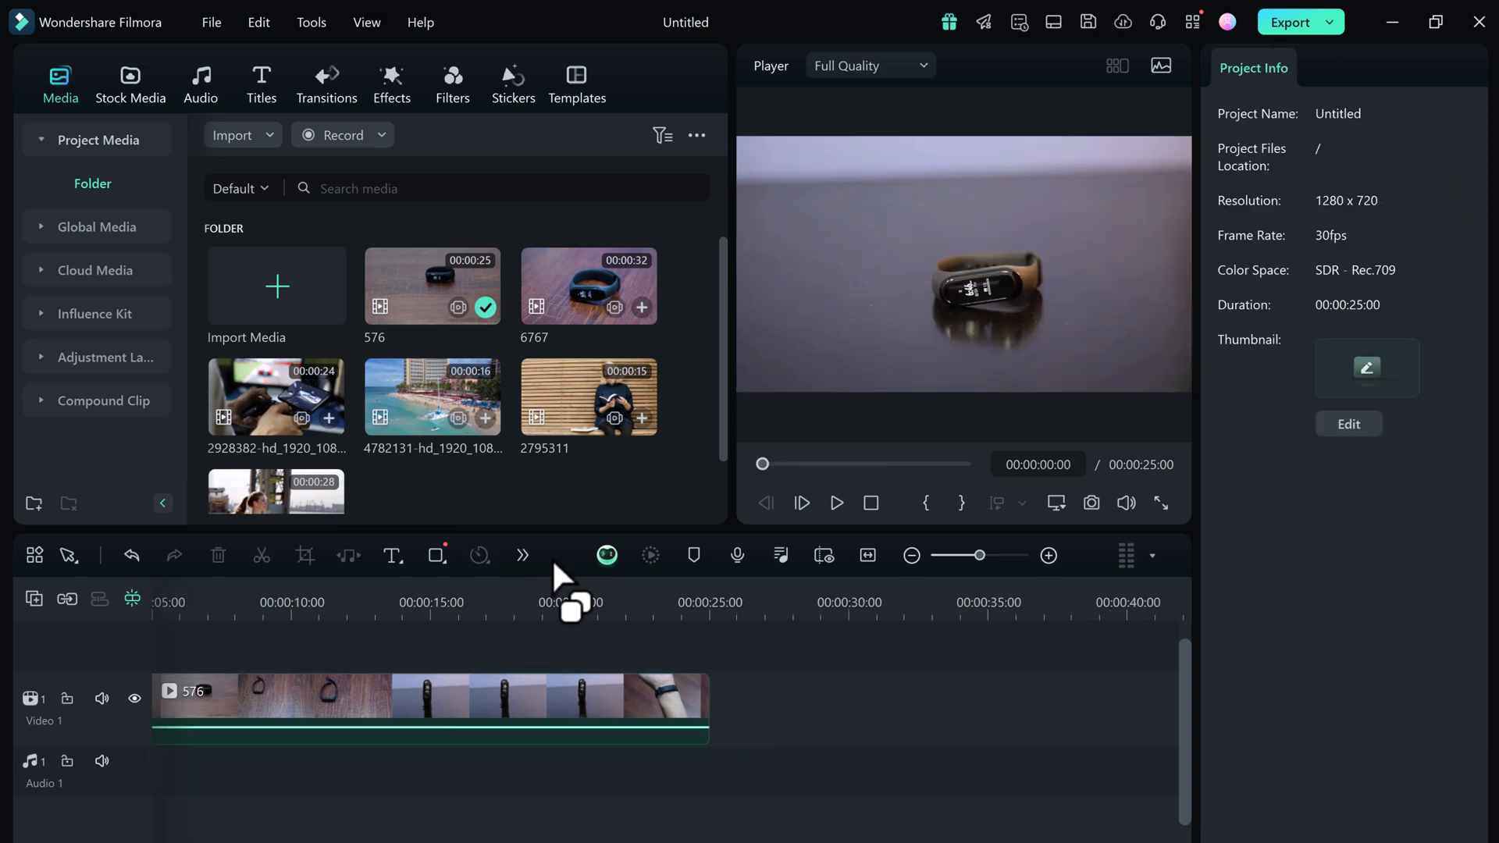
Regenerate Smart BGM music for clip 576, preview it, then clear the timeline
{"action": "left_click", "coordinate": [523, 555]}
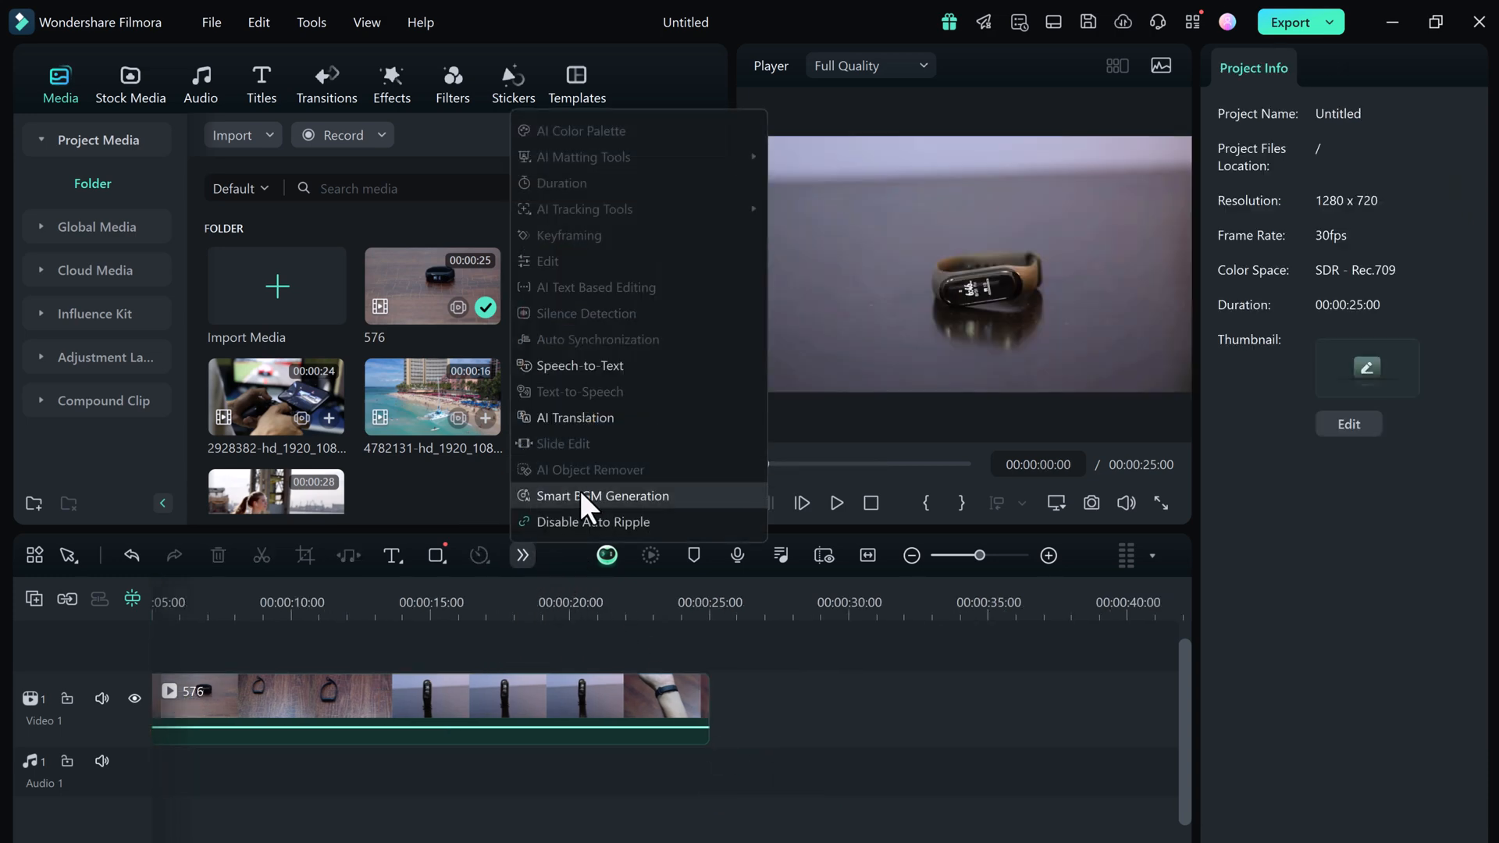
{"action": "left_click", "coordinate": [605, 495]}
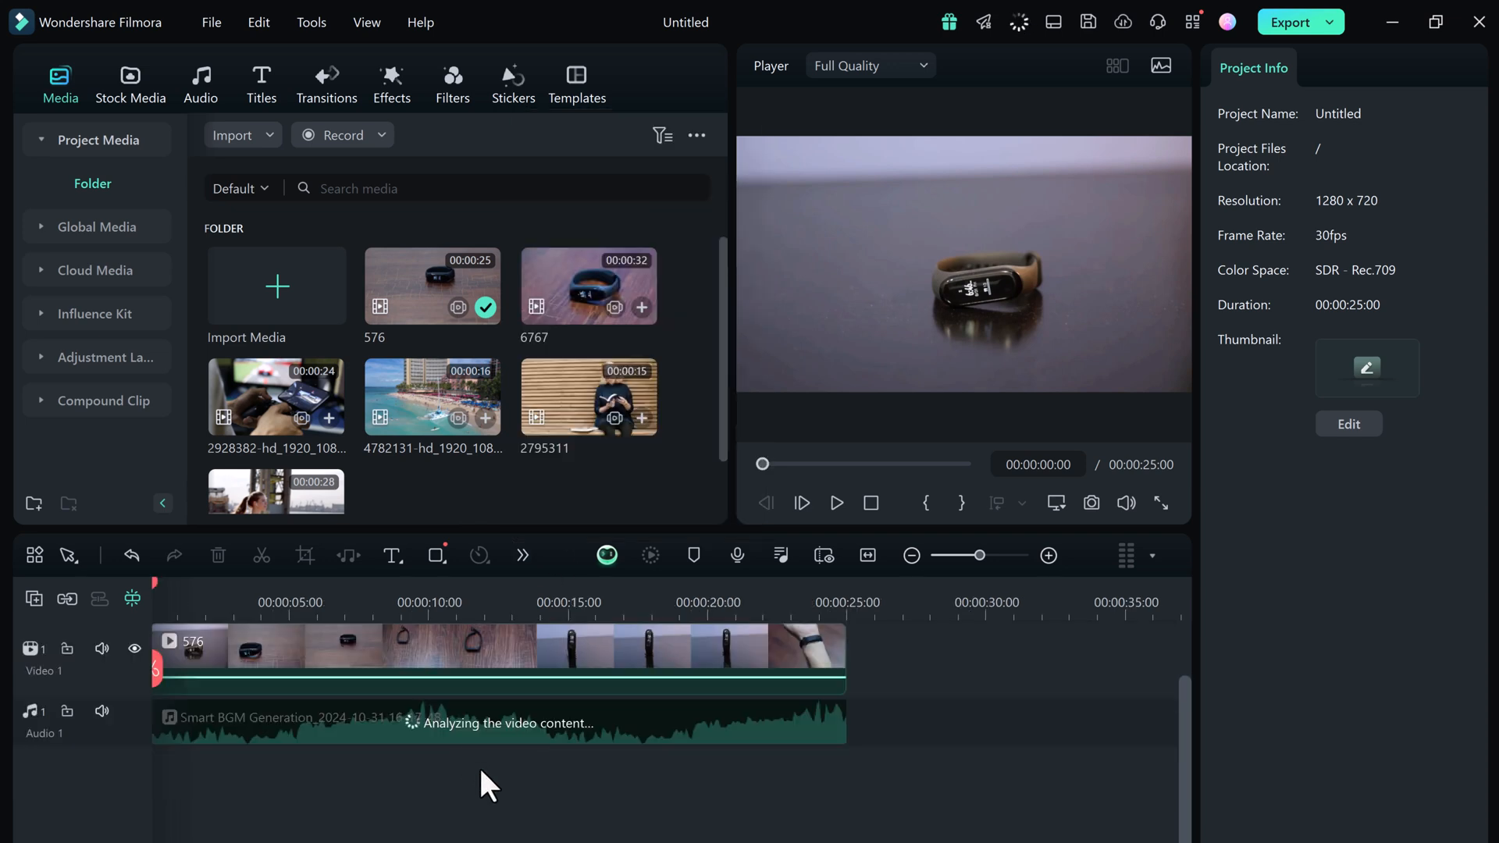
{"action": "mouse_move", "coordinate": [571, 171]}
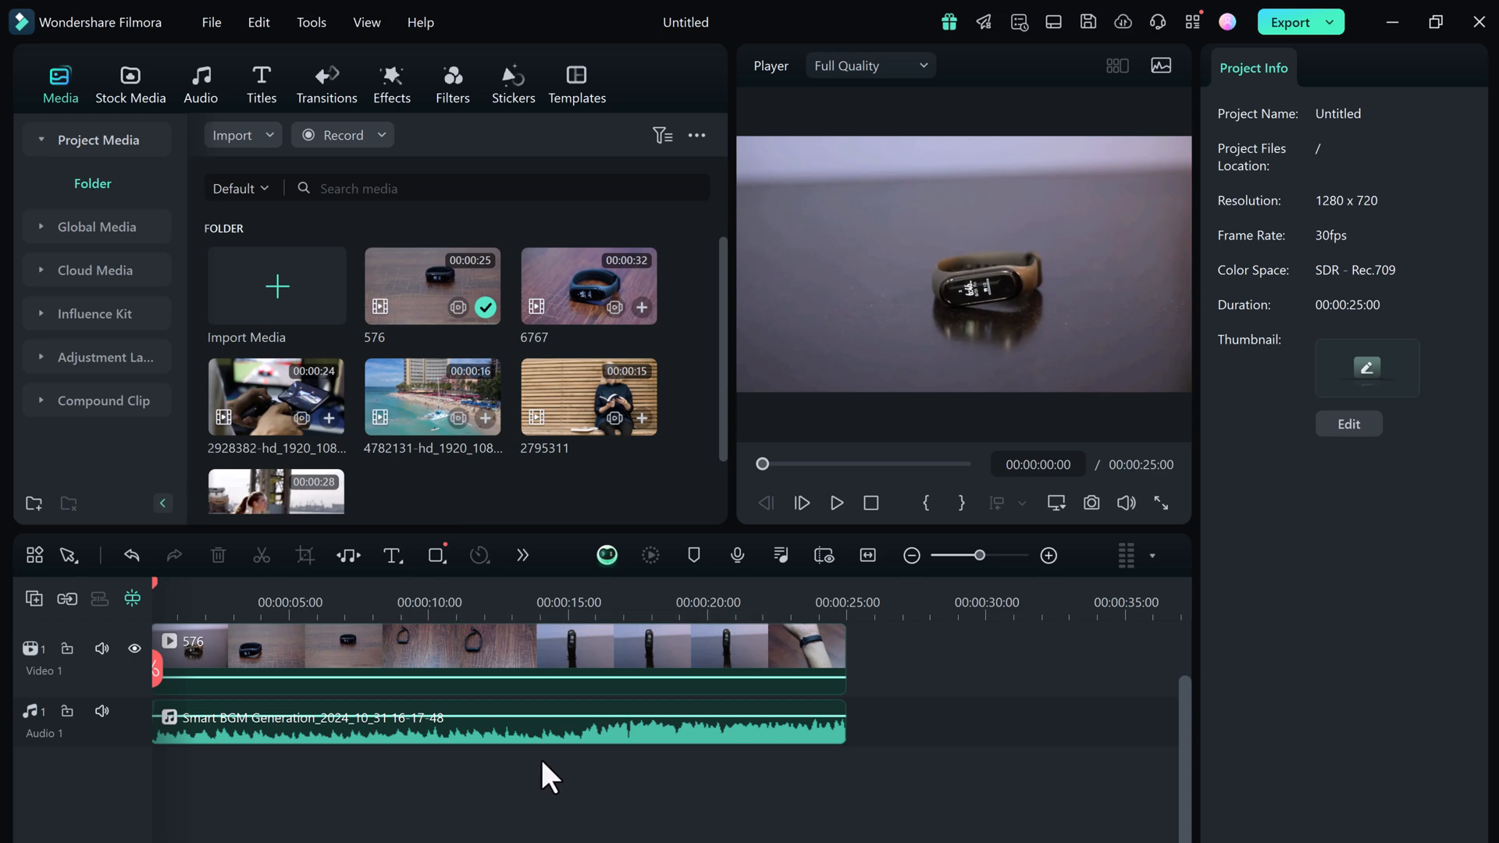
{"action": "mouse_move", "coordinate": [758, 557]}
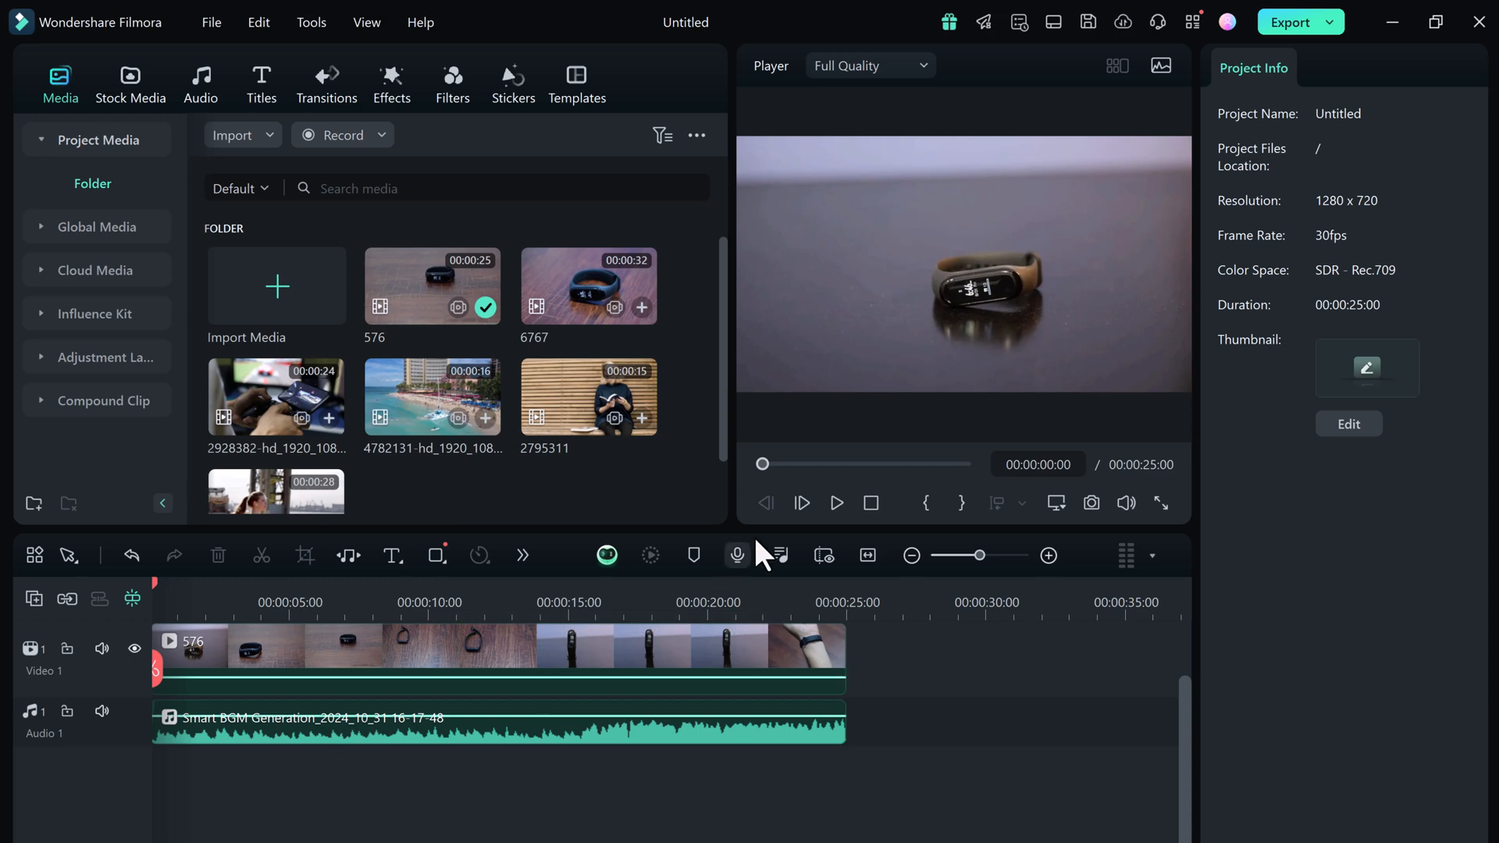
{"action": "left_click", "coordinate": [835, 503]}
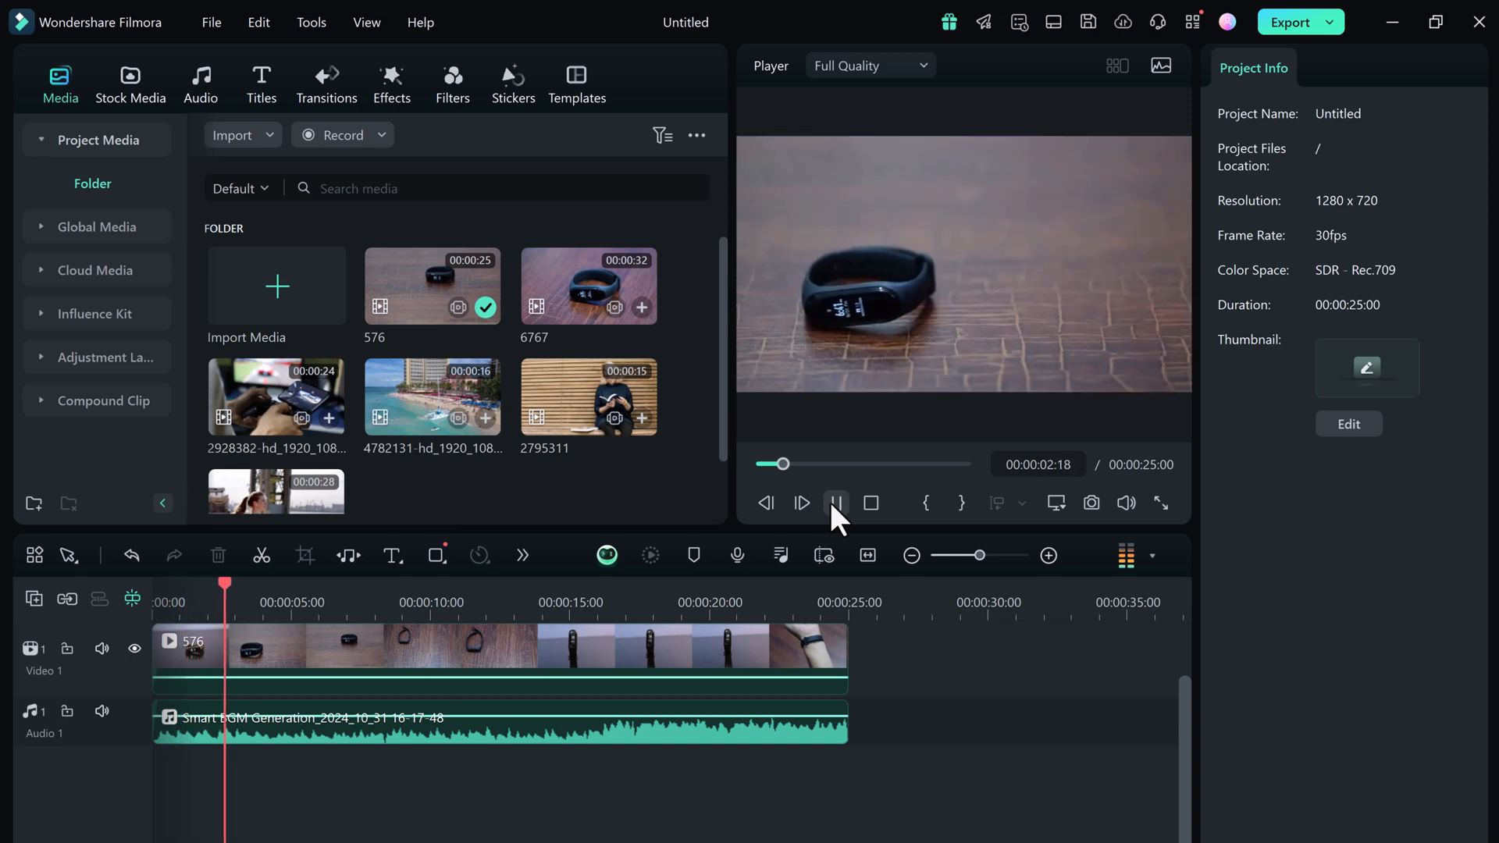
{"action": "left_click", "coordinate": [833, 503]}
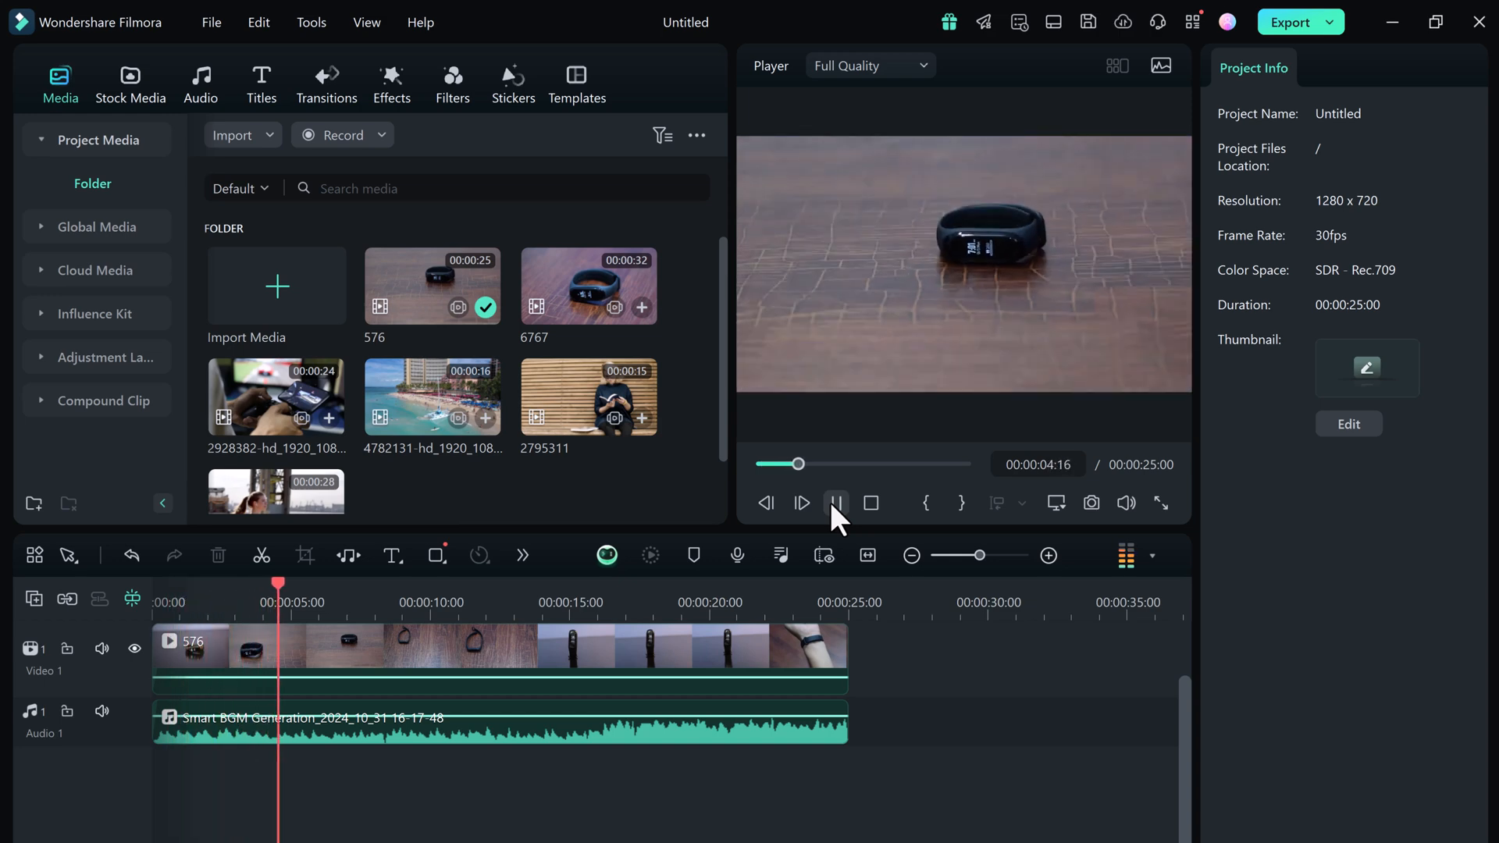
{"action": "left_click", "coordinate": [835, 501]}
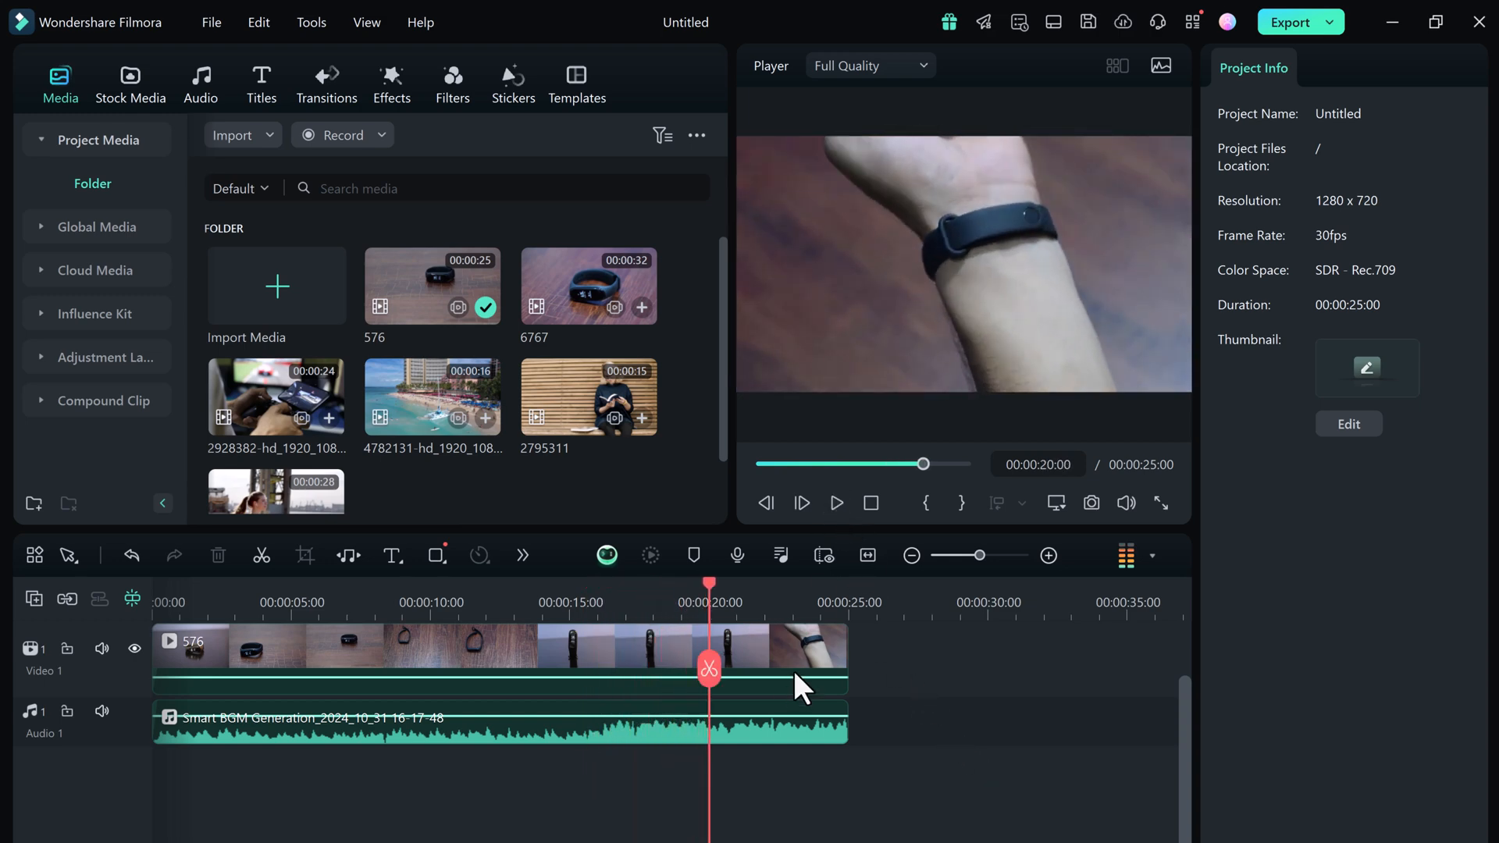
{"action": "left_click", "coordinate": [430, 660]}
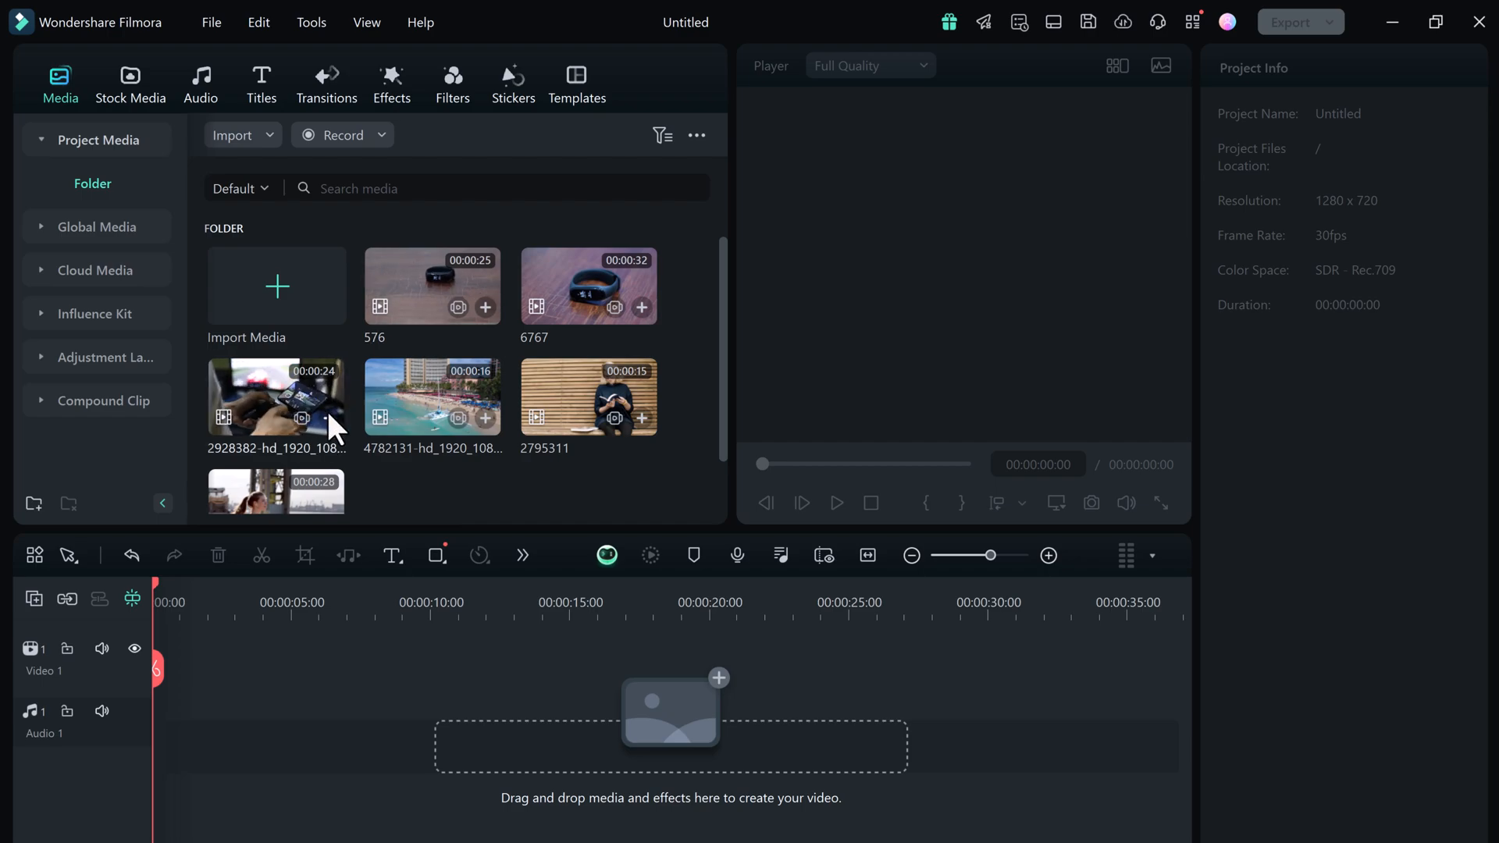
Generate Smart BGM music for gaming clip 2928382, preview it, and empty the timeline
{"action": "left_click", "coordinate": [522, 555]}
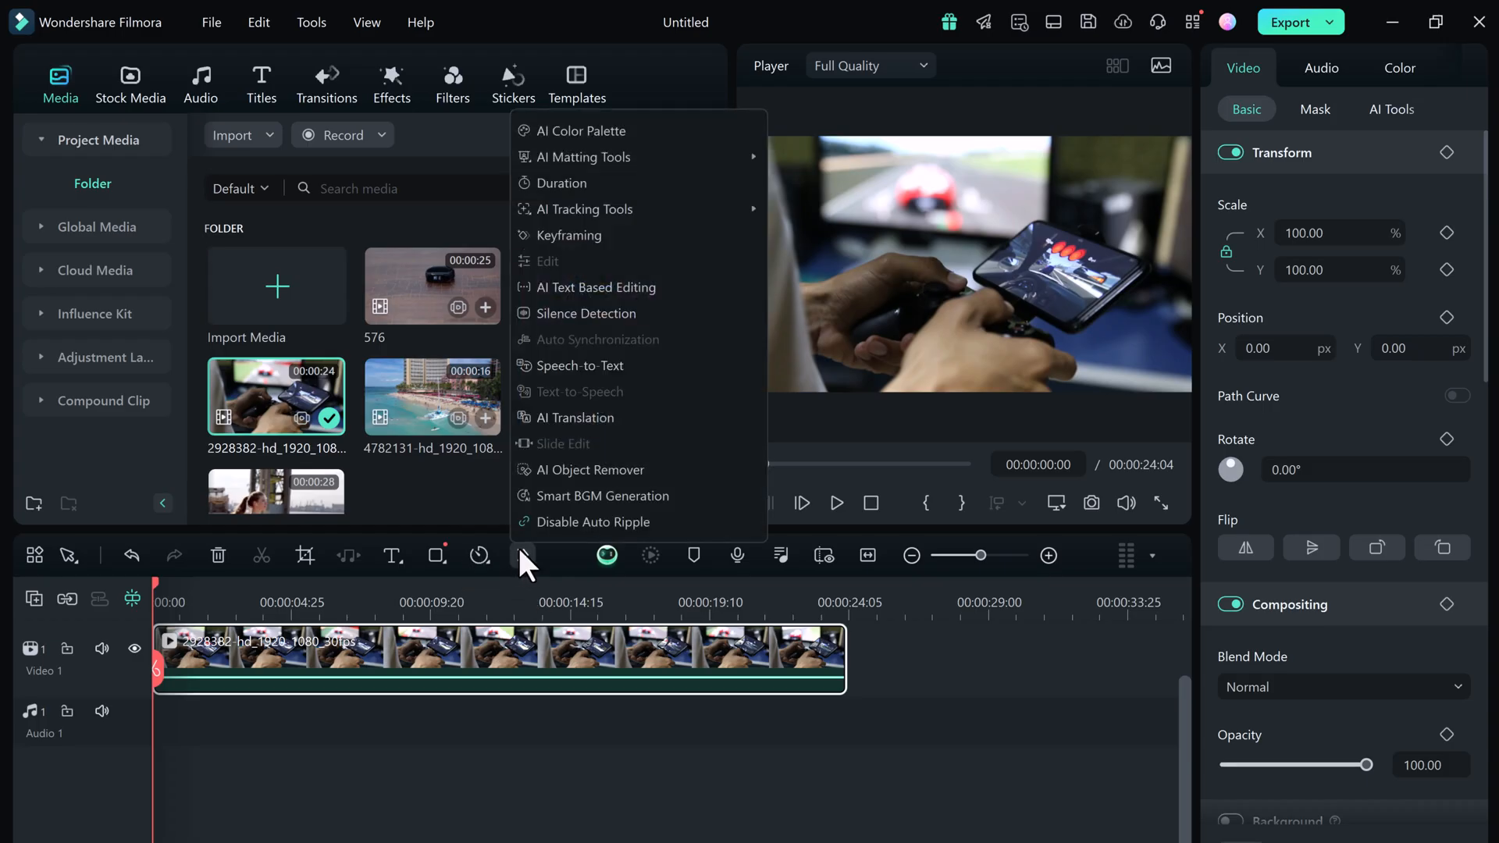
{"action": "left_click", "coordinate": [602, 495]}
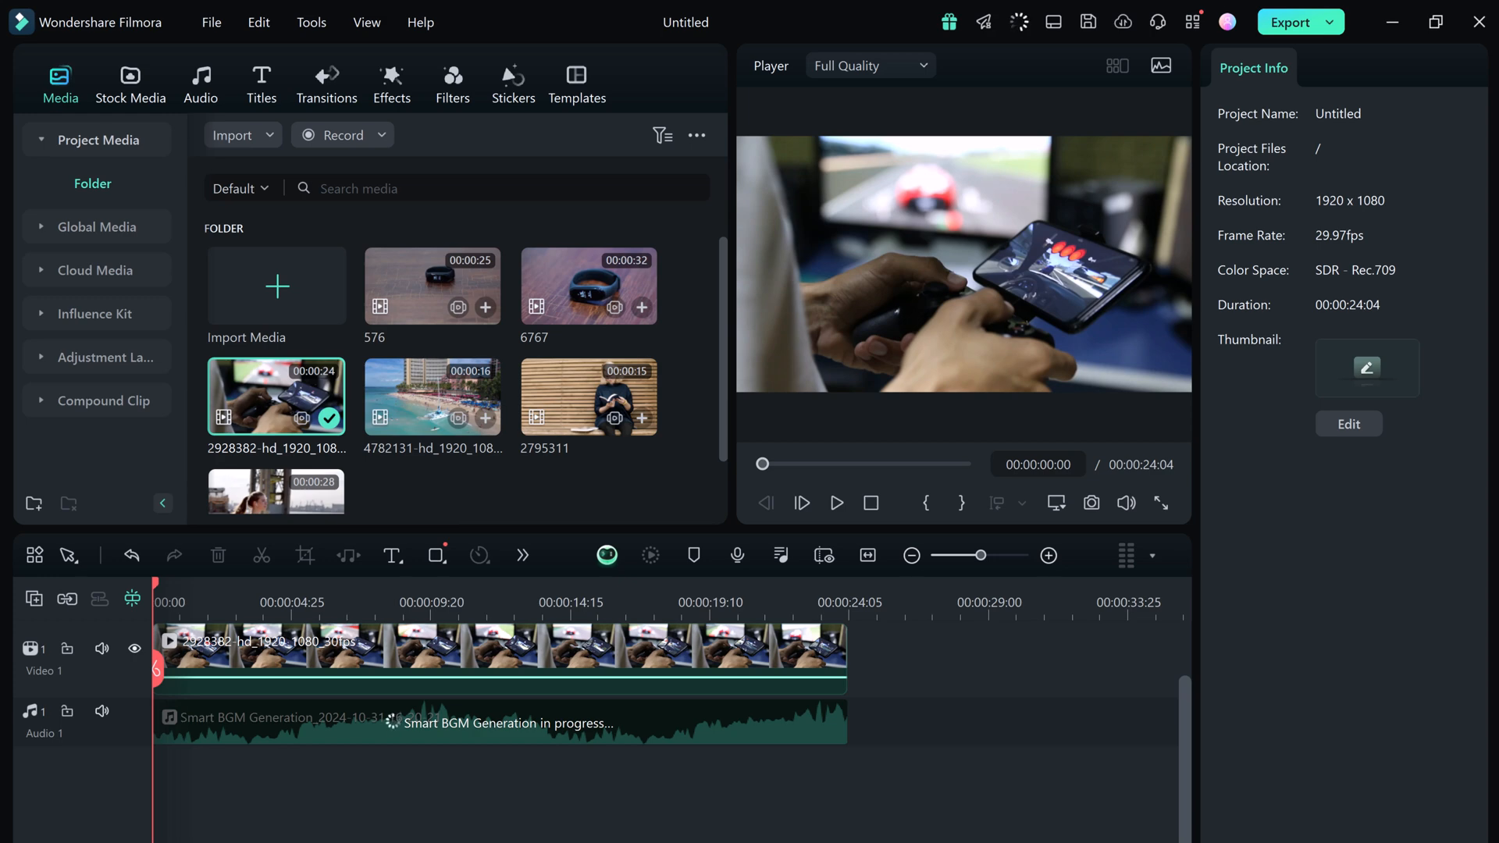
{"action": "mouse_move", "coordinate": [1406, 514]}
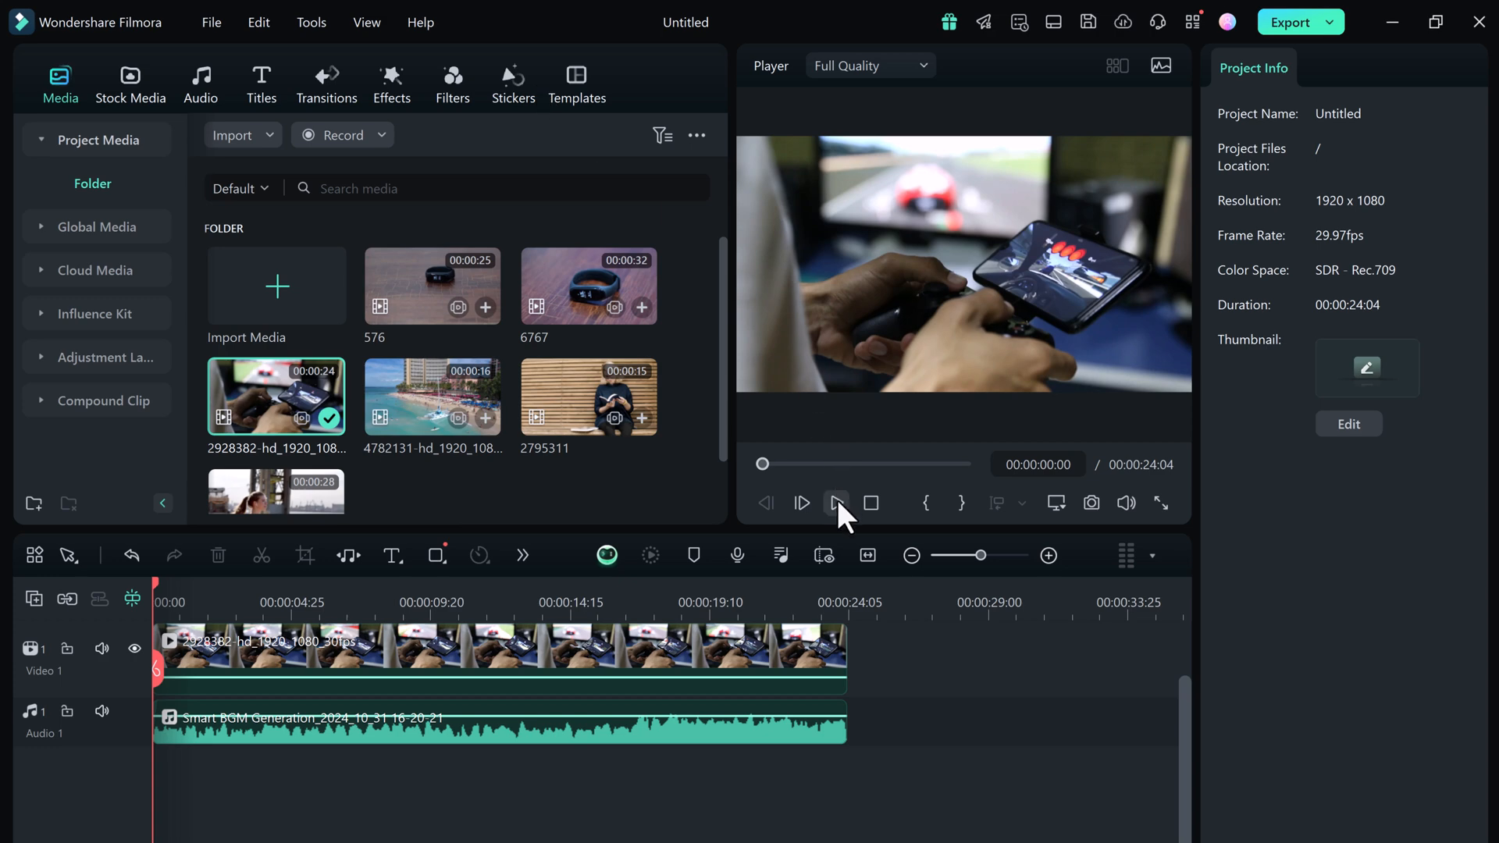
{"action": "left_click", "coordinate": [835, 502]}
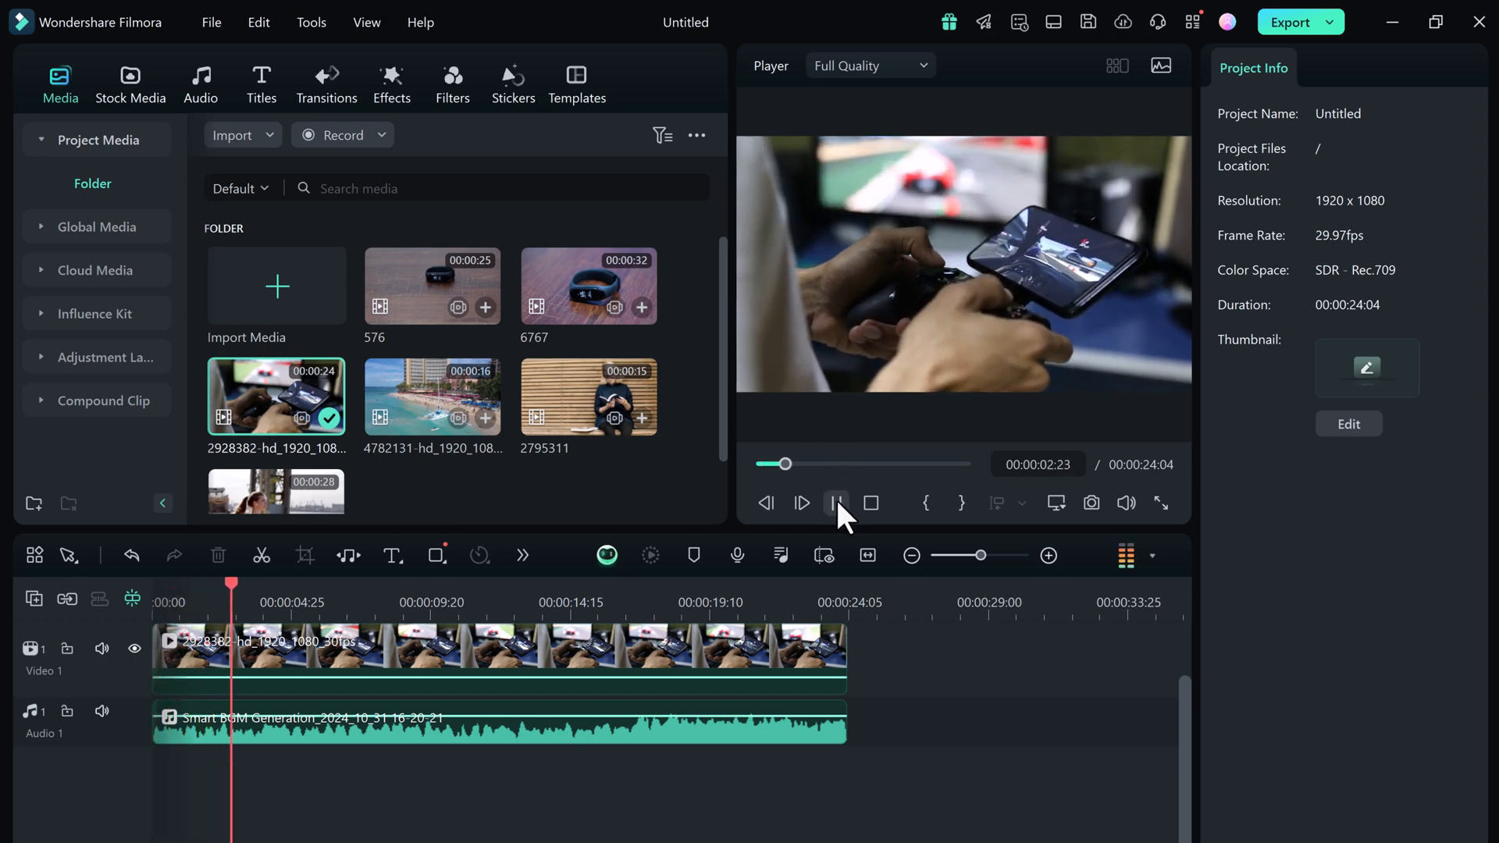
{"action": "left_click", "coordinate": [836, 502]}
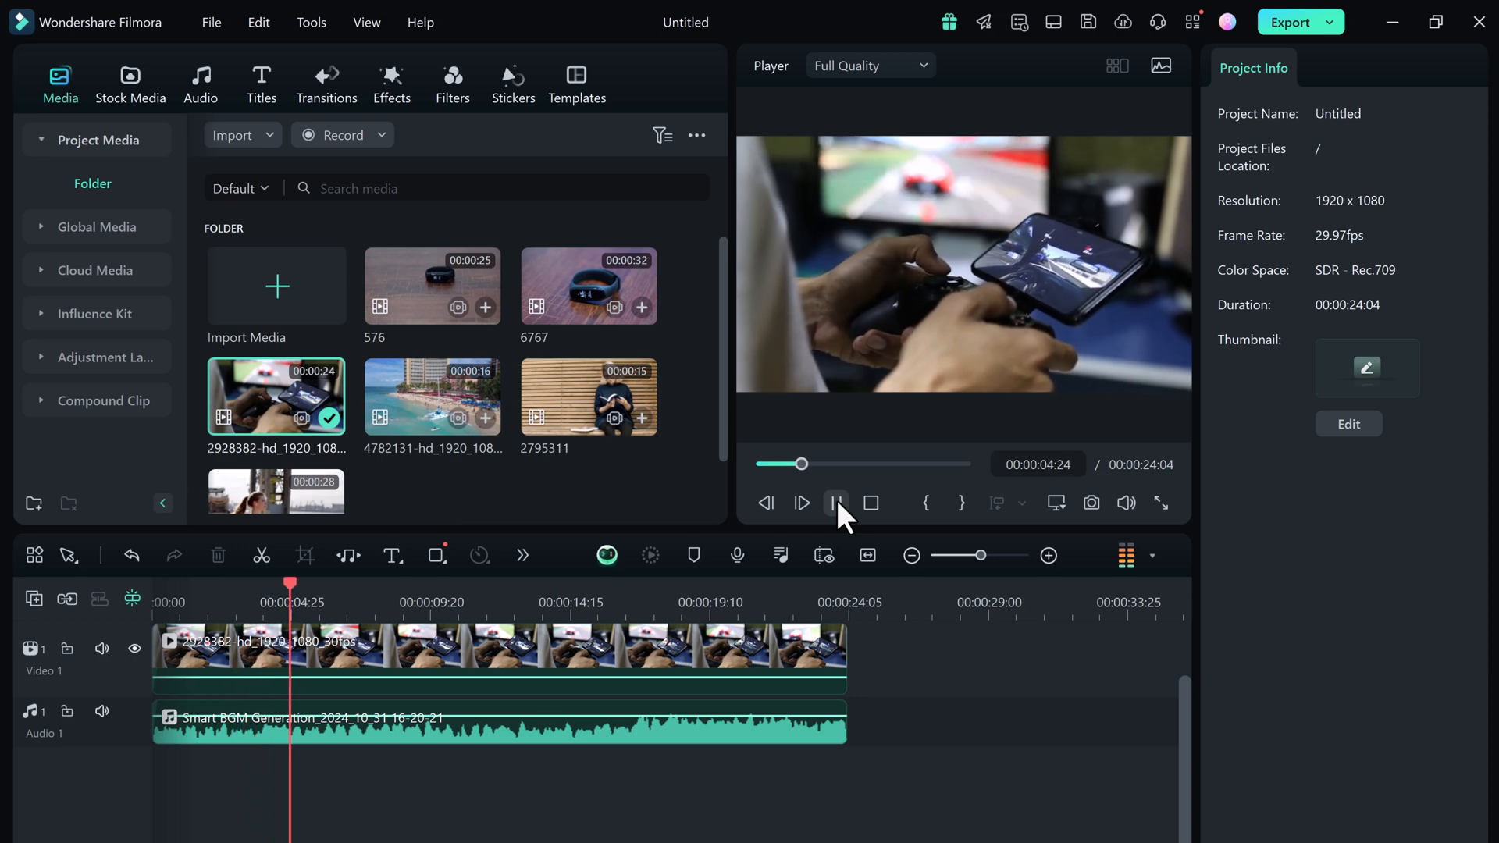
{"action": "left_click", "coordinate": [803, 502]}
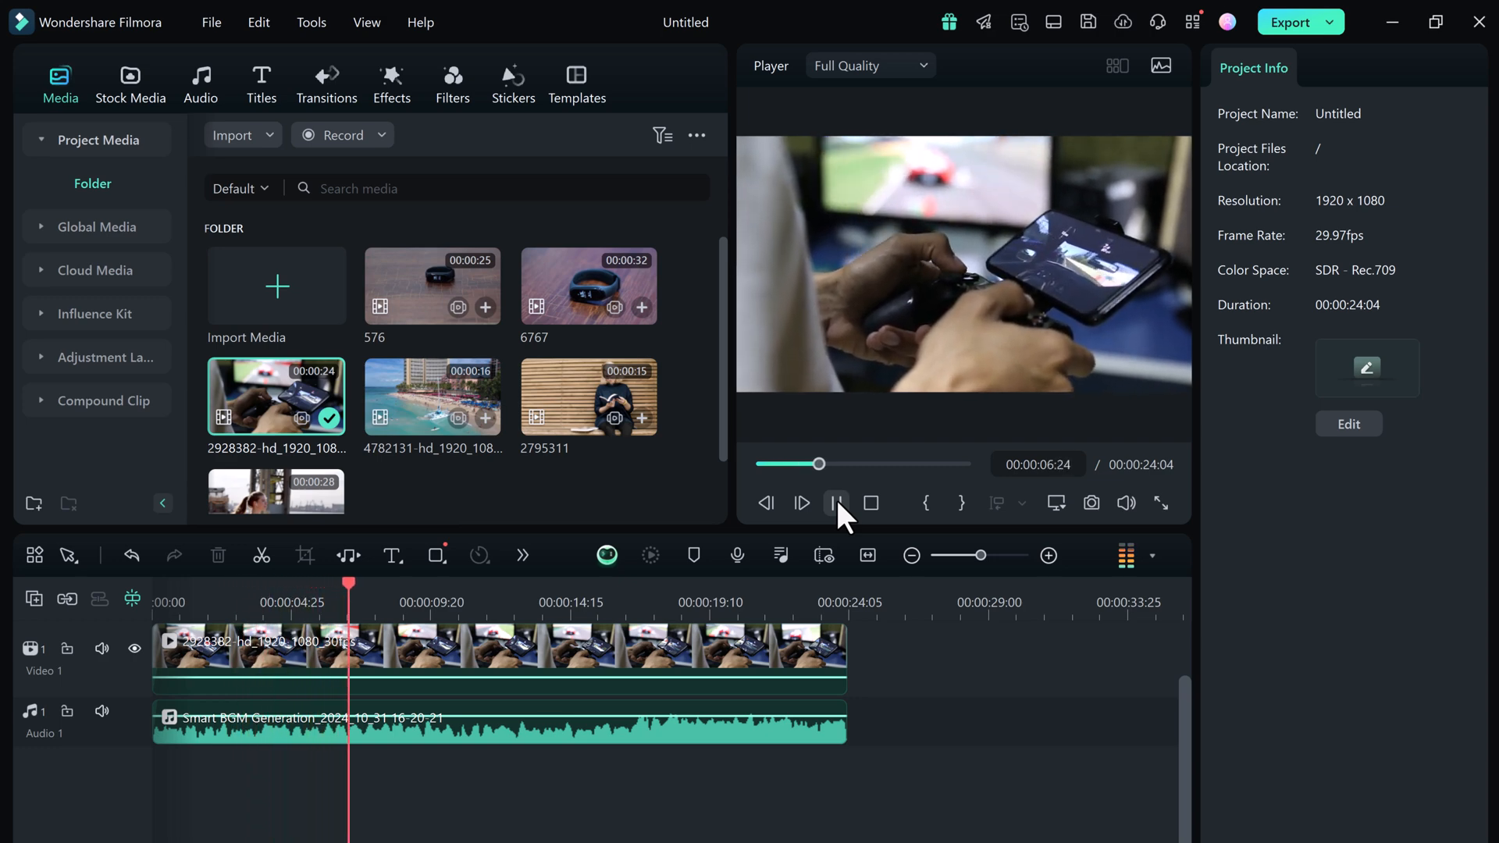
{"action": "left_click", "coordinate": [802, 503]}
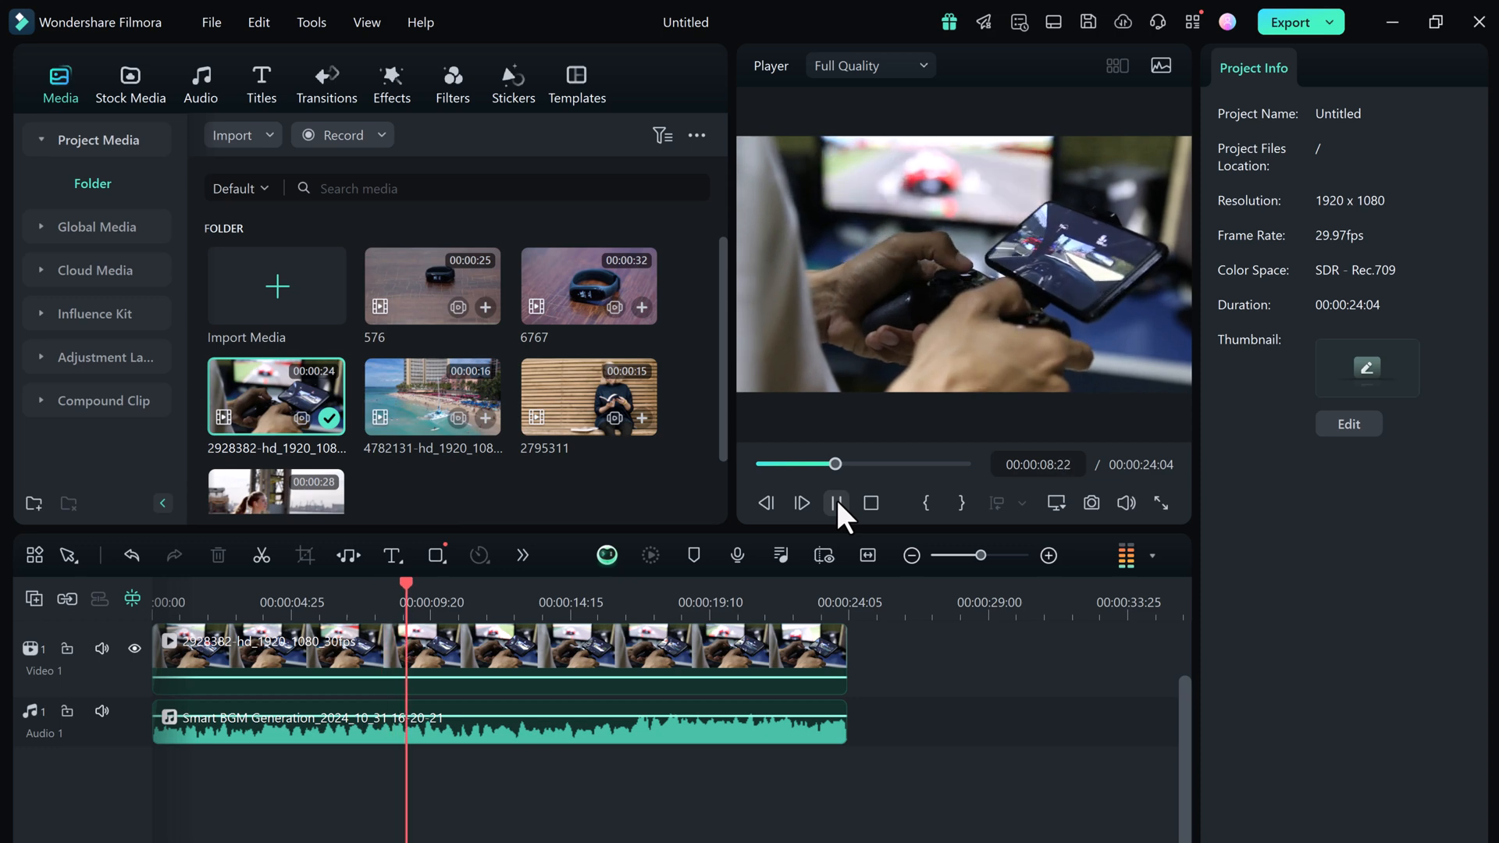
{"action": "left_click", "coordinate": [836, 503]}
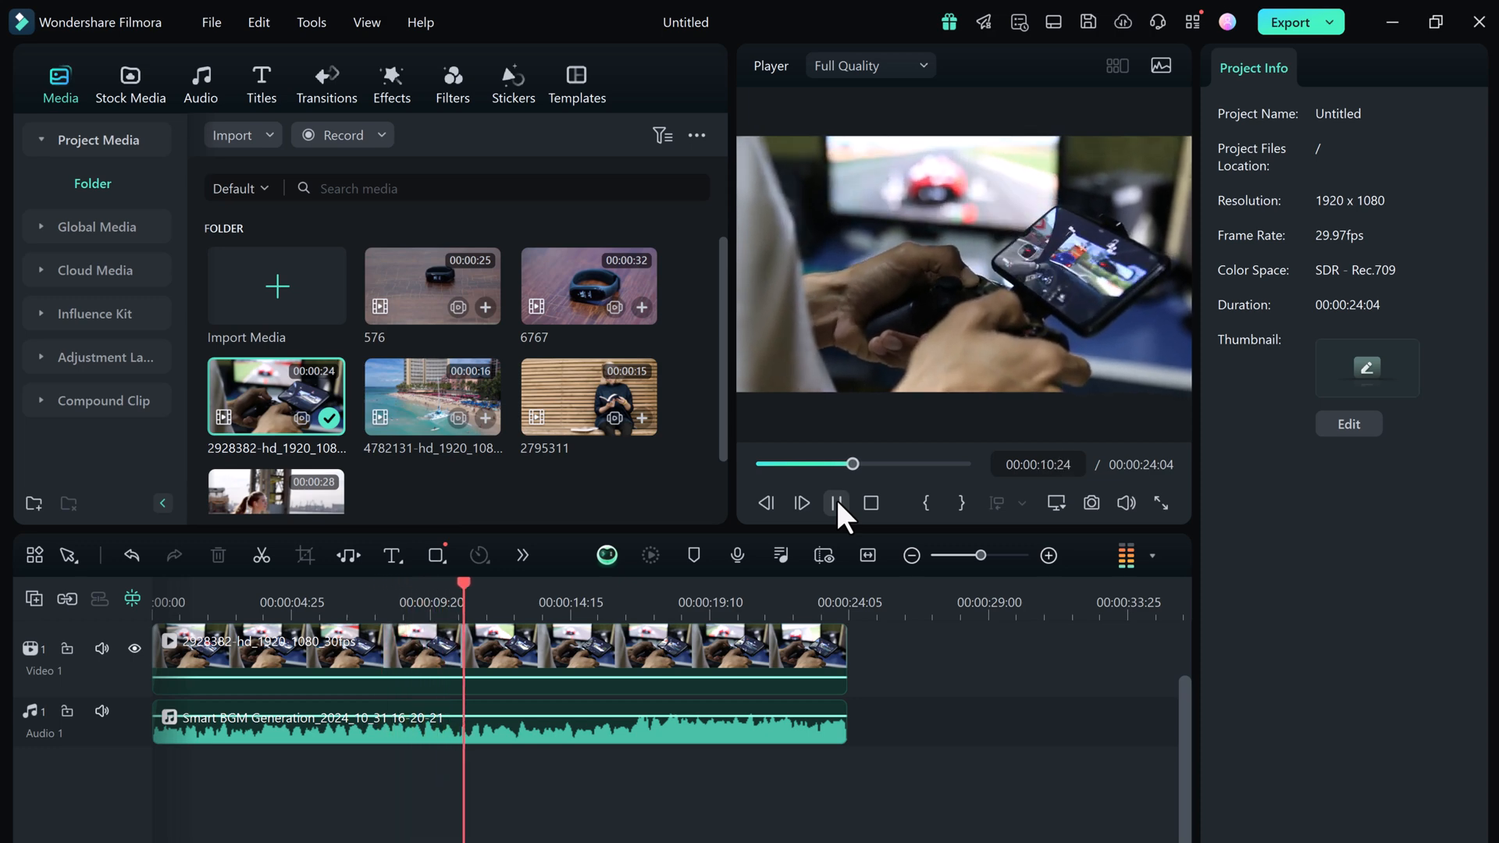
{"action": "left_click", "coordinate": [835, 503]}
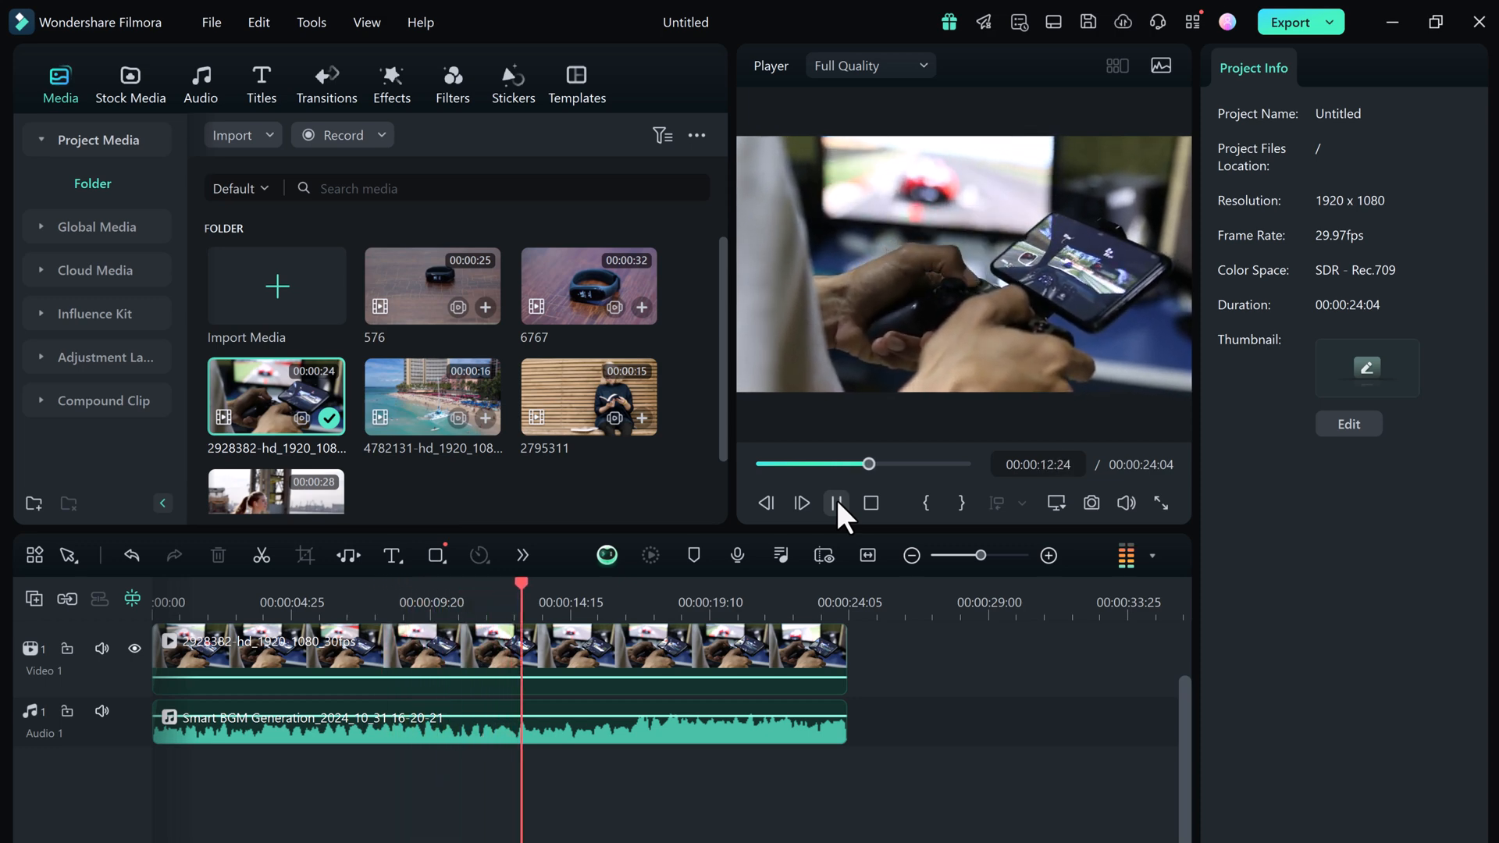
{"action": "left_click", "coordinate": [803, 502]}
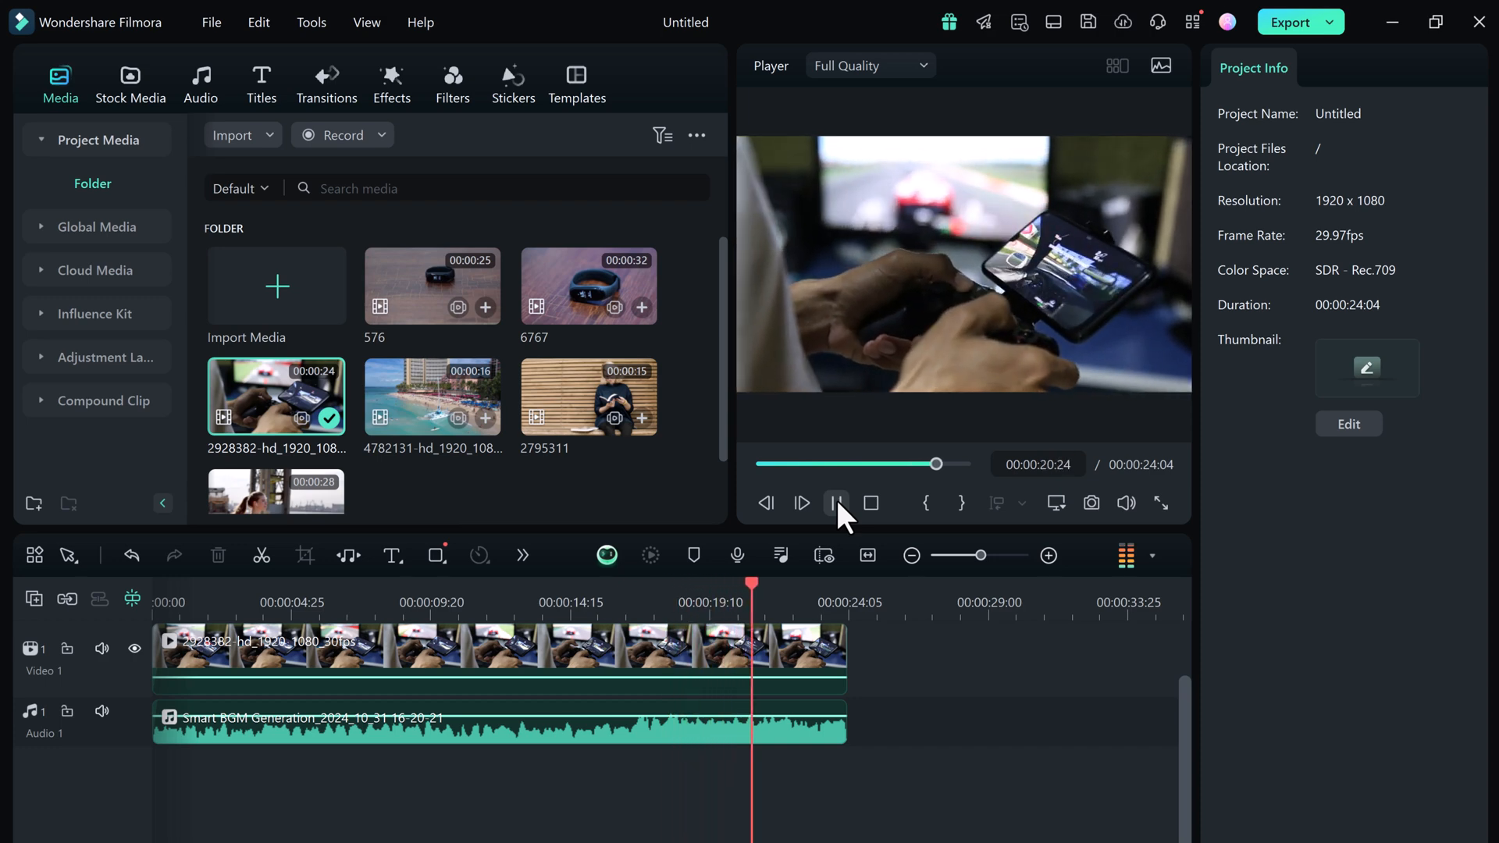
{"action": "left_click", "coordinate": [835, 502]}
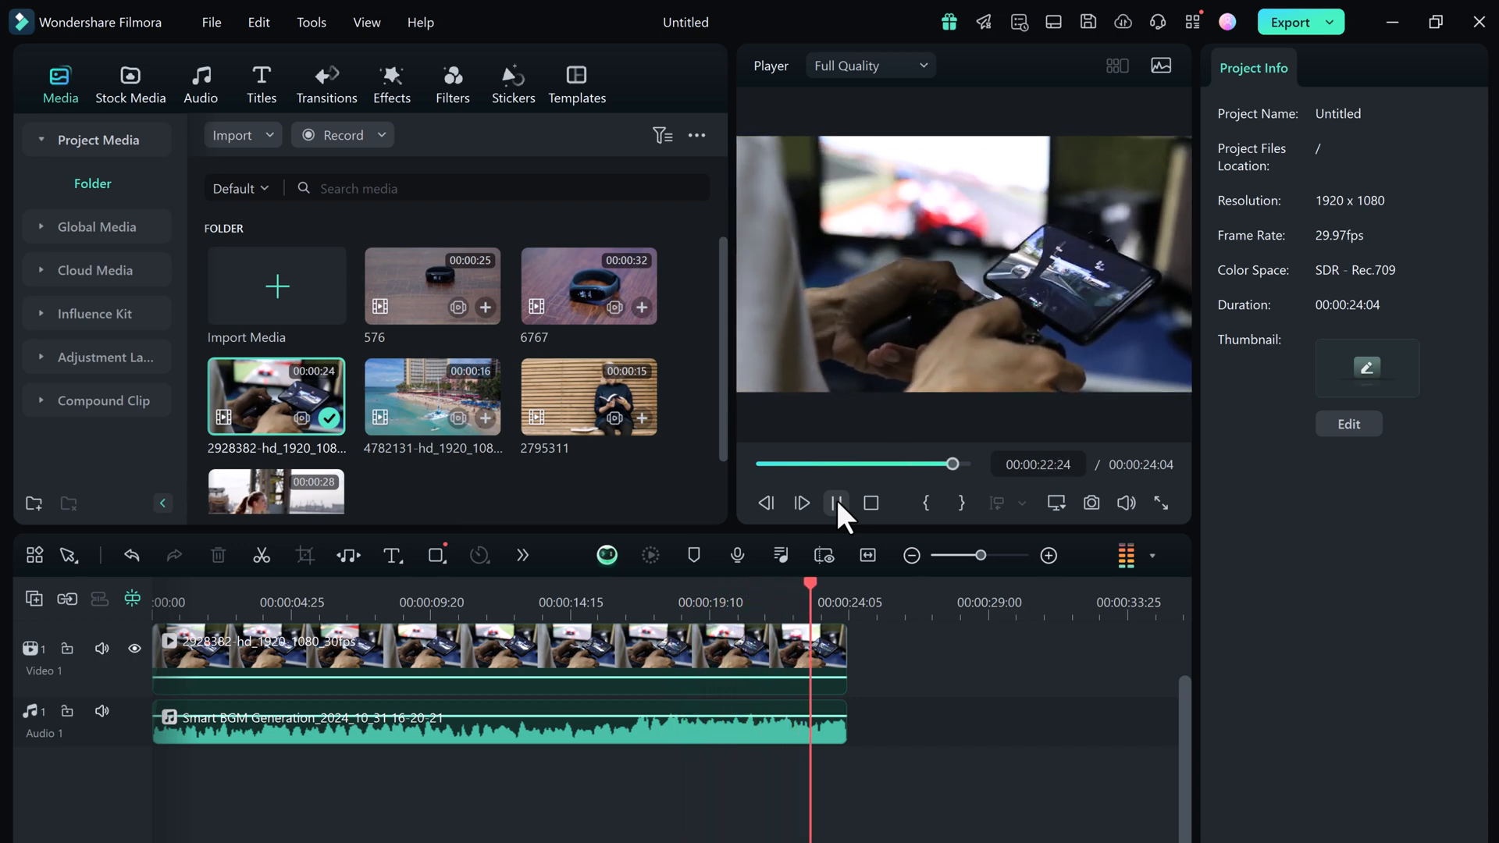
{"action": "left_click", "coordinate": [497, 660]}
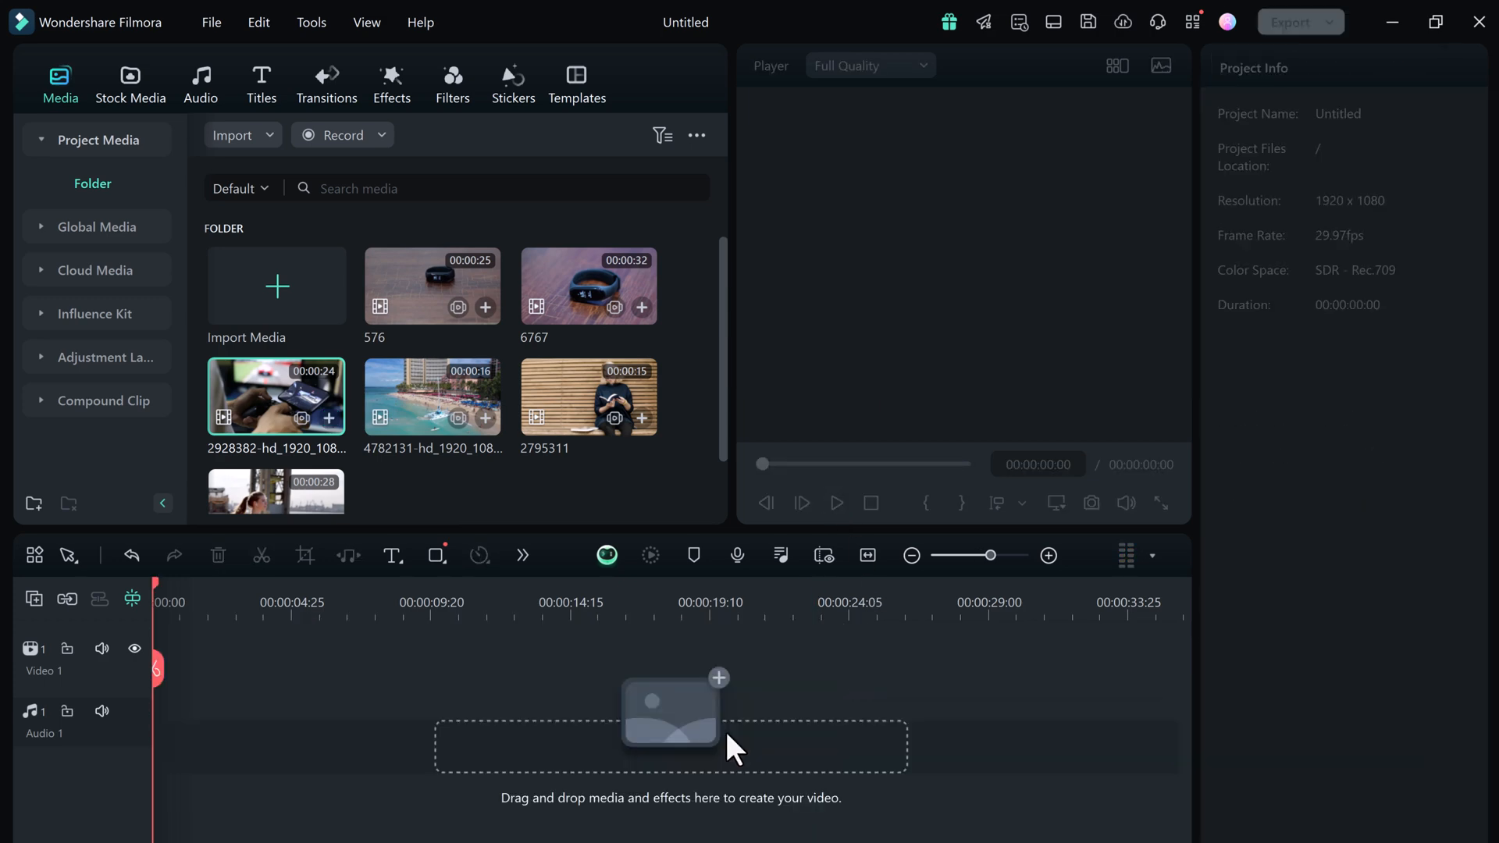
{"action": "mouse_move", "coordinate": [487, 425]}
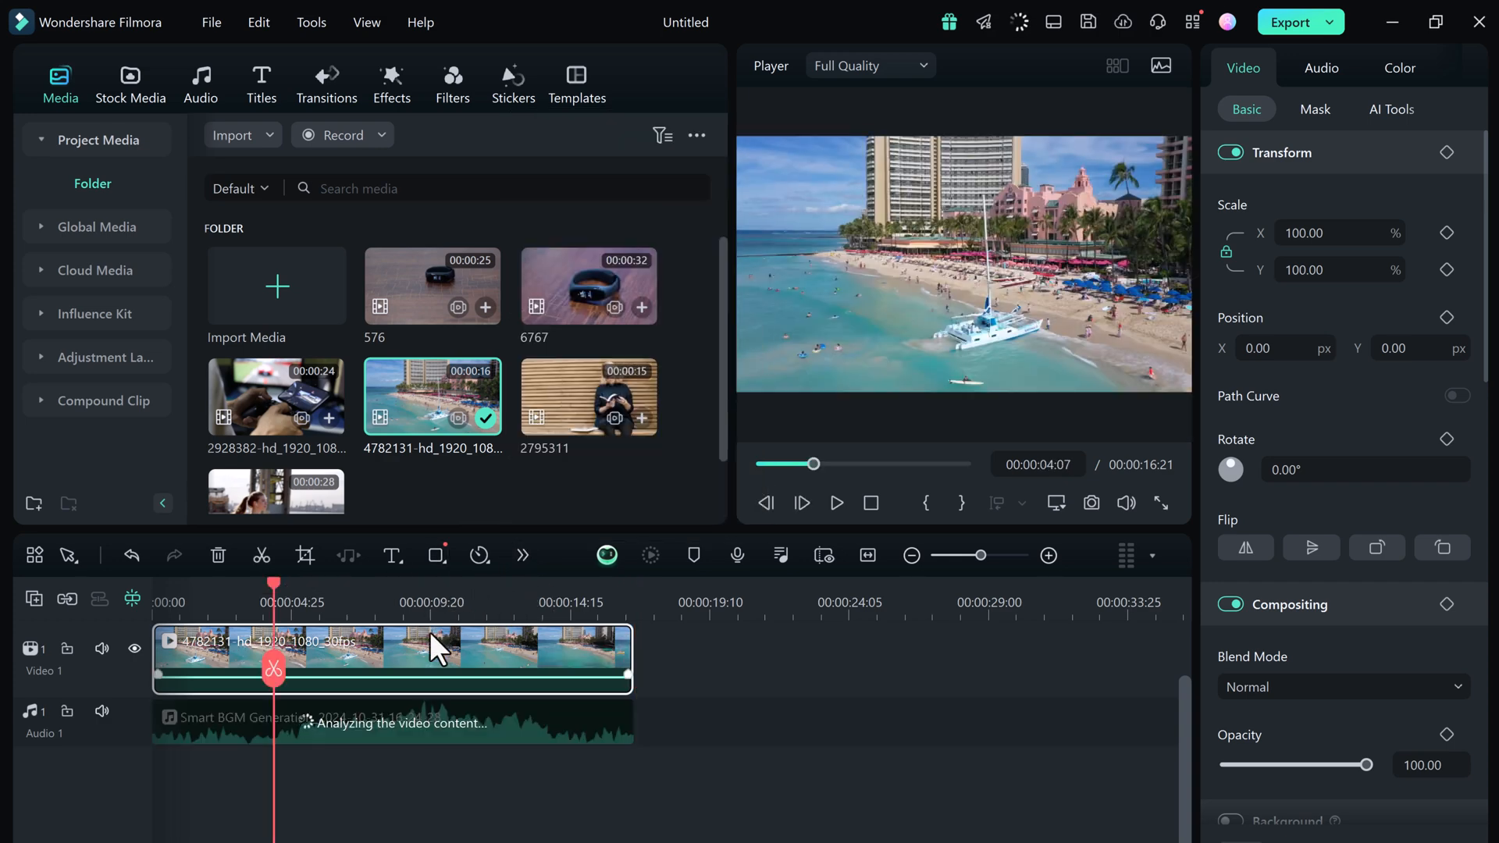
Preview beach clip 4782131 with its generated music, then stop playback
{"action": "left_click", "coordinate": [834, 503]}
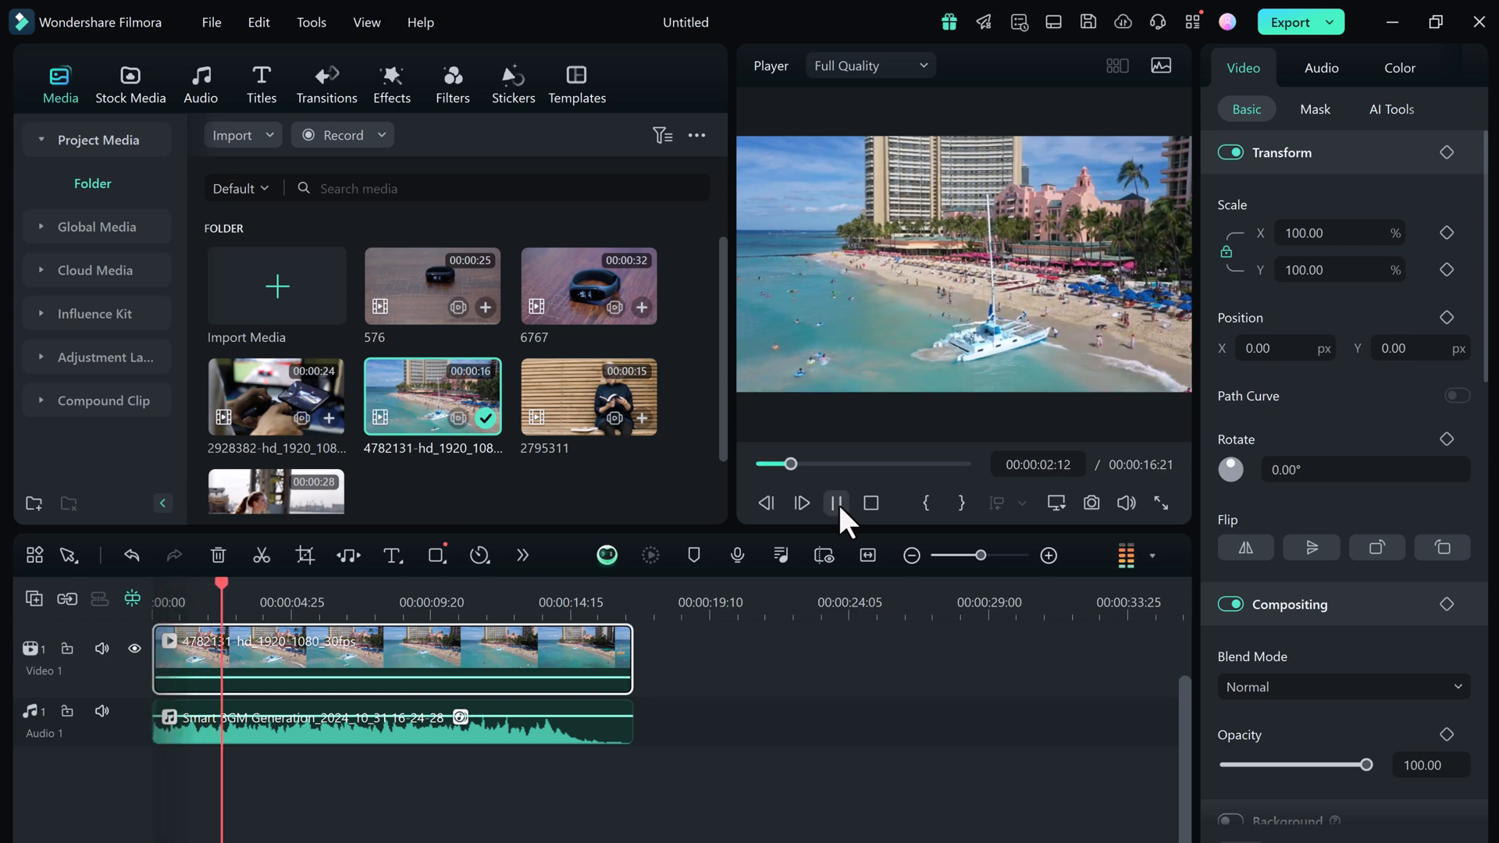
{"action": "left_click", "coordinate": [835, 503]}
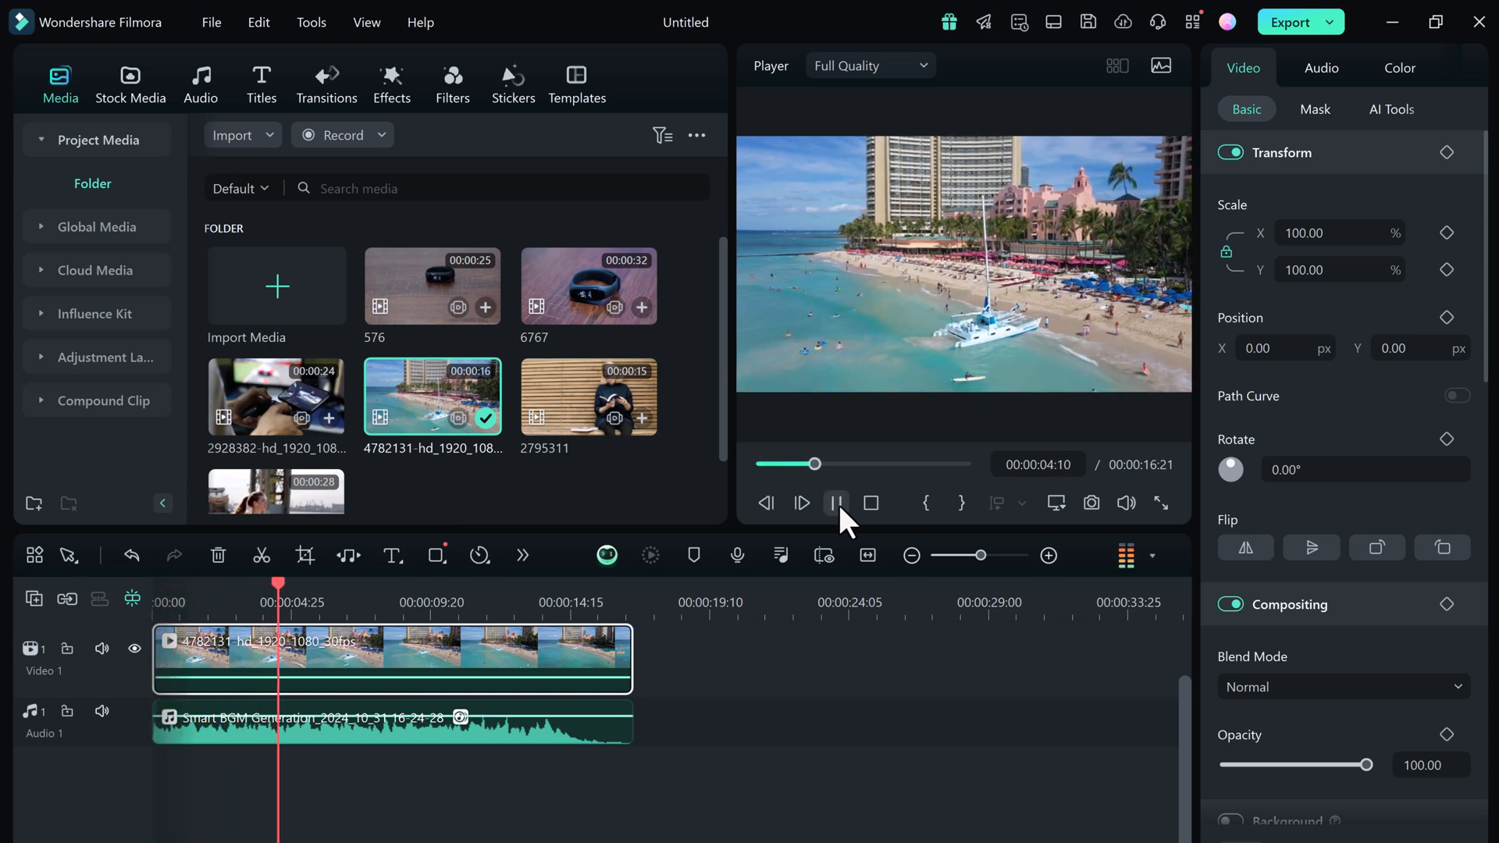
{"action": "left_click", "coordinate": [834, 502]}
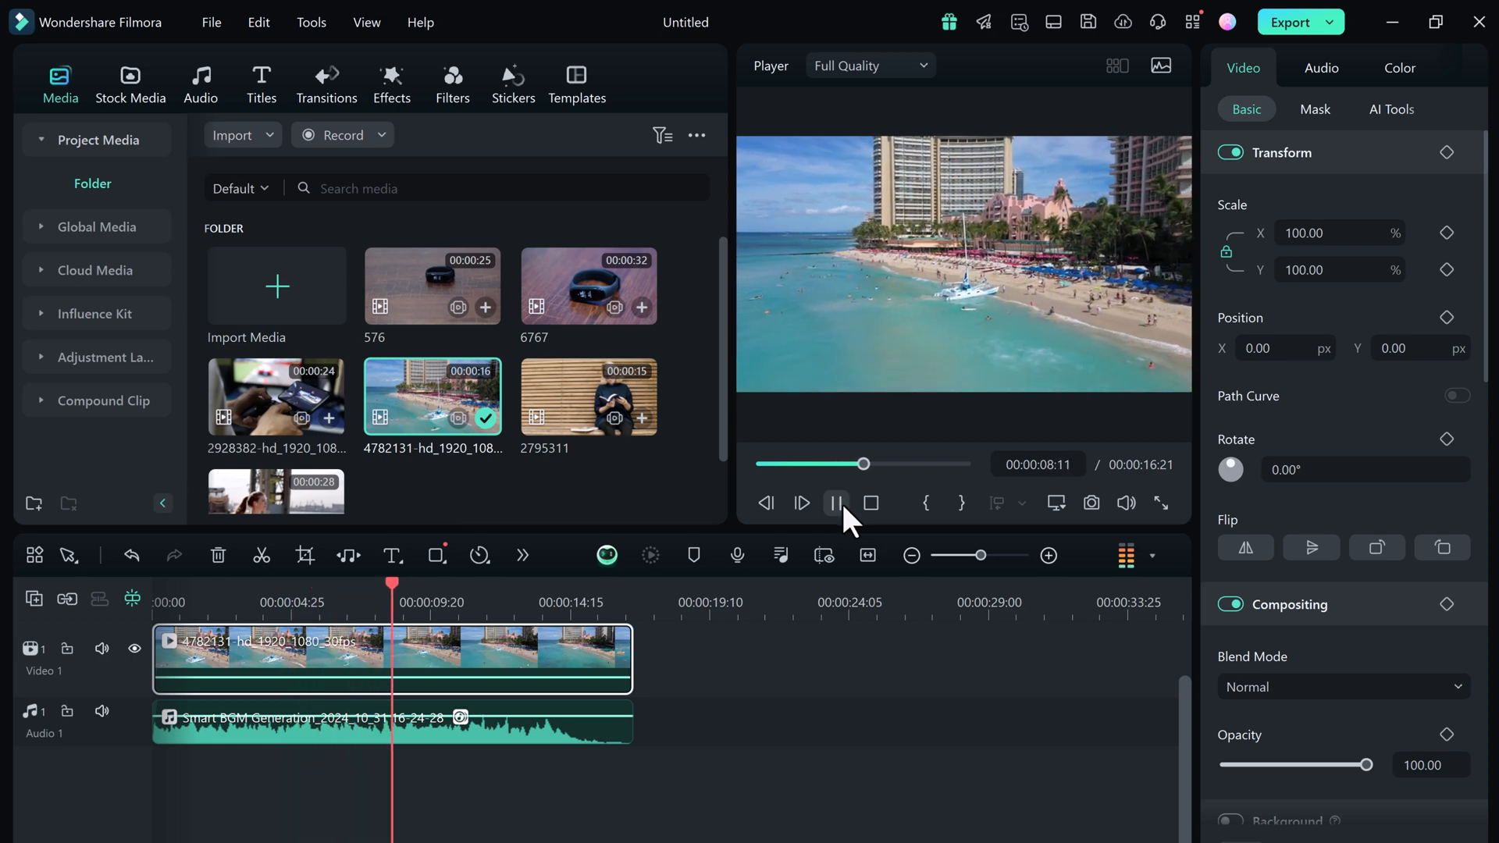
{"action": "left_click", "coordinate": [834, 503]}
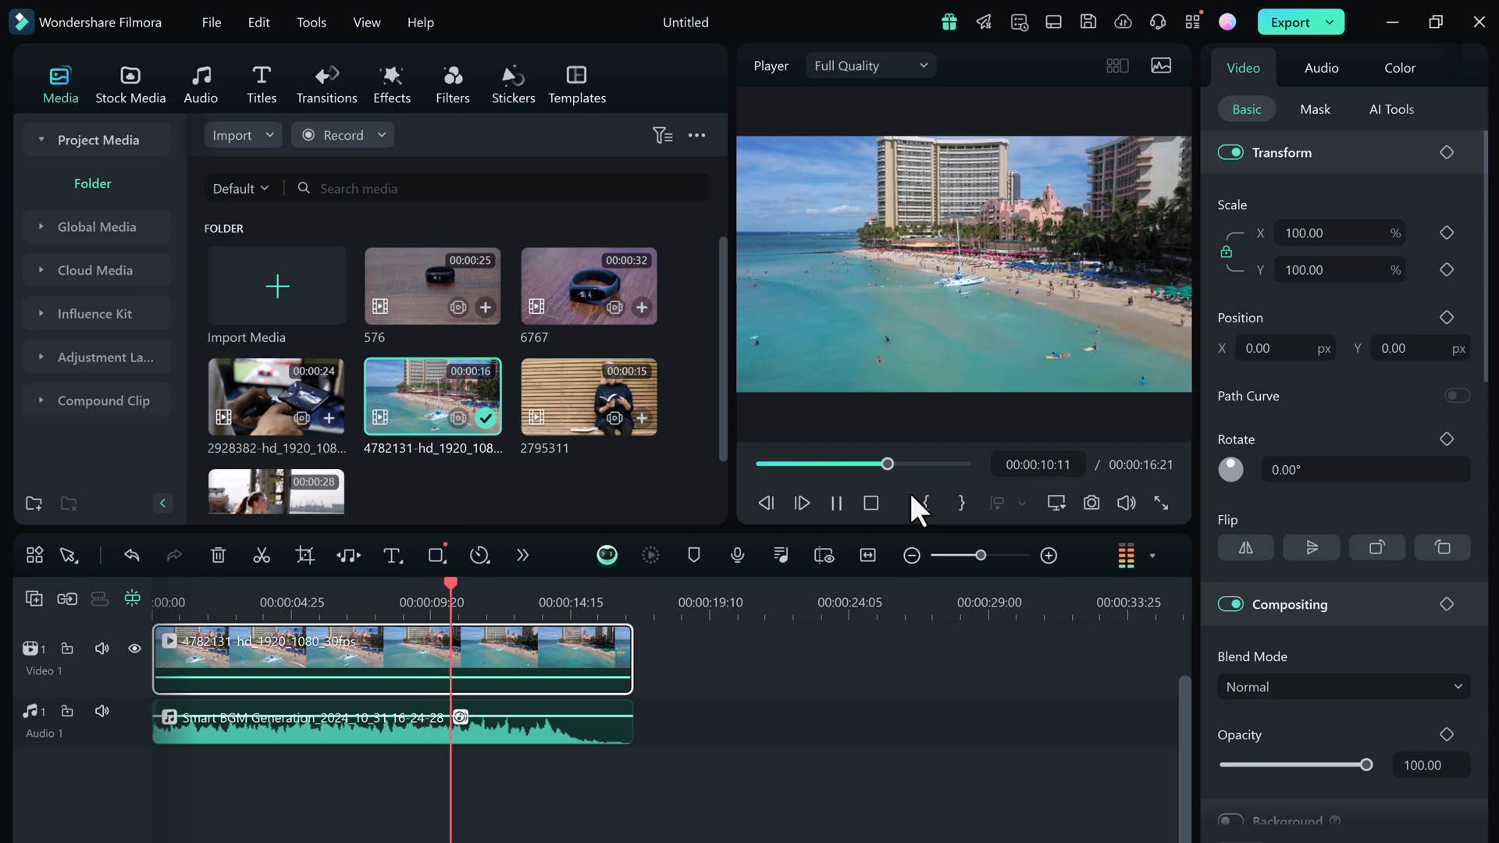
{"action": "left_click", "coordinate": [835, 503]}
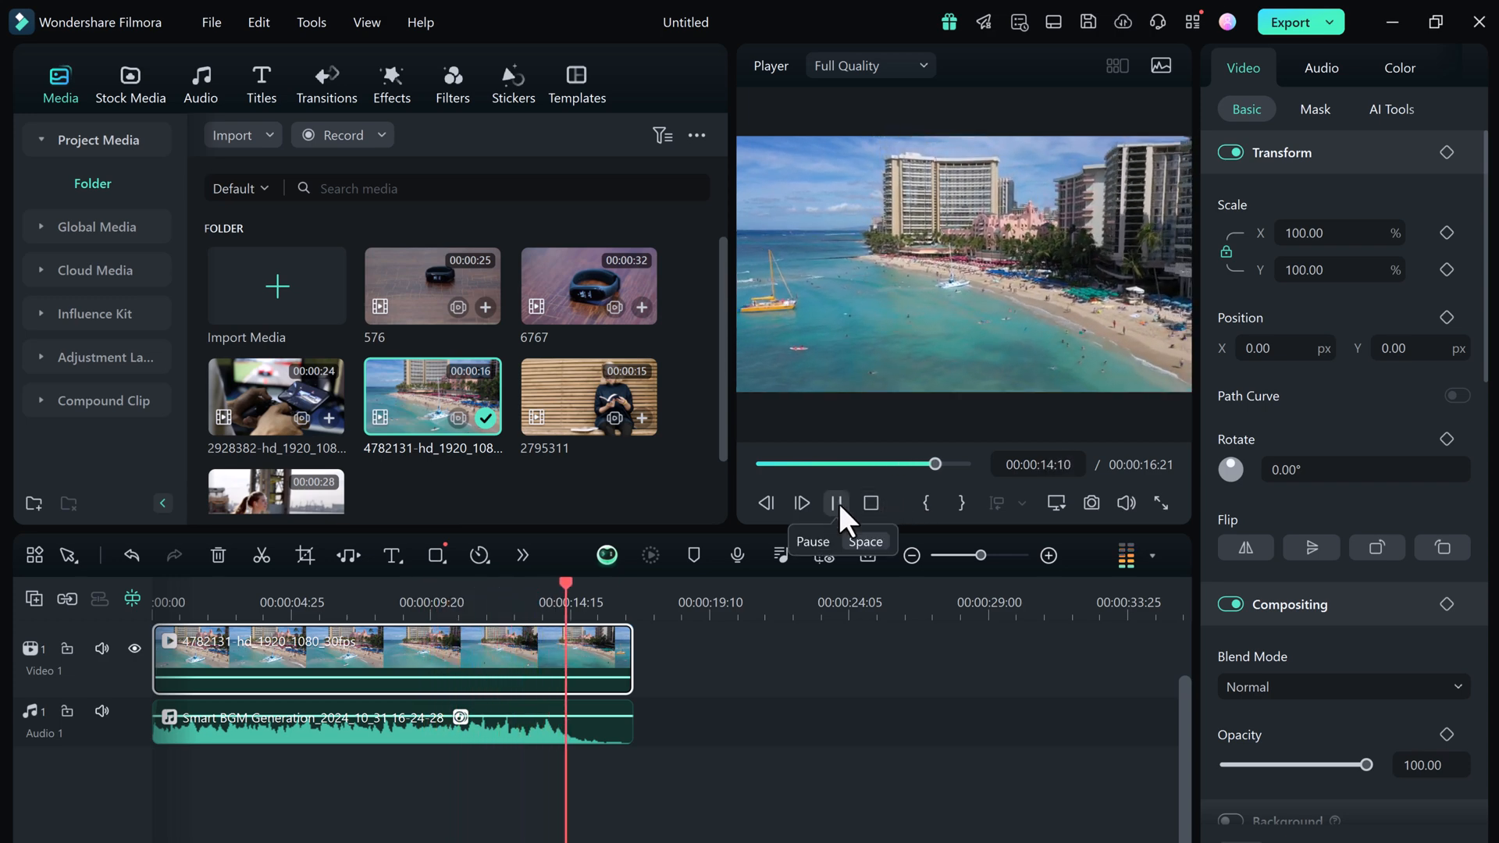
{"action": "left_click", "coordinate": [836, 503]}
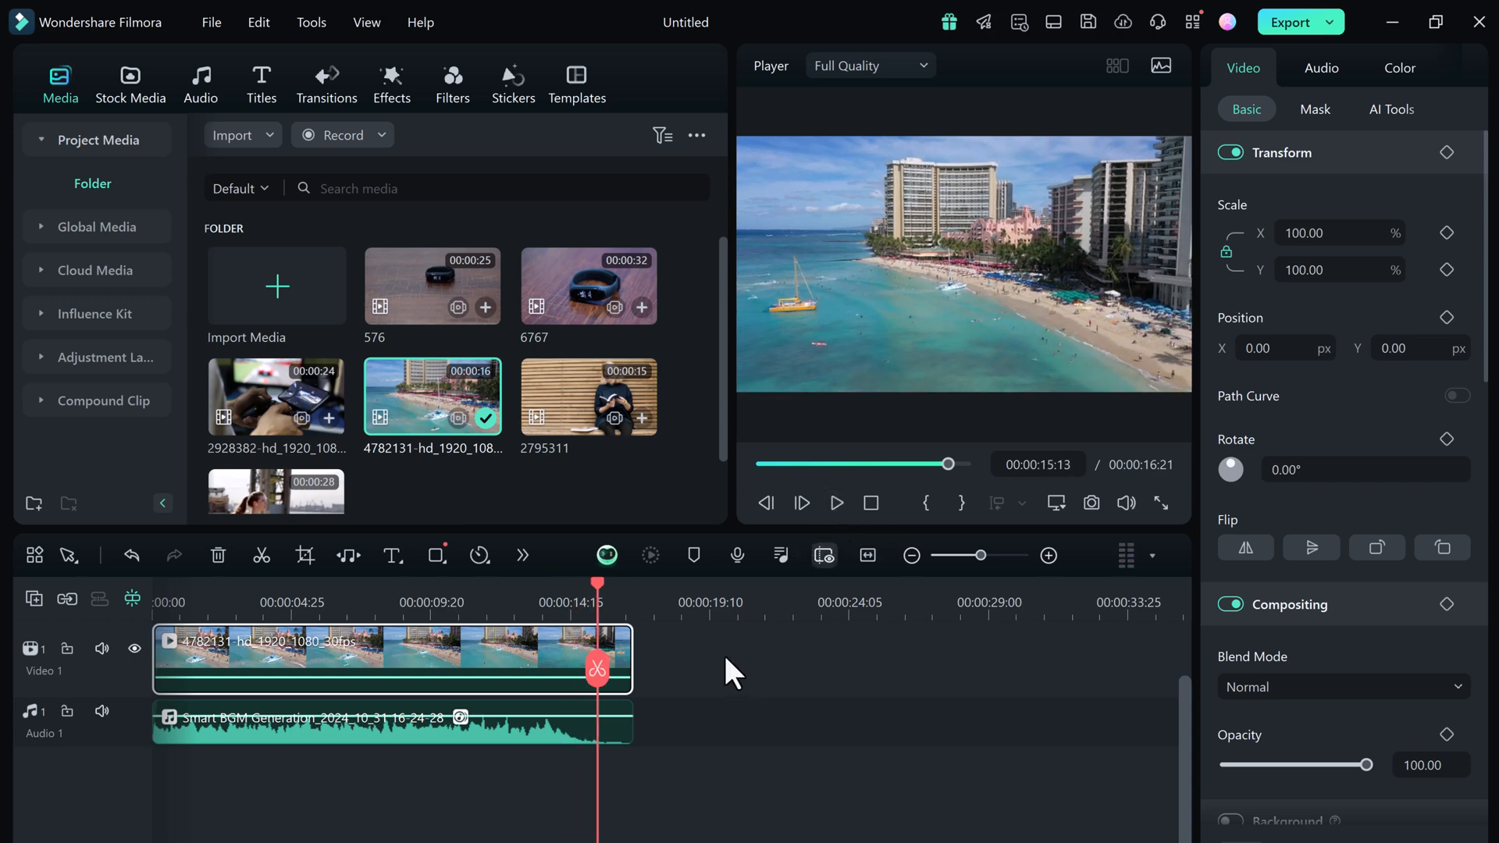
{"action": "left_click", "coordinate": [392, 721]}
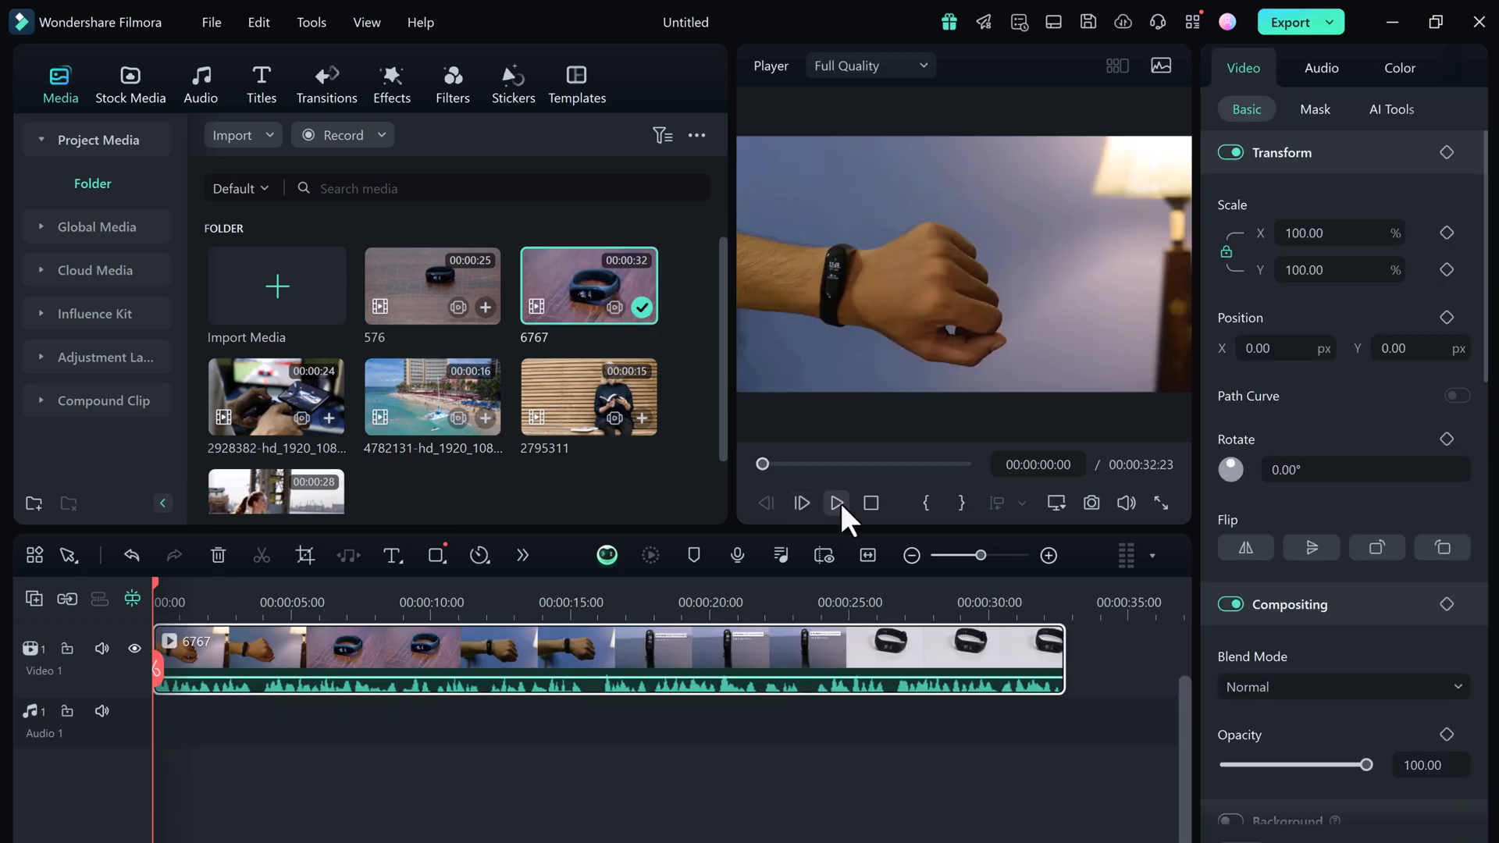
Preview watch clip 6767 alone, then generate Smart BGM music for it
{"action": "left_click", "coordinate": [835, 503]}
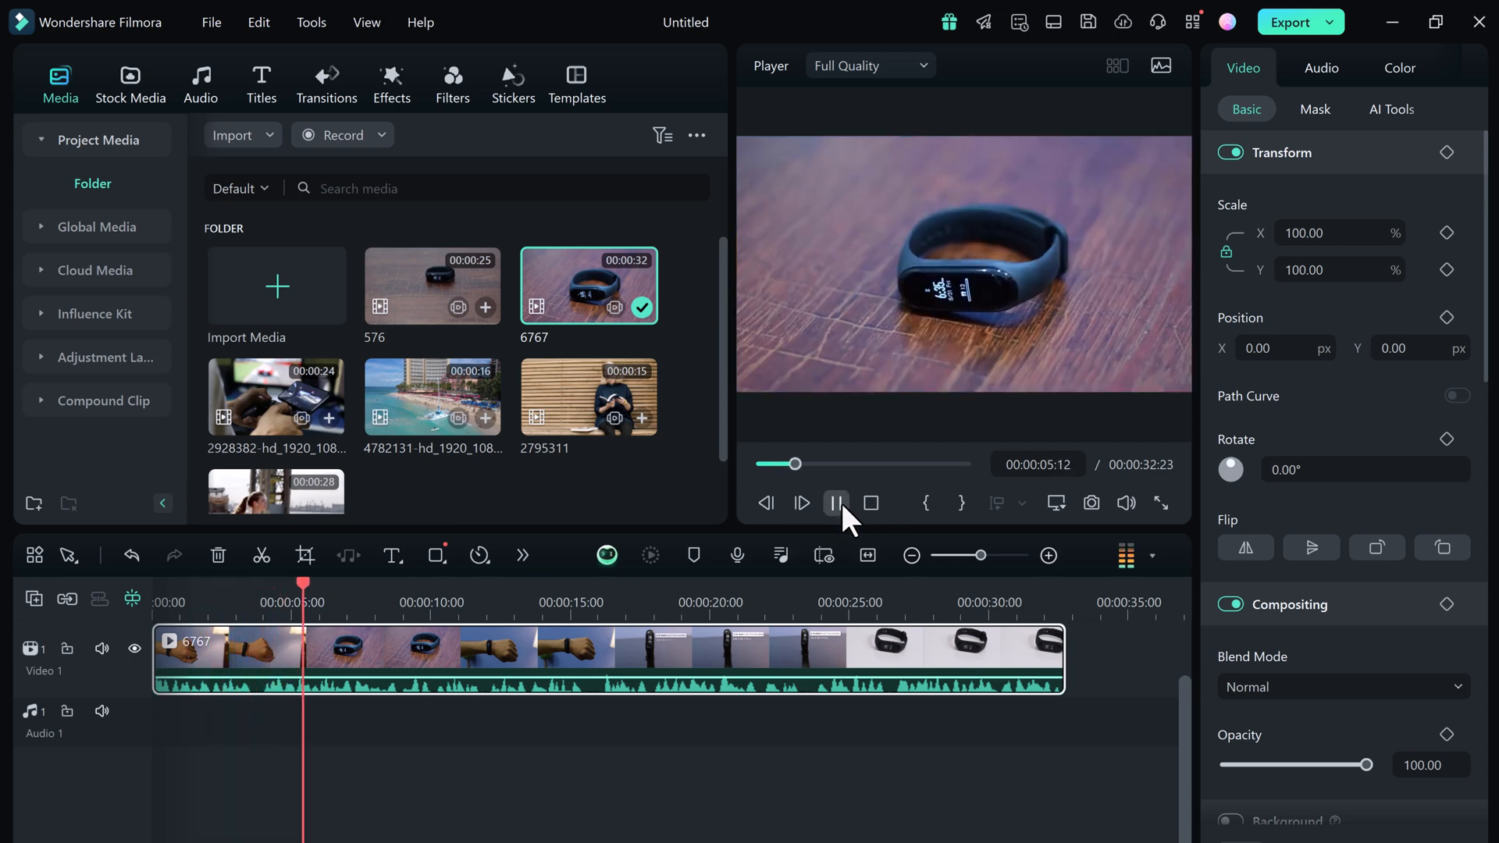
{"action": "left_click", "coordinate": [834, 503]}
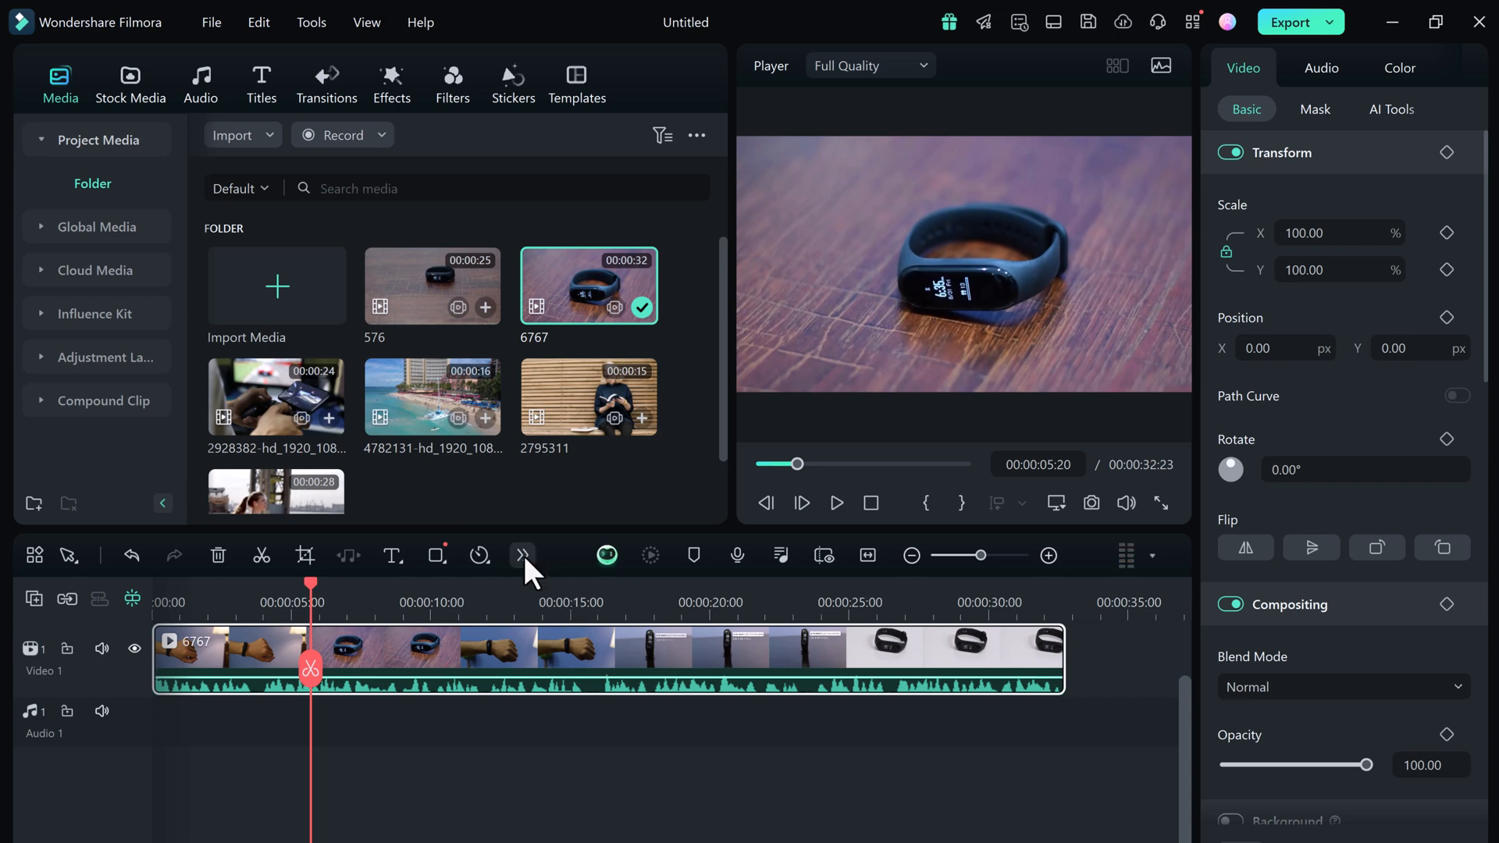
{"action": "left_click", "coordinate": [523, 555]}
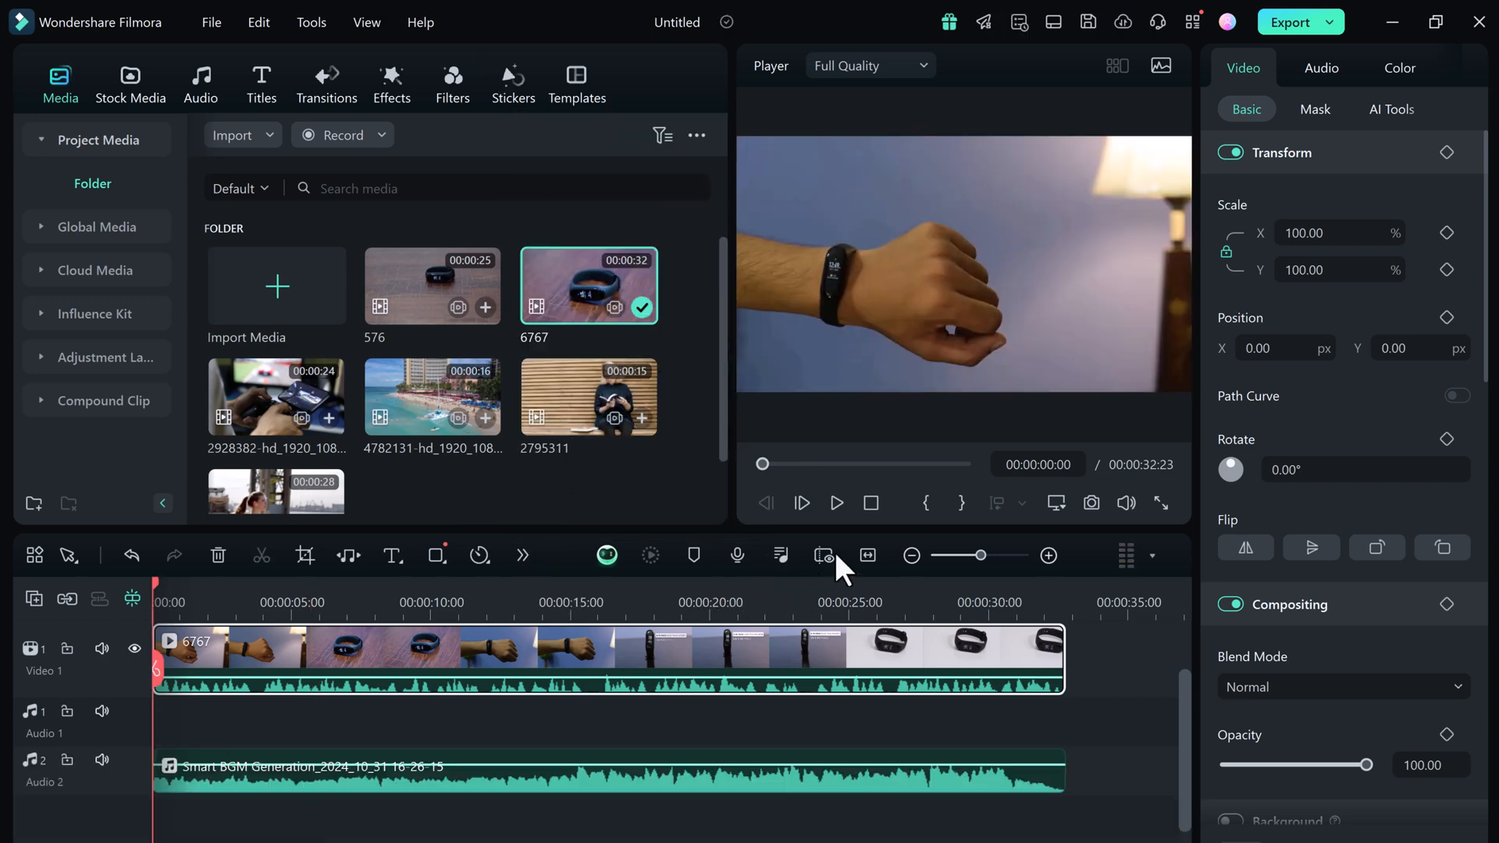
Play and pause watch clip 6767 with its new Audio 2 music track
{"action": "left_click", "coordinate": [834, 503]}
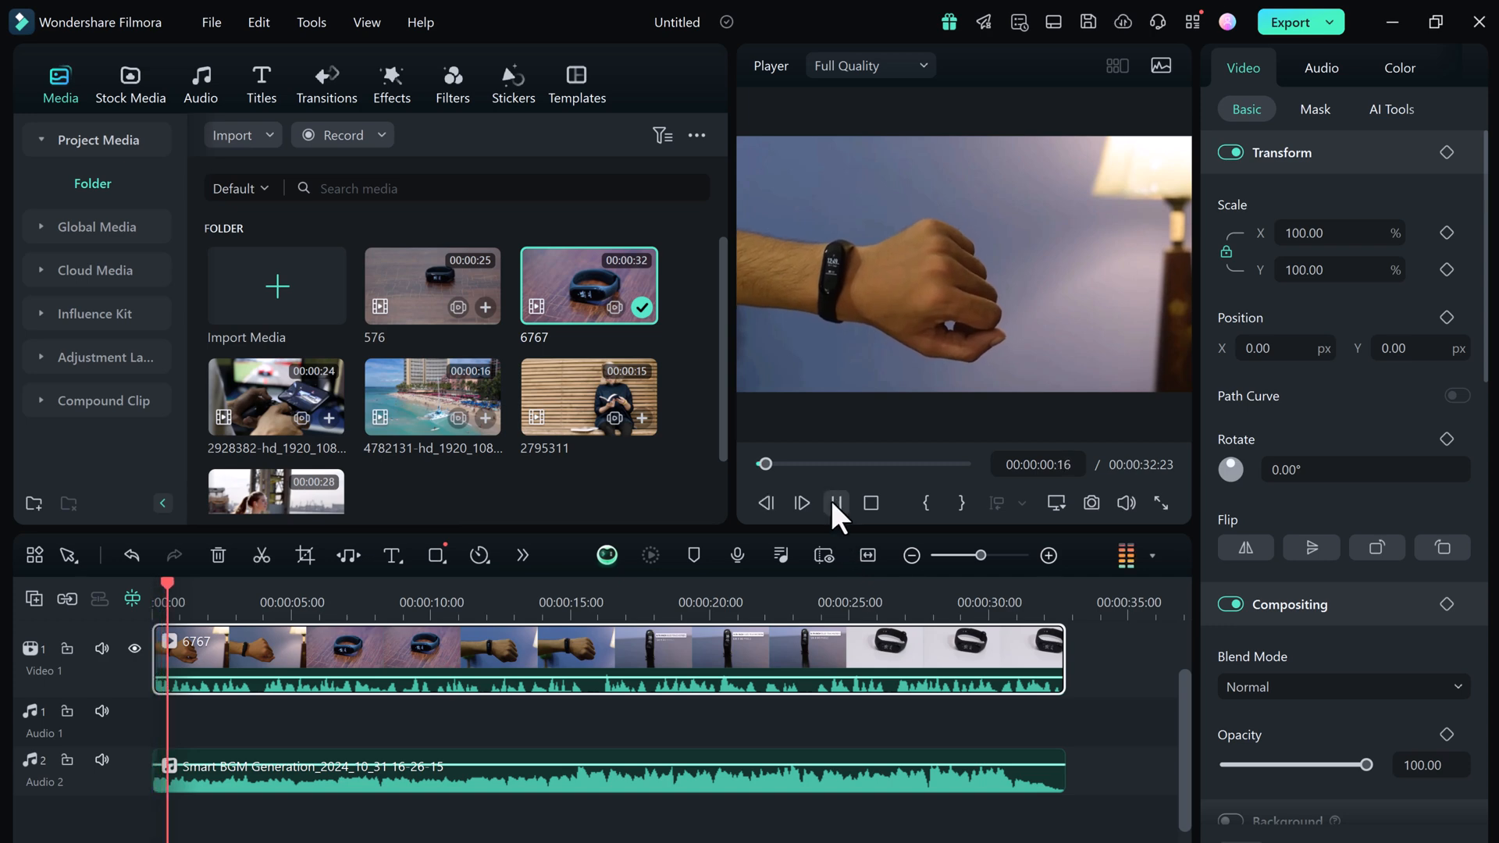
{"action": "left_click", "coordinate": [835, 503]}
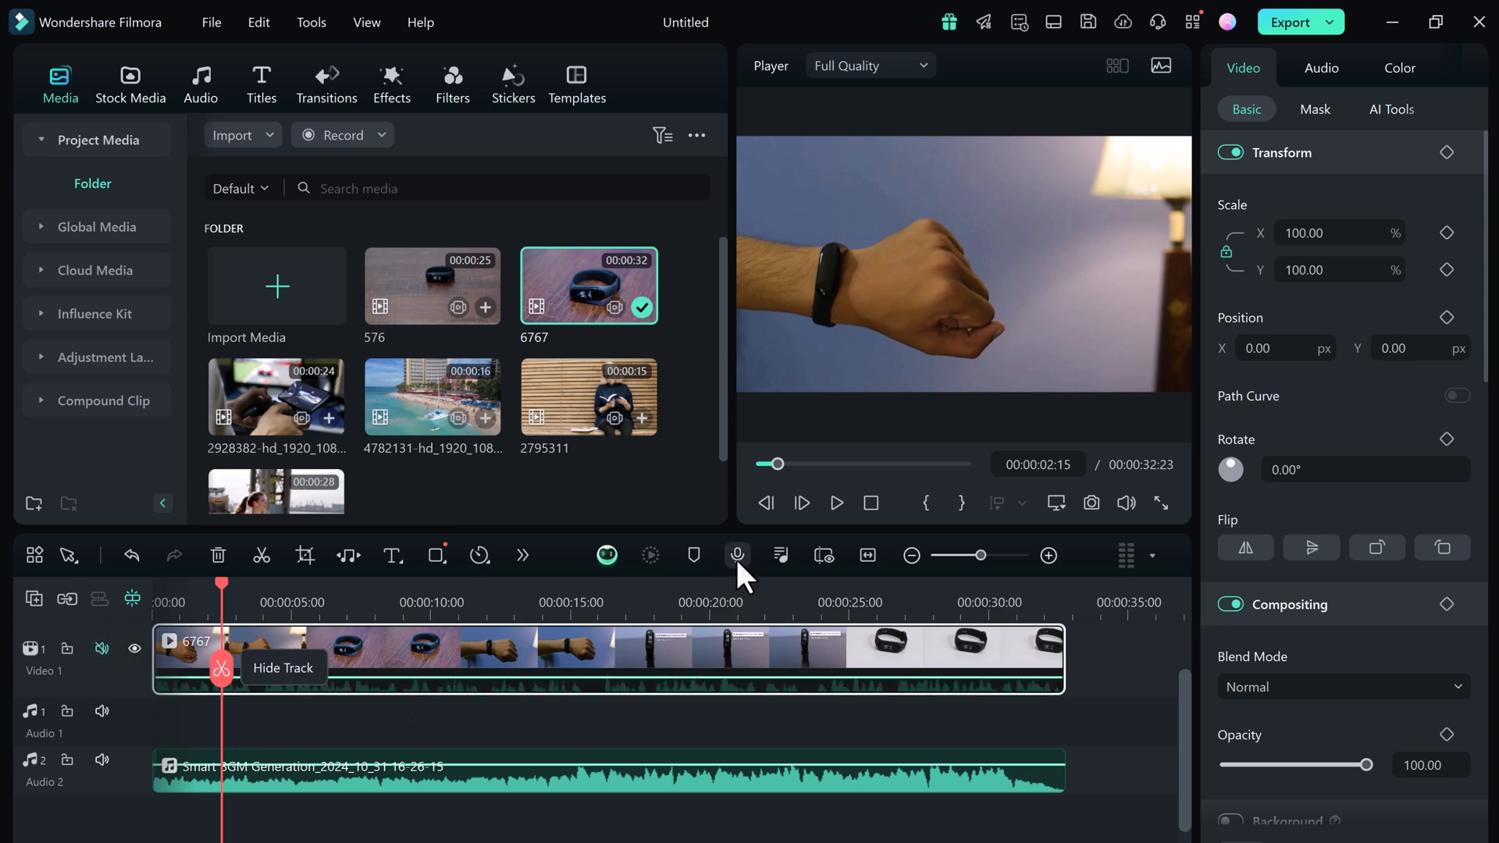
{"action": "left_click", "coordinate": [835, 503]}
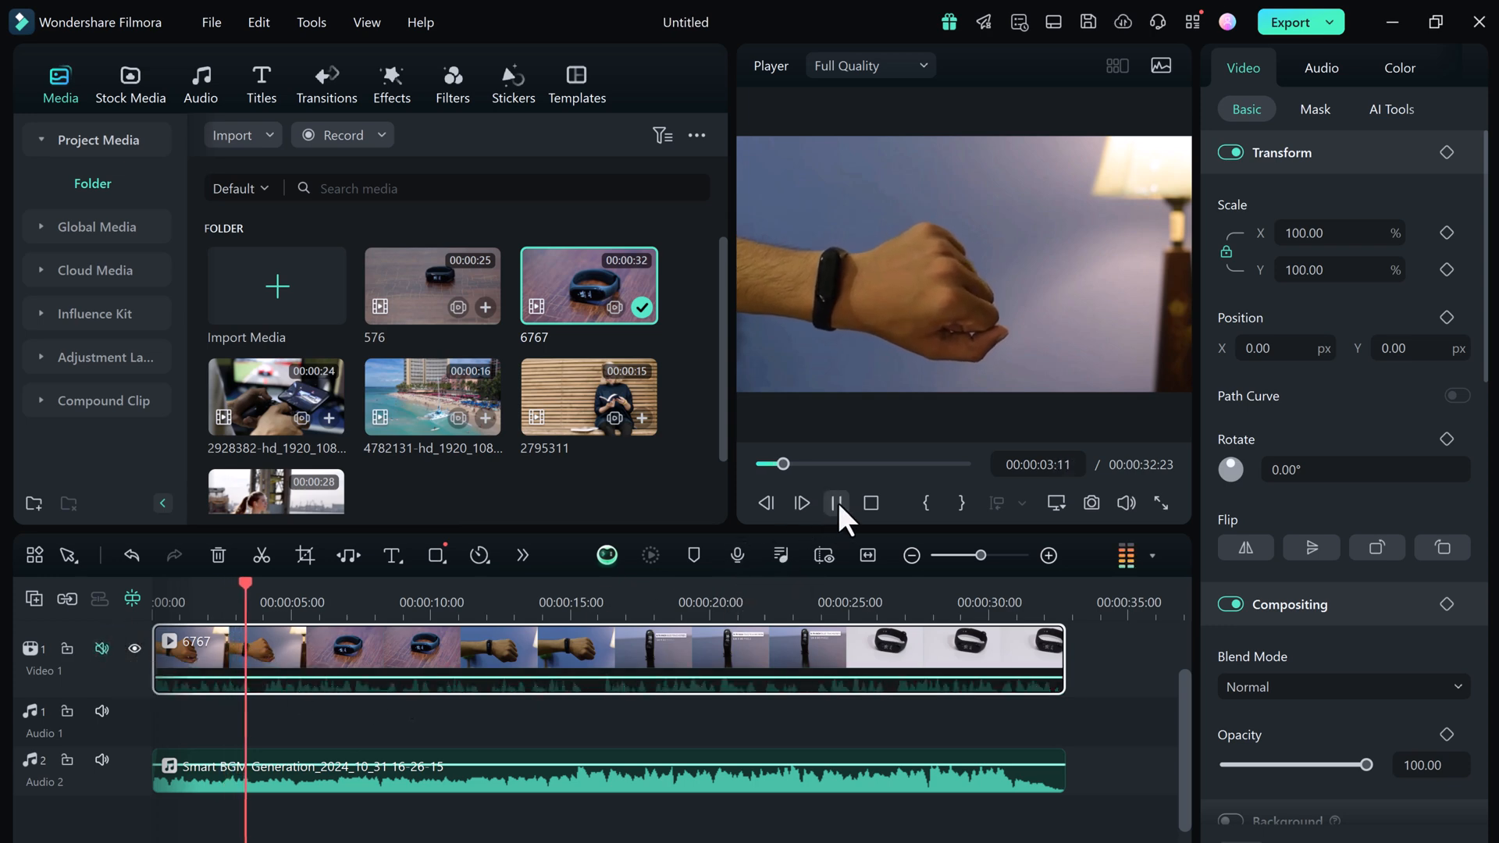
{"action": "left_click", "coordinate": [835, 502]}
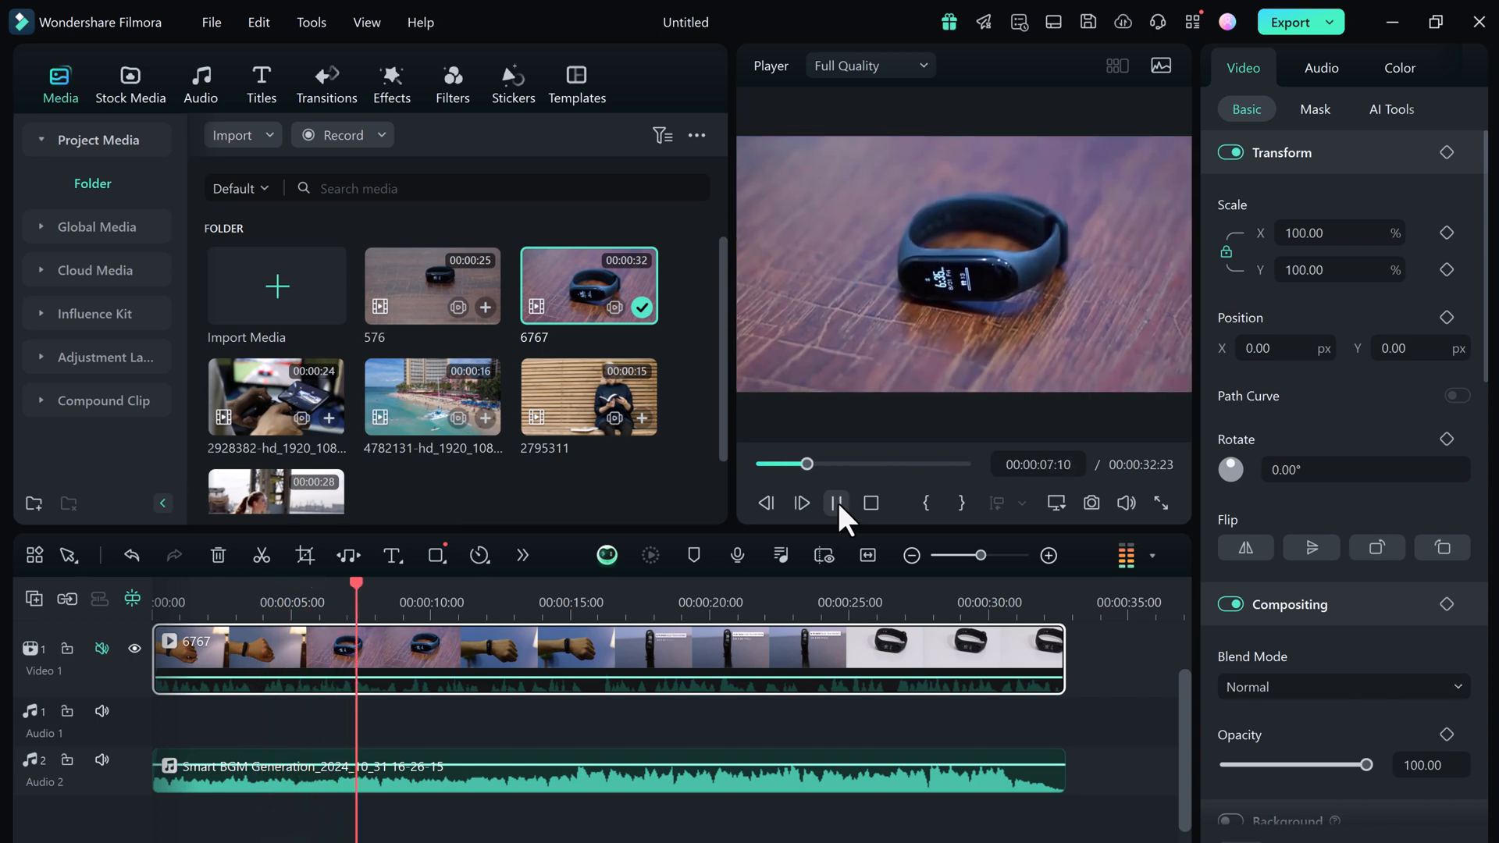
{"action": "left_click", "coordinate": [835, 503]}
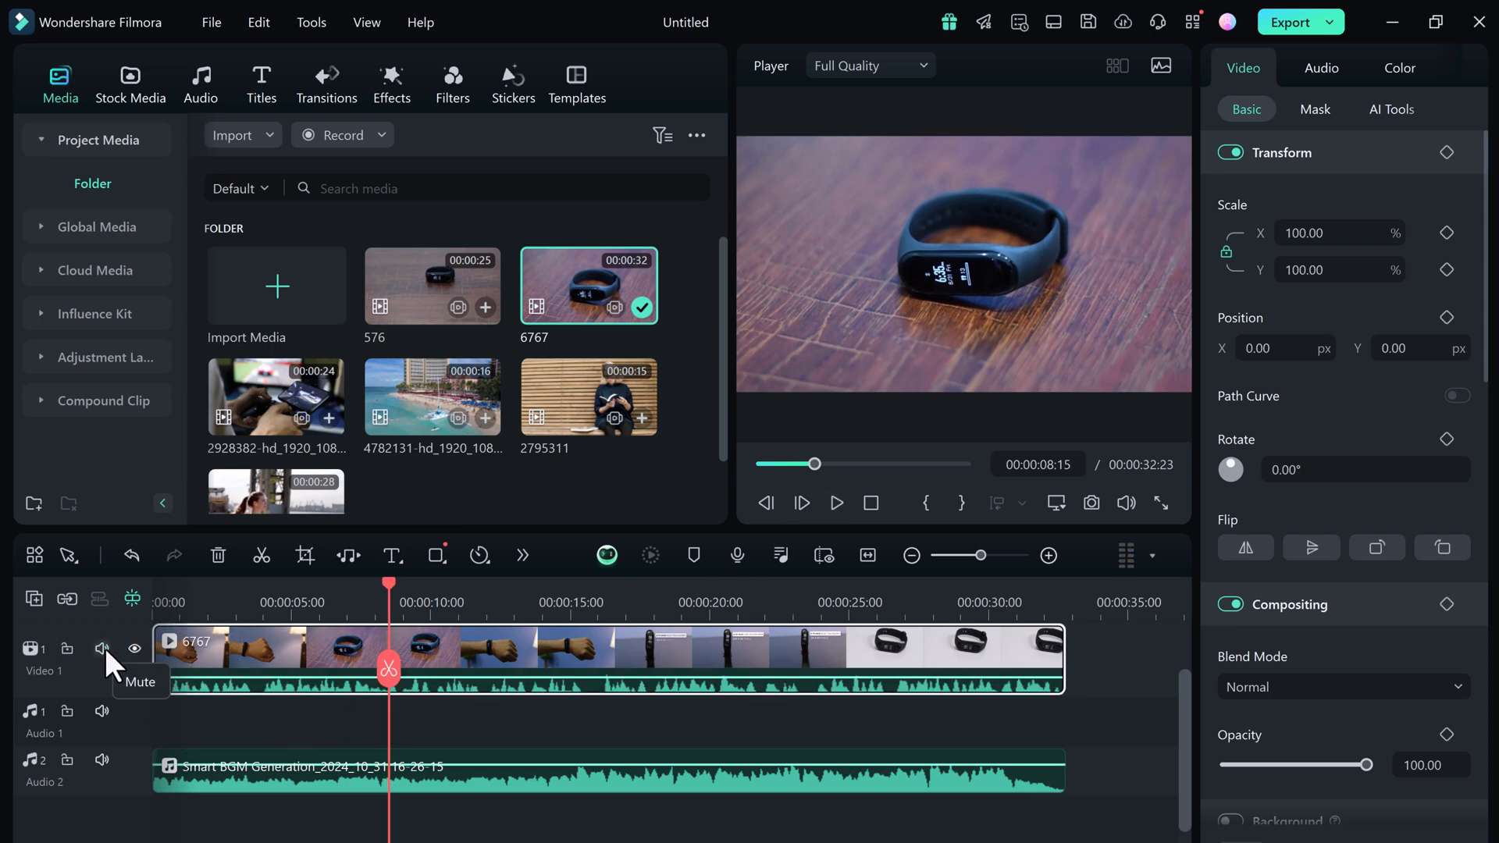
{"action": "mouse_move", "coordinate": [113, 666]}
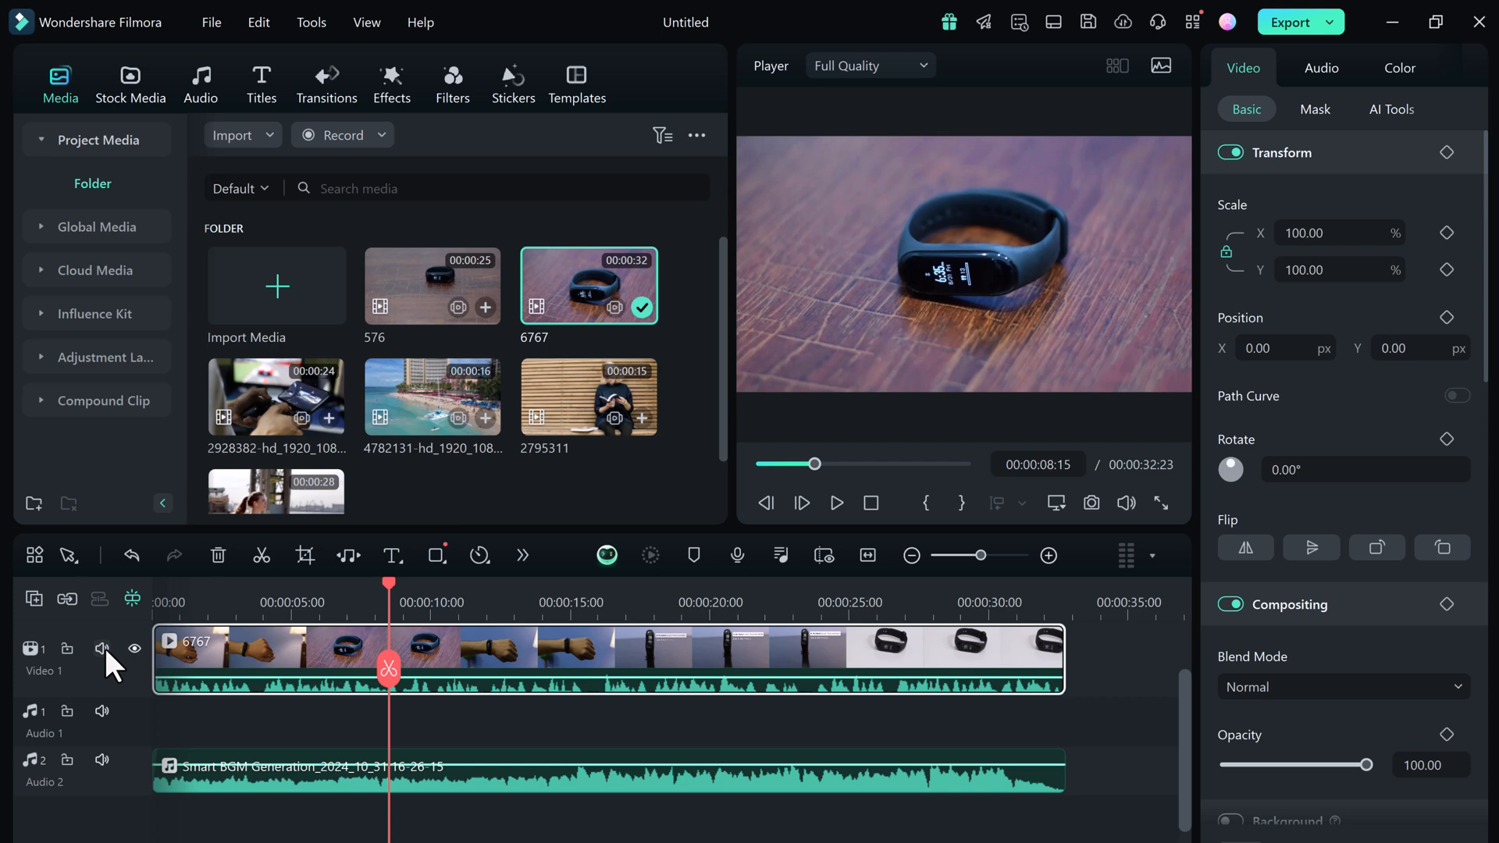
{"action": "mouse_move", "coordinate": [311, 797]}
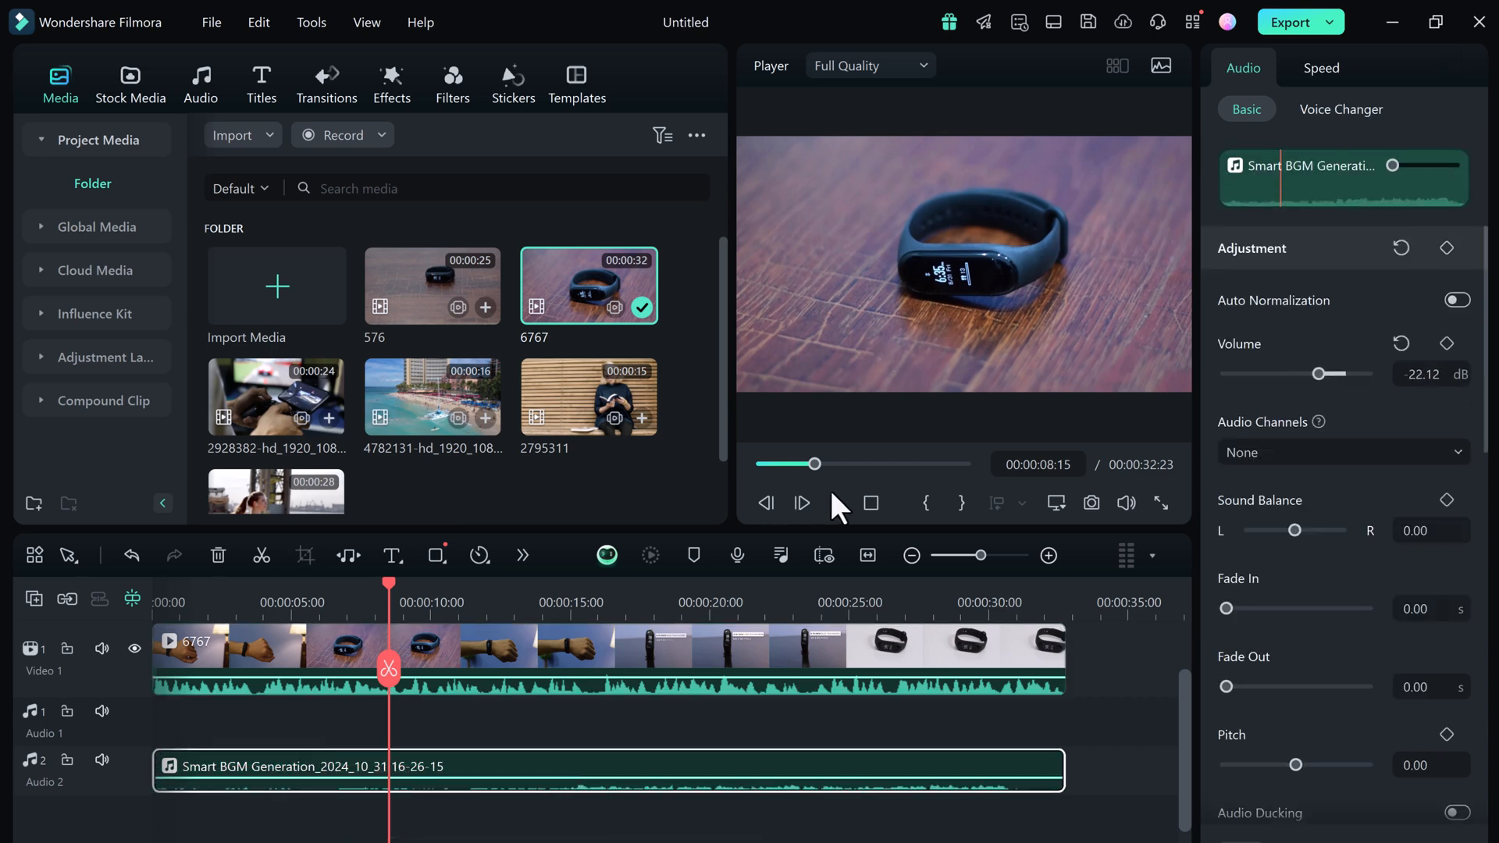
Play and pause watch clip 6767 to check the music at -15 dB
{"action": "left_click", "coordinate": [802, 503]}
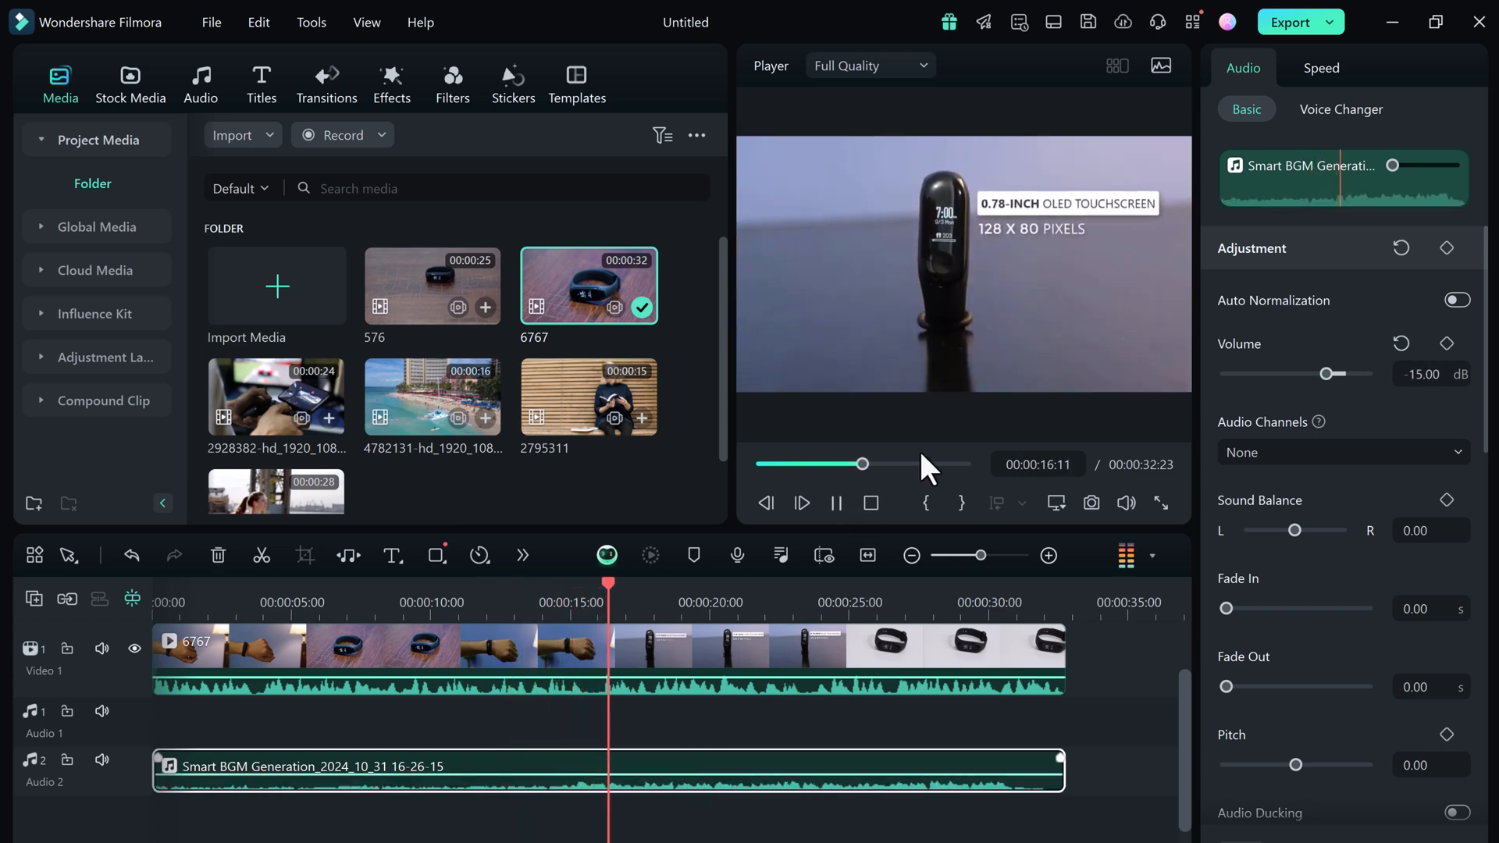
{"action": "left_click", "coordinate": [834, 502]}
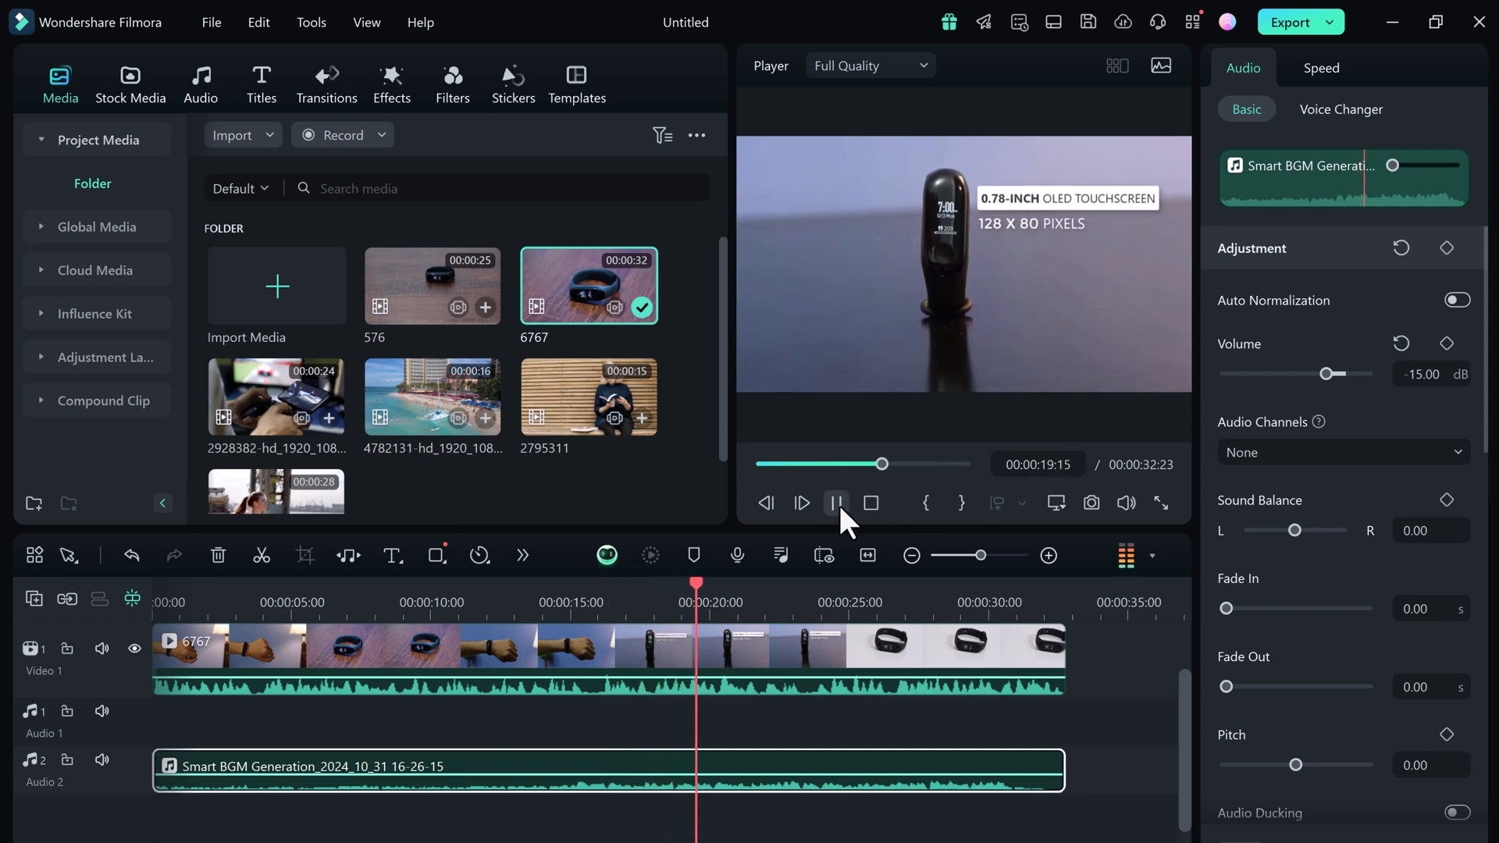
{"action": "left_click", "coordinate": [833, 503]}
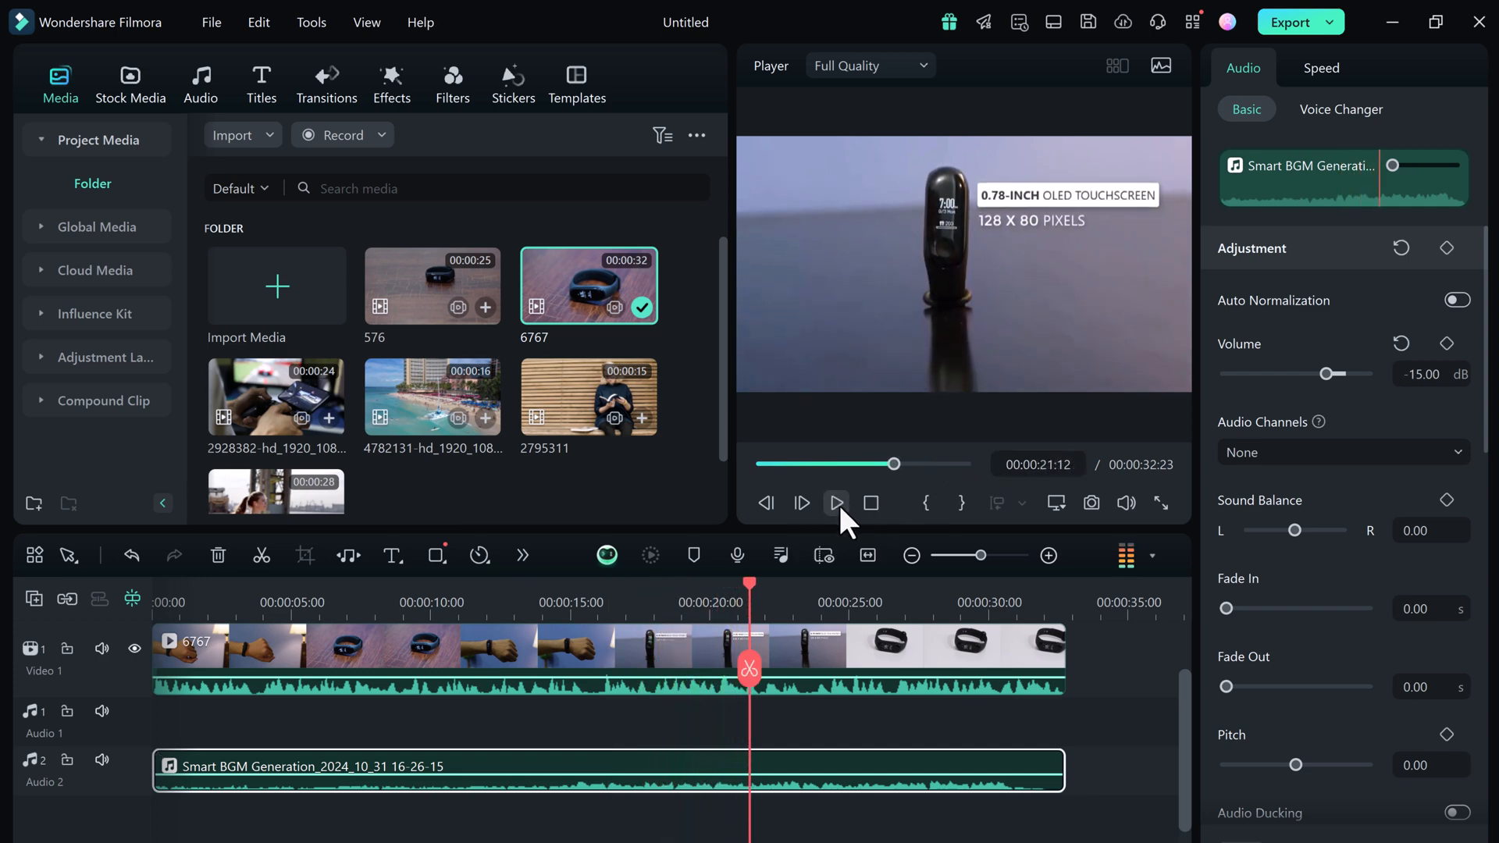
{"action": "mouse_move", "coordinate": [1001, 507]}
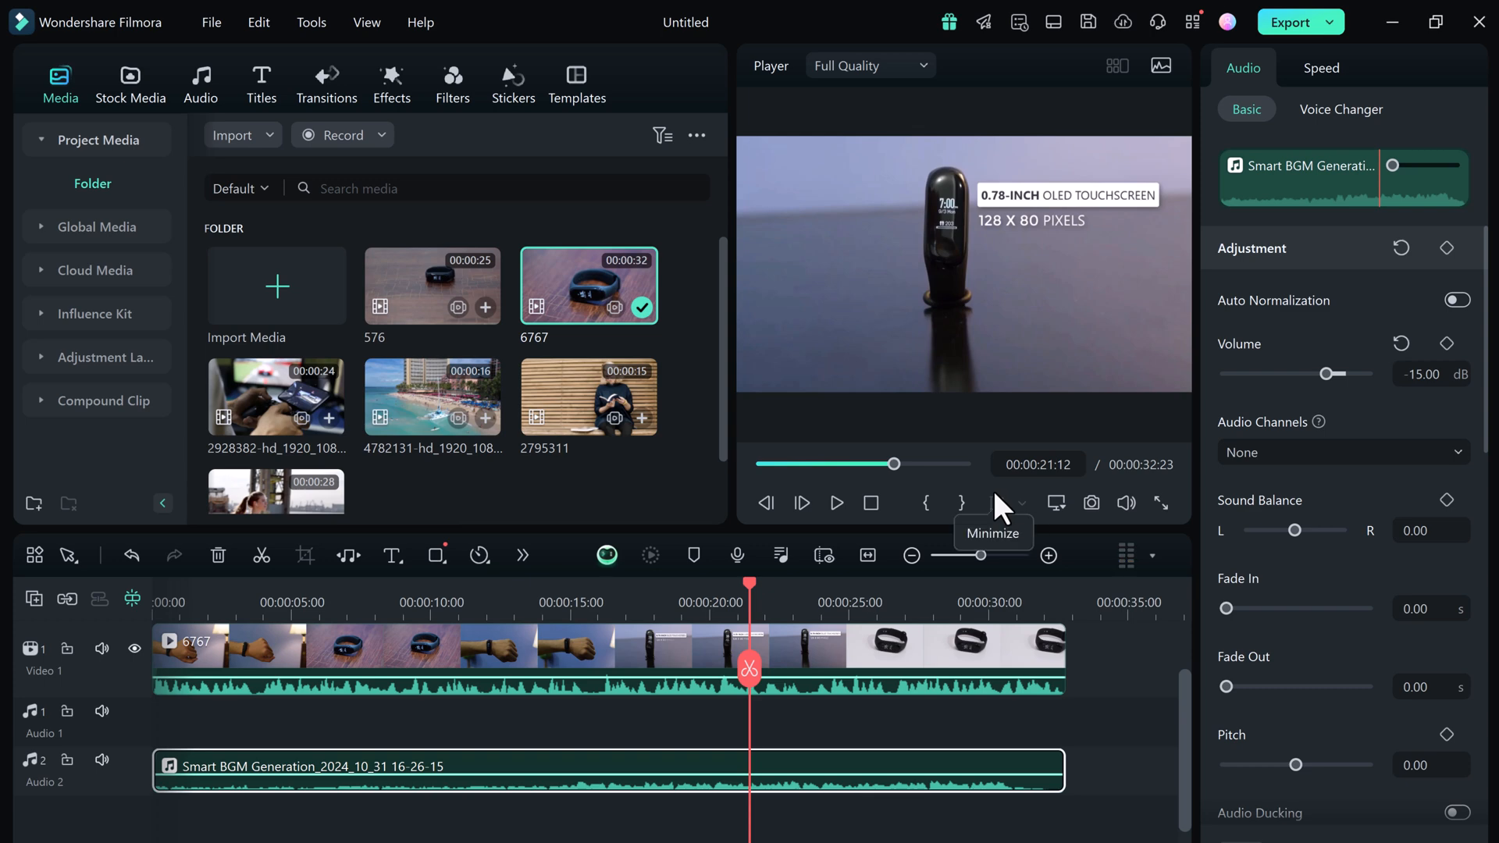
{"action": "mouse_move", "coordinate": [1041, 340]}
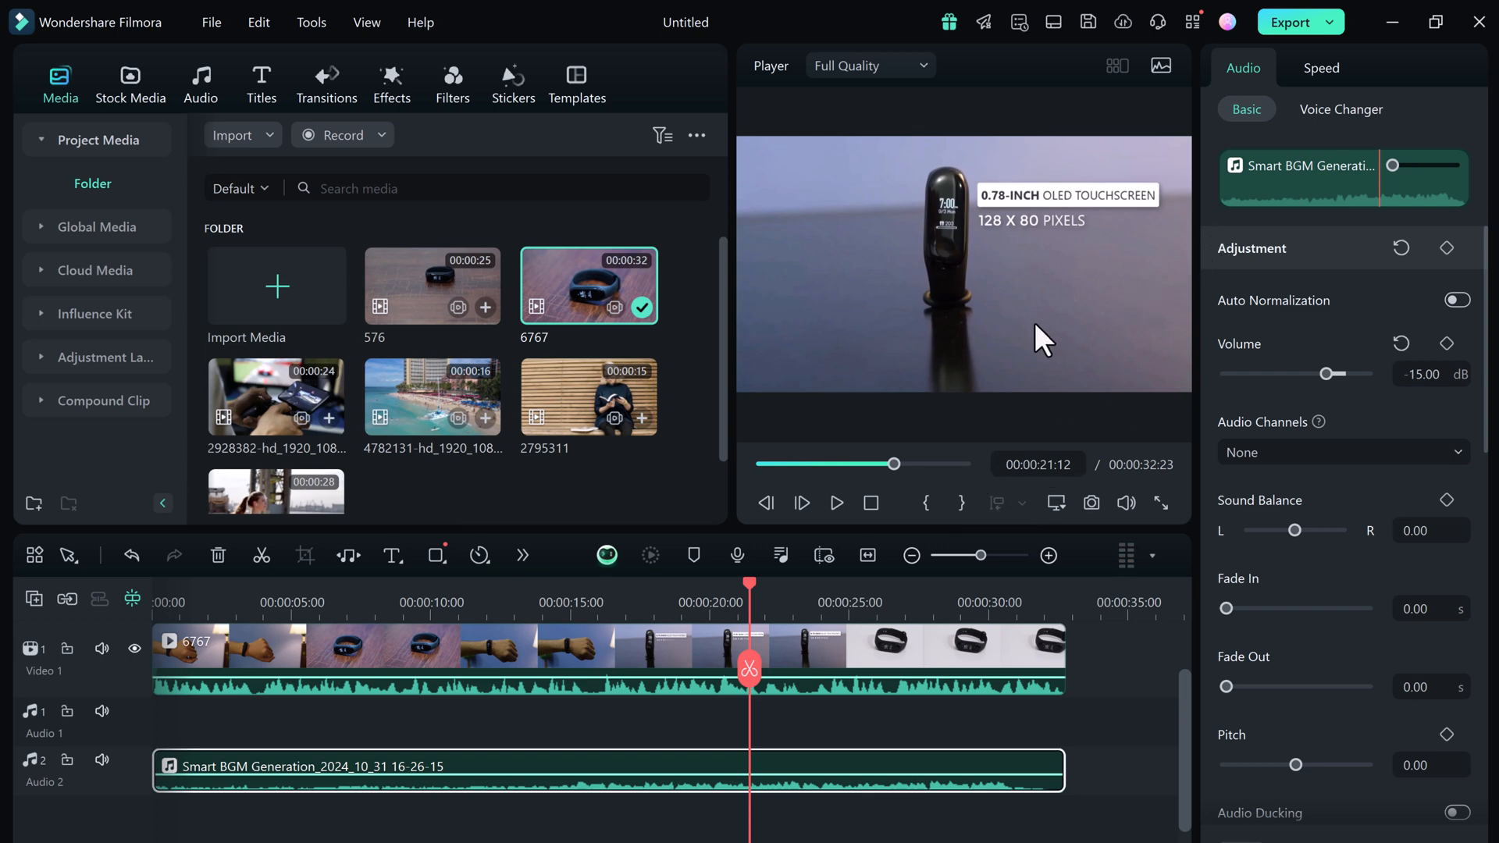